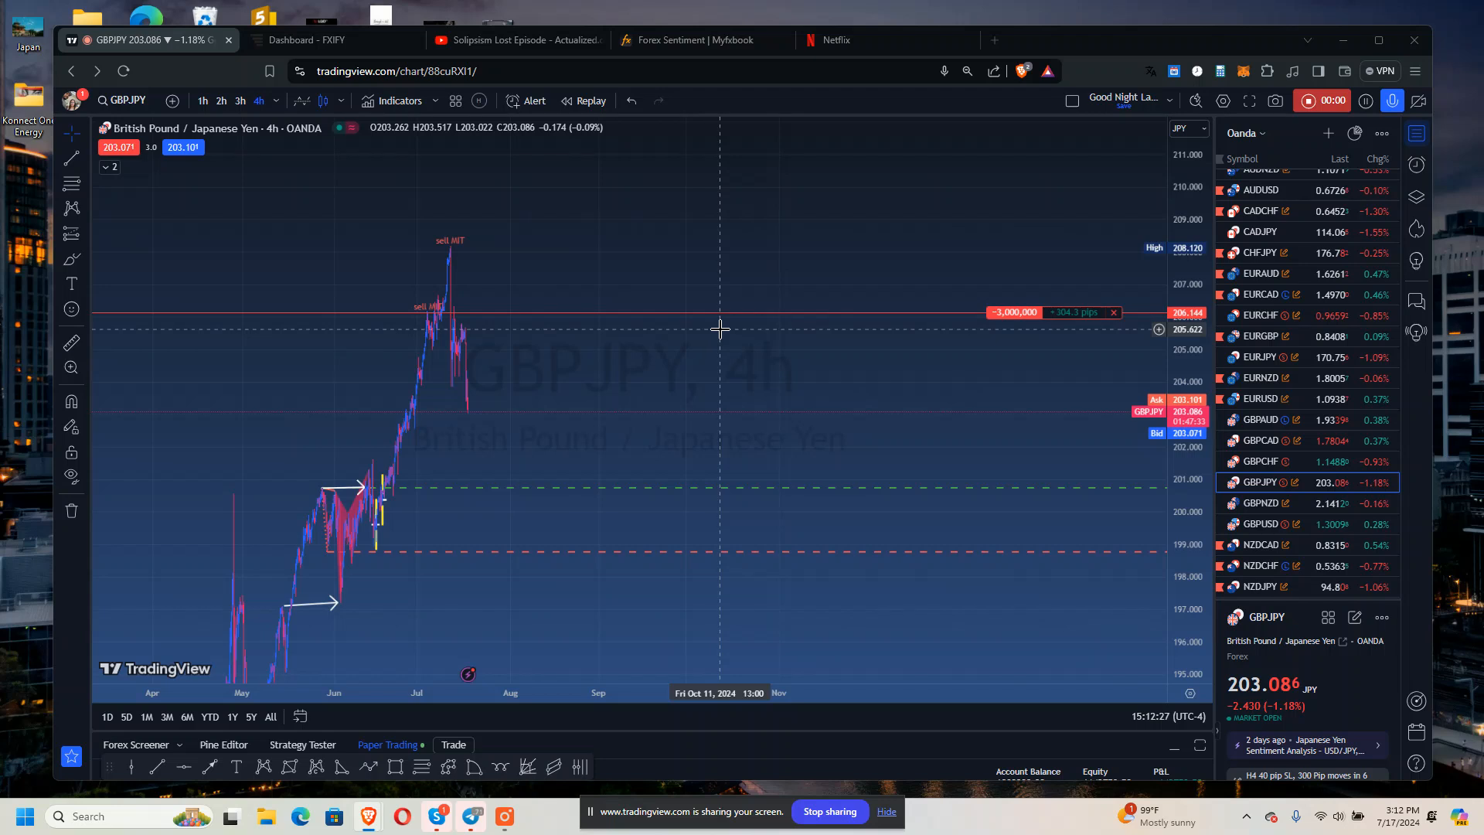
mouse_move(910, 243)
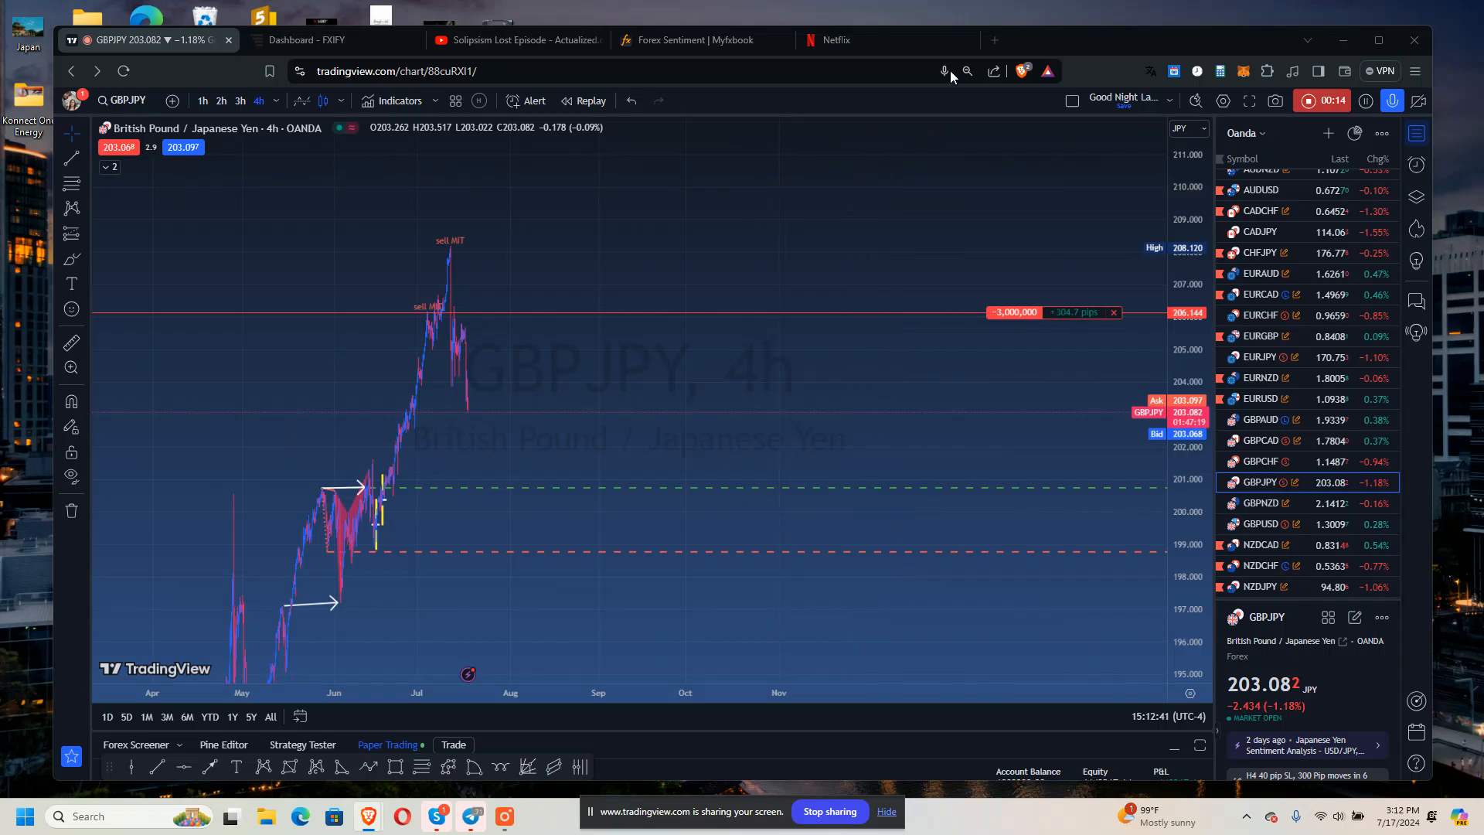
Load YouTube signed in within a new tab, check the account menu, and return to the GBPJPY chart.
left_click(1178, 40)
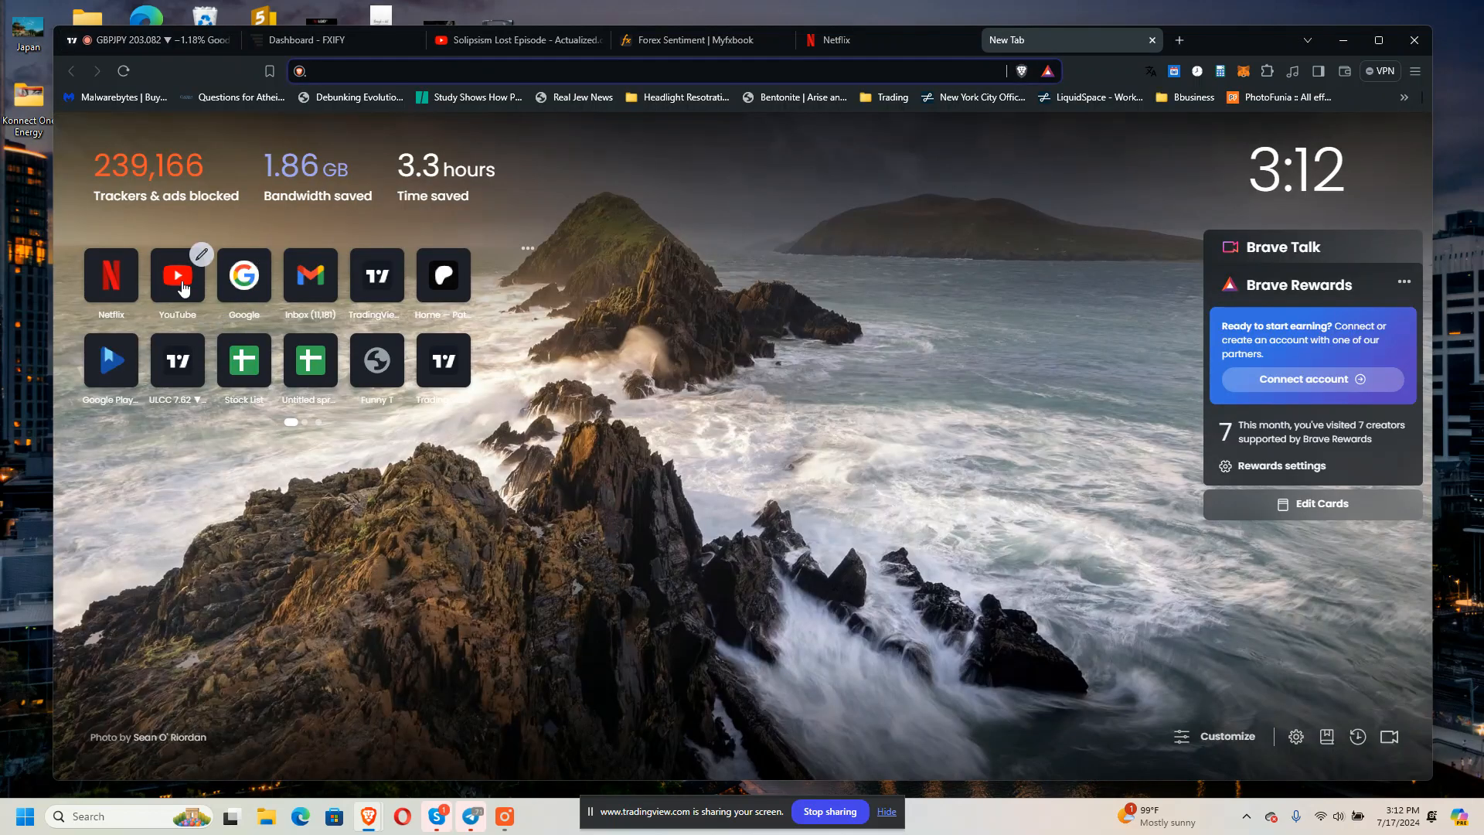
left_click(176, 275)
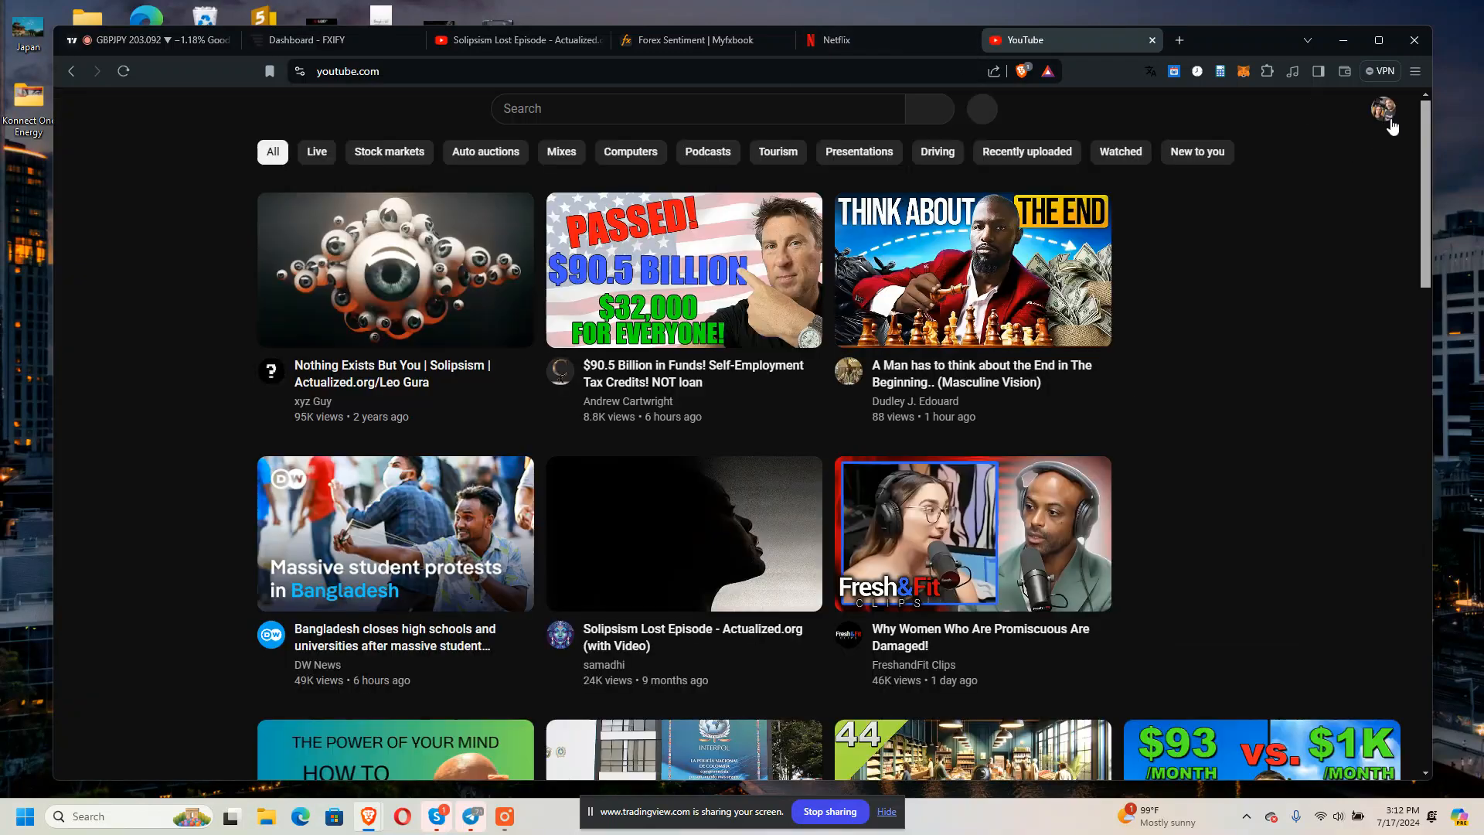
left_click(1382, 108)
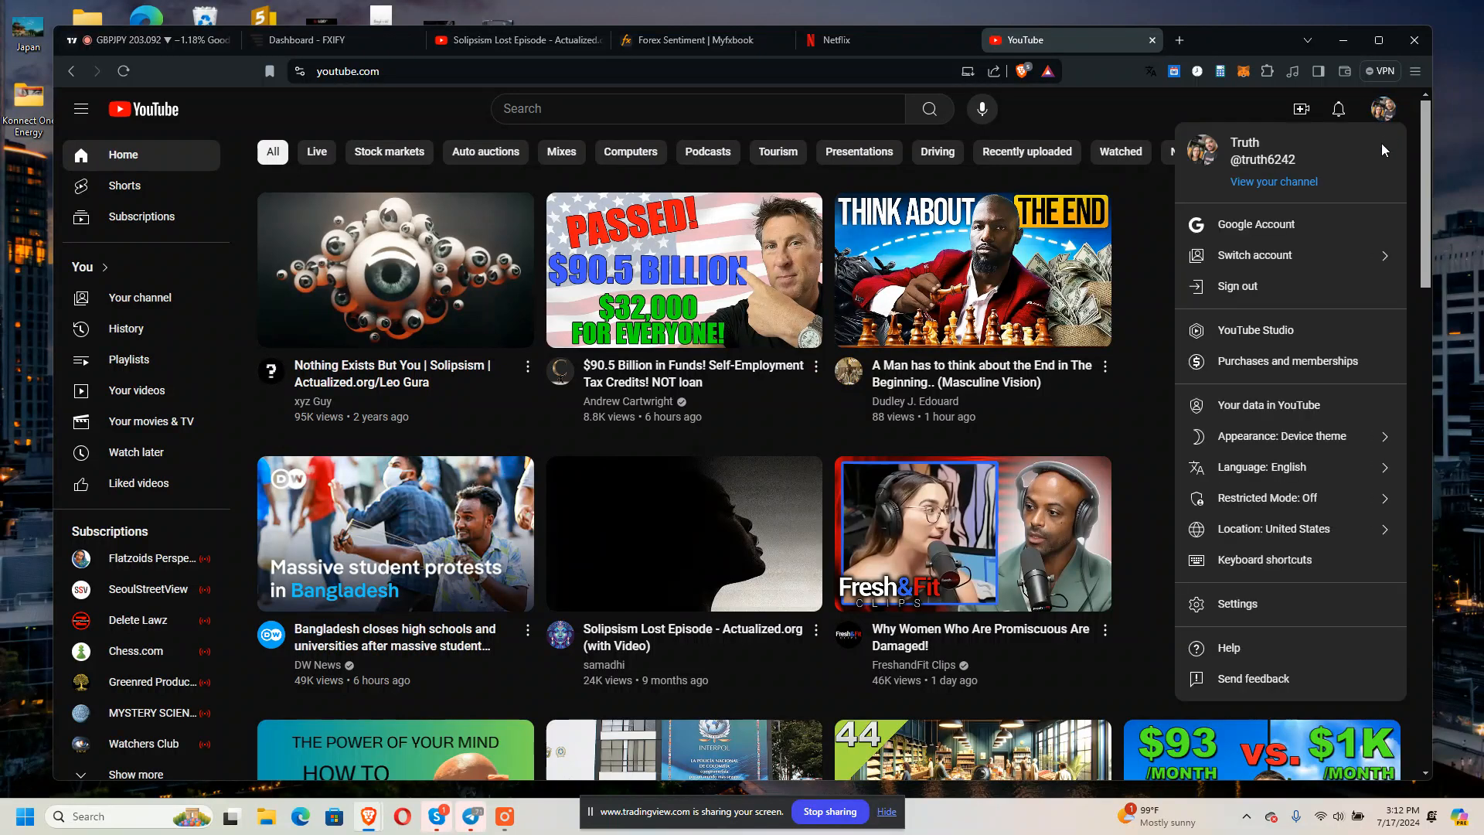
mouse_move(1226, 113)
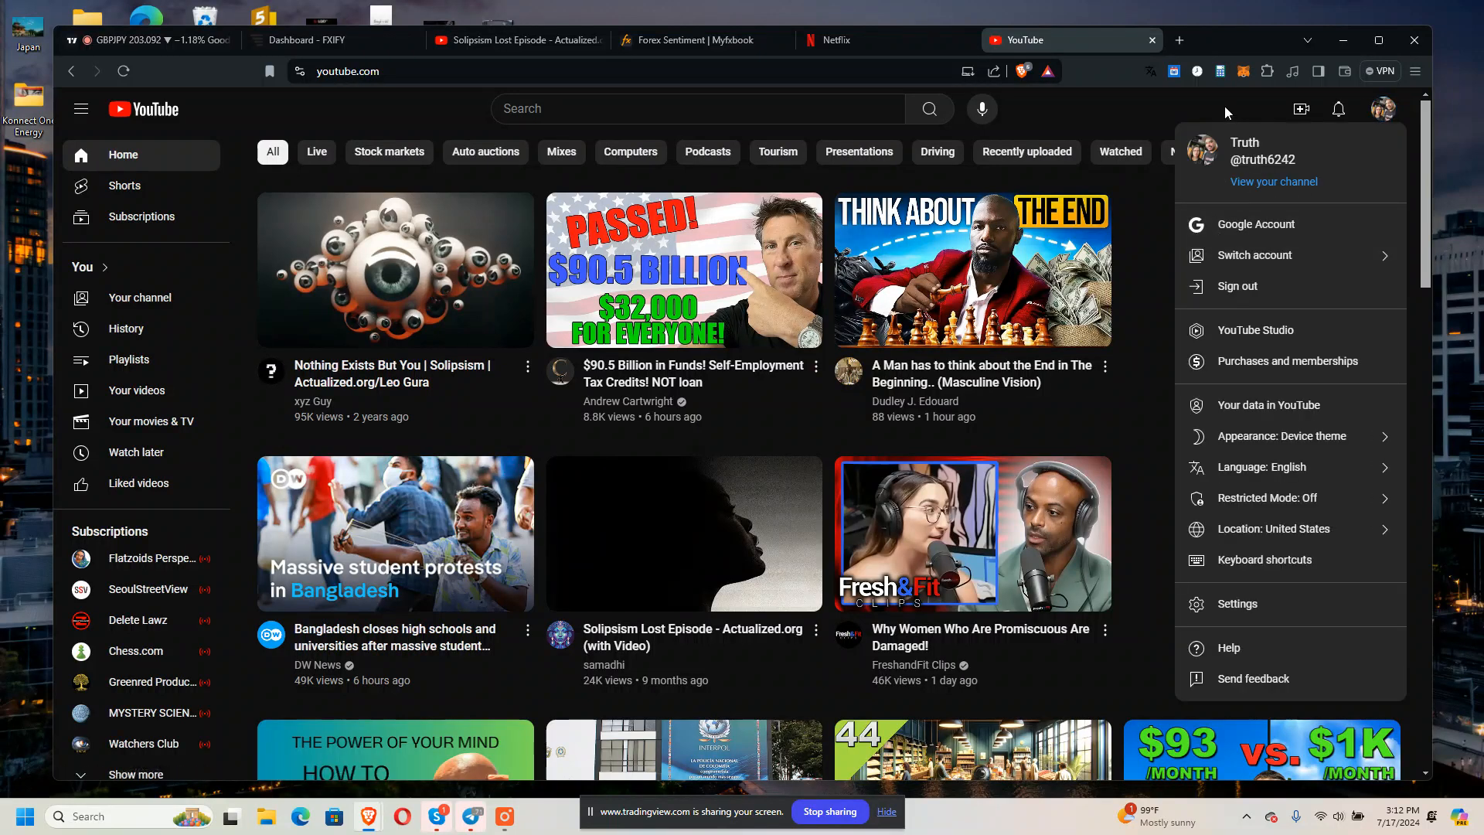
left_click(552, 94)
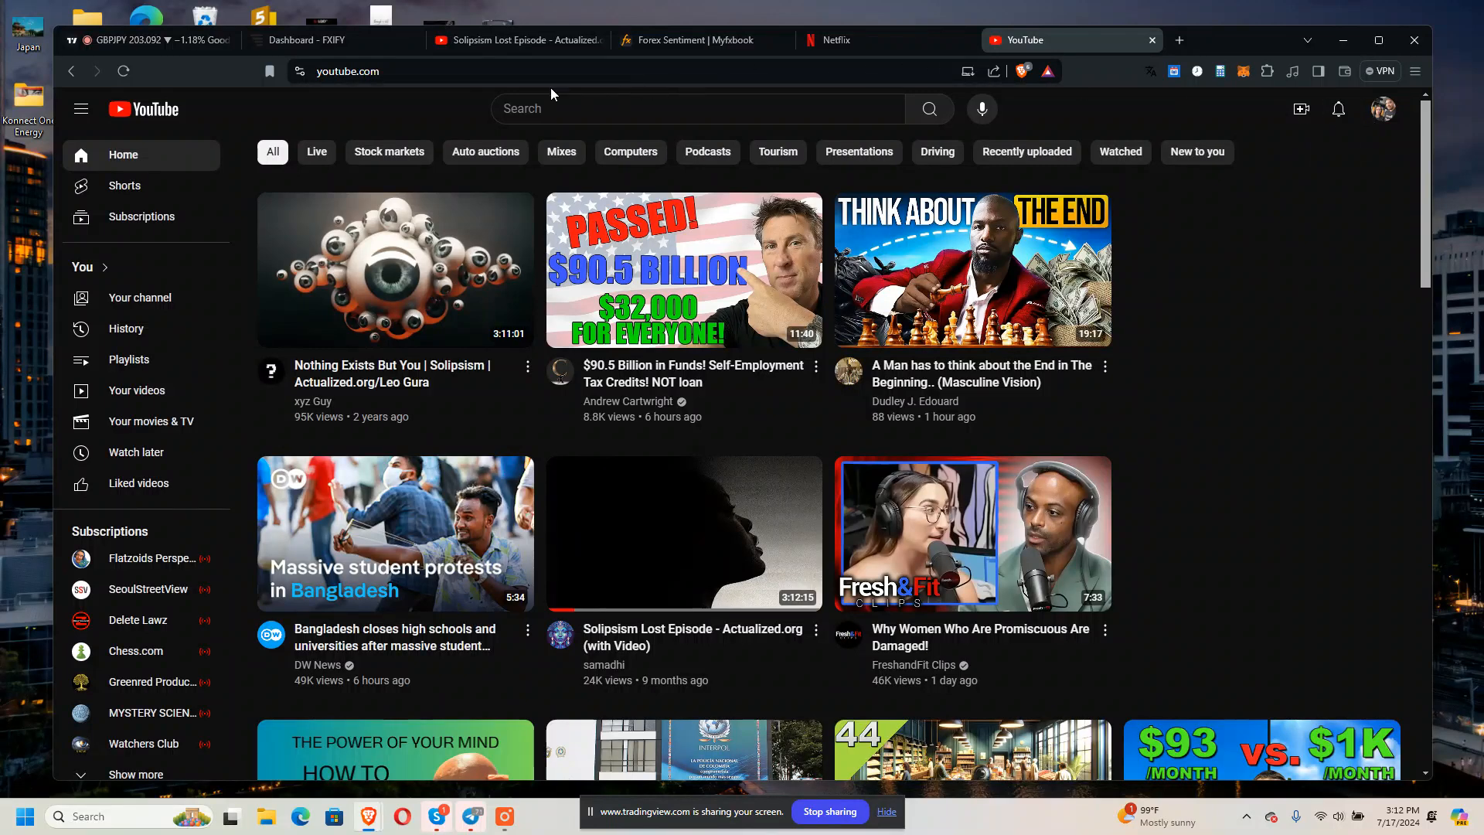
left_click(147, 40)
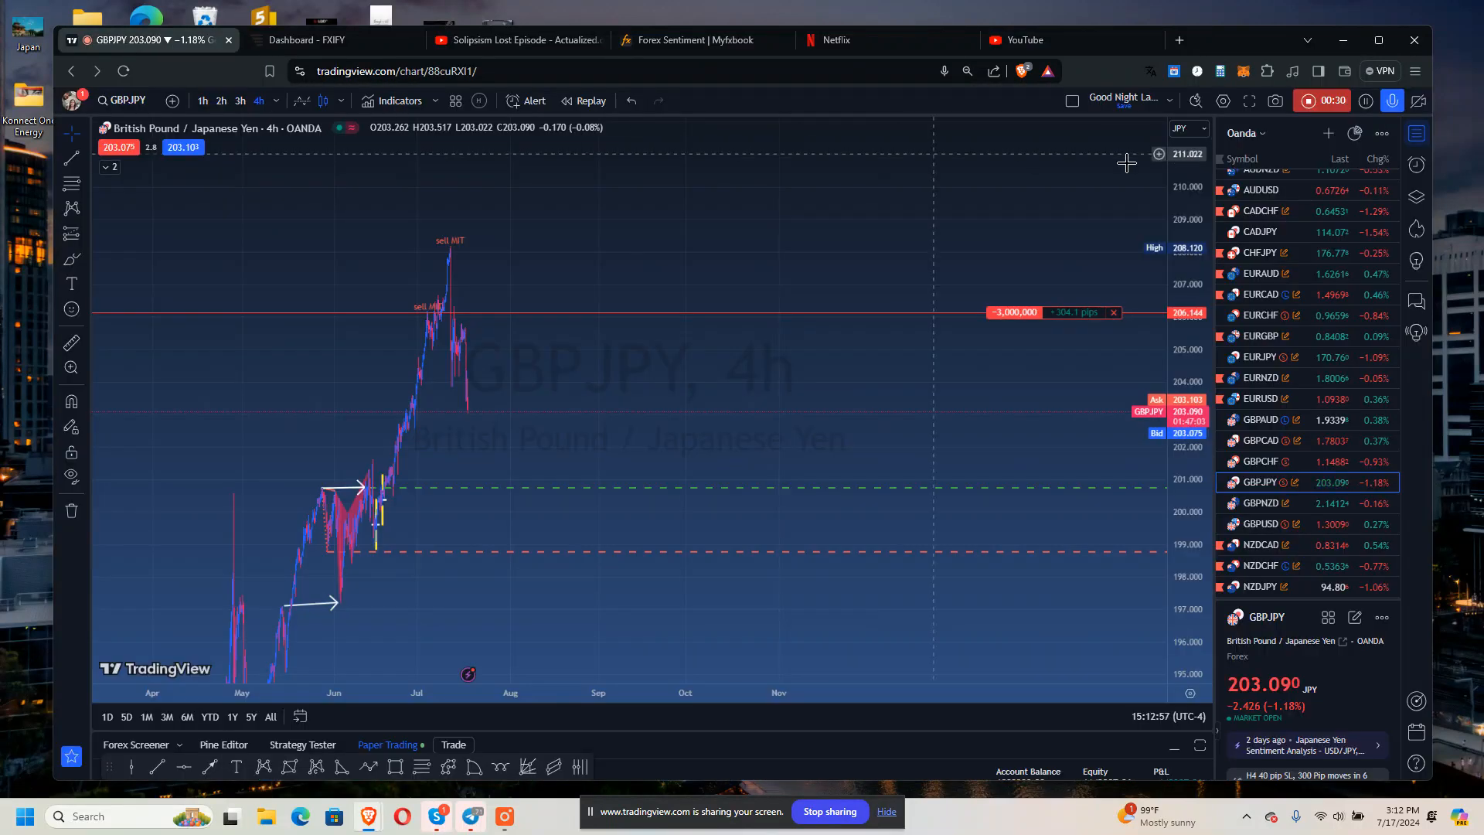
Browse the Konnect One Forex Signals videos to the Paper Trade Battle 2 video, then return to the chart.
left_click(1066, 40)
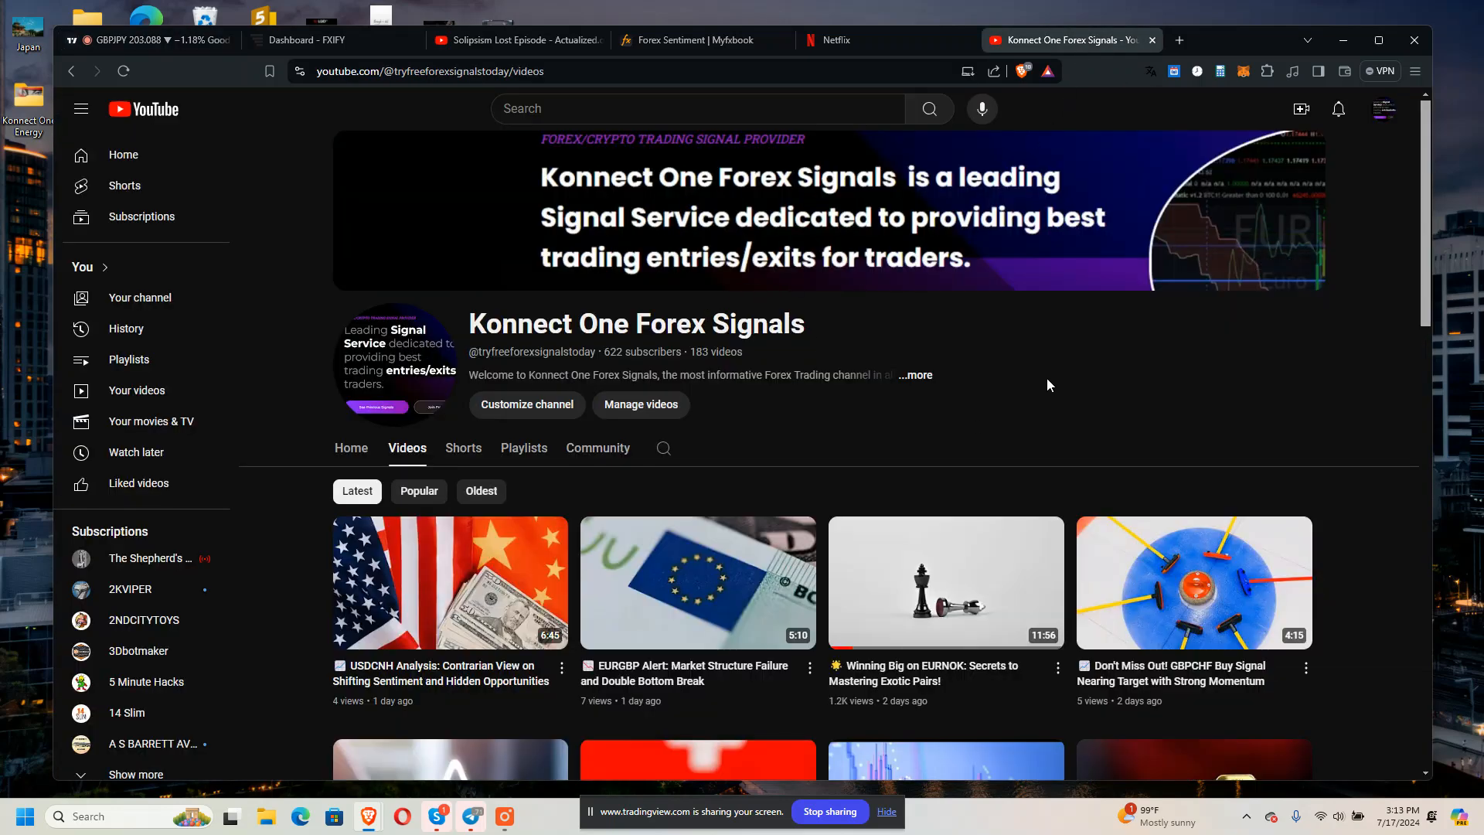
scroll("down", 3)
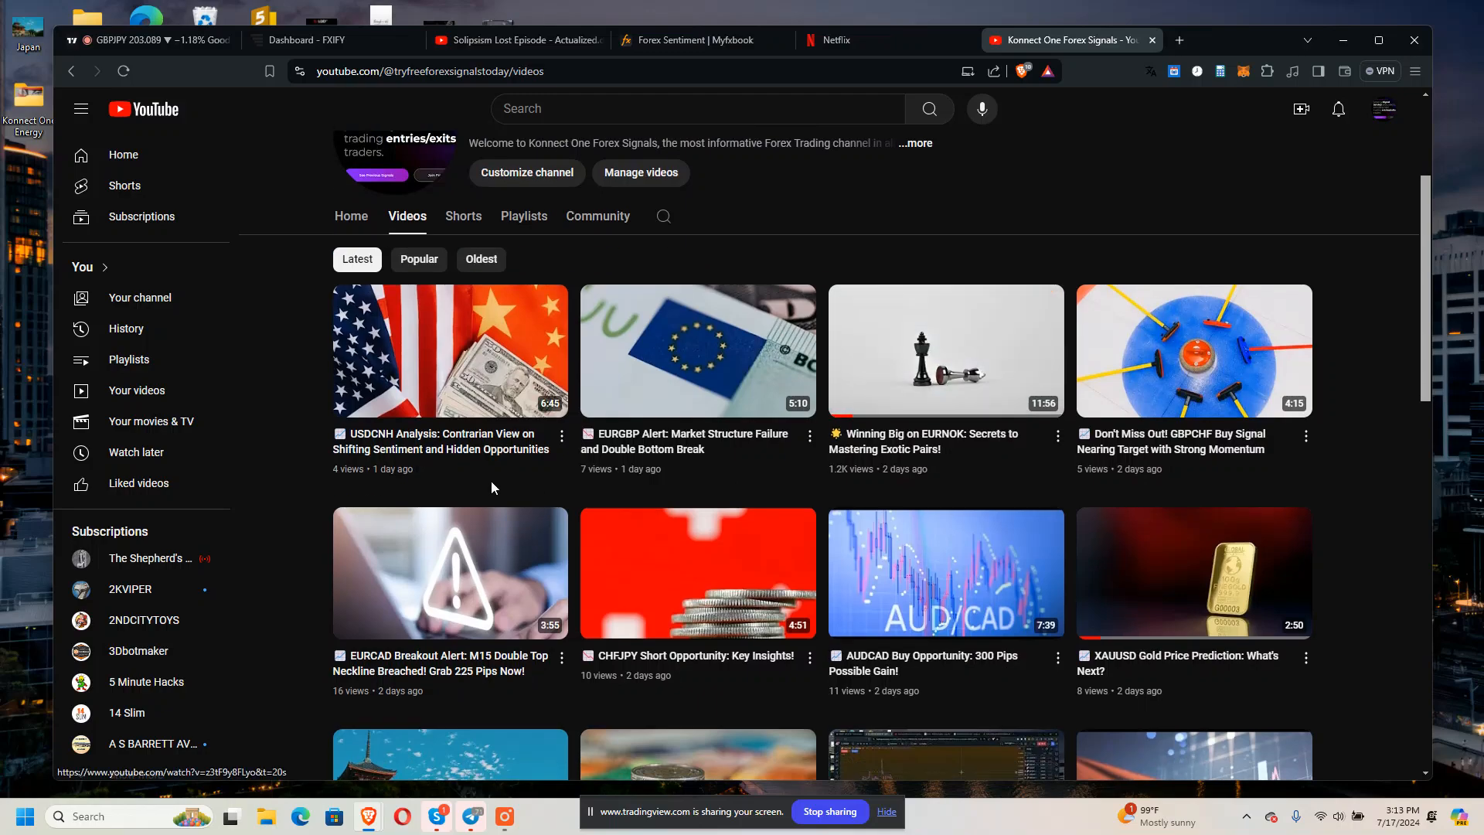
scroll("down", 3)
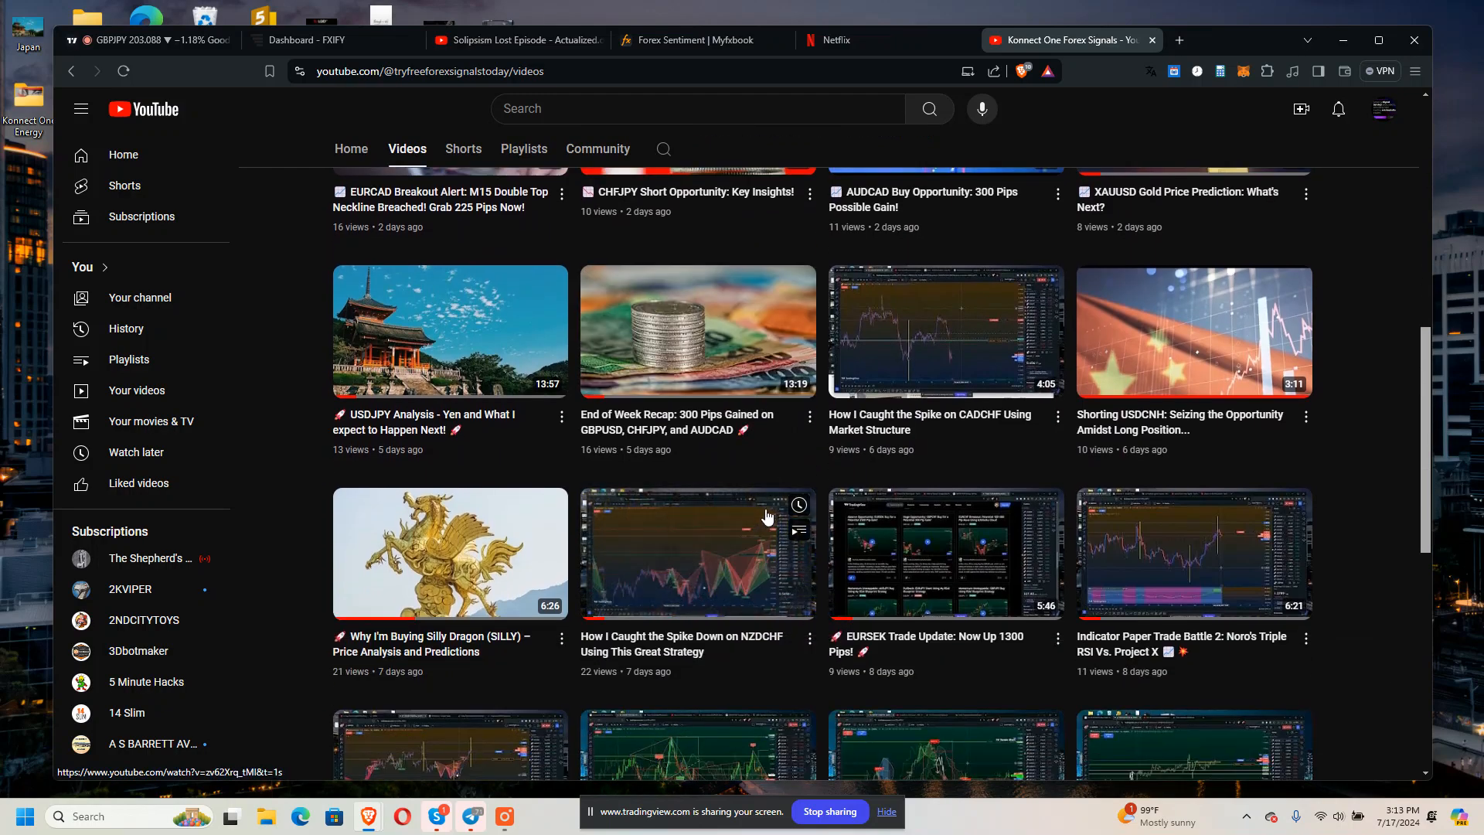
scroll("down", 3)
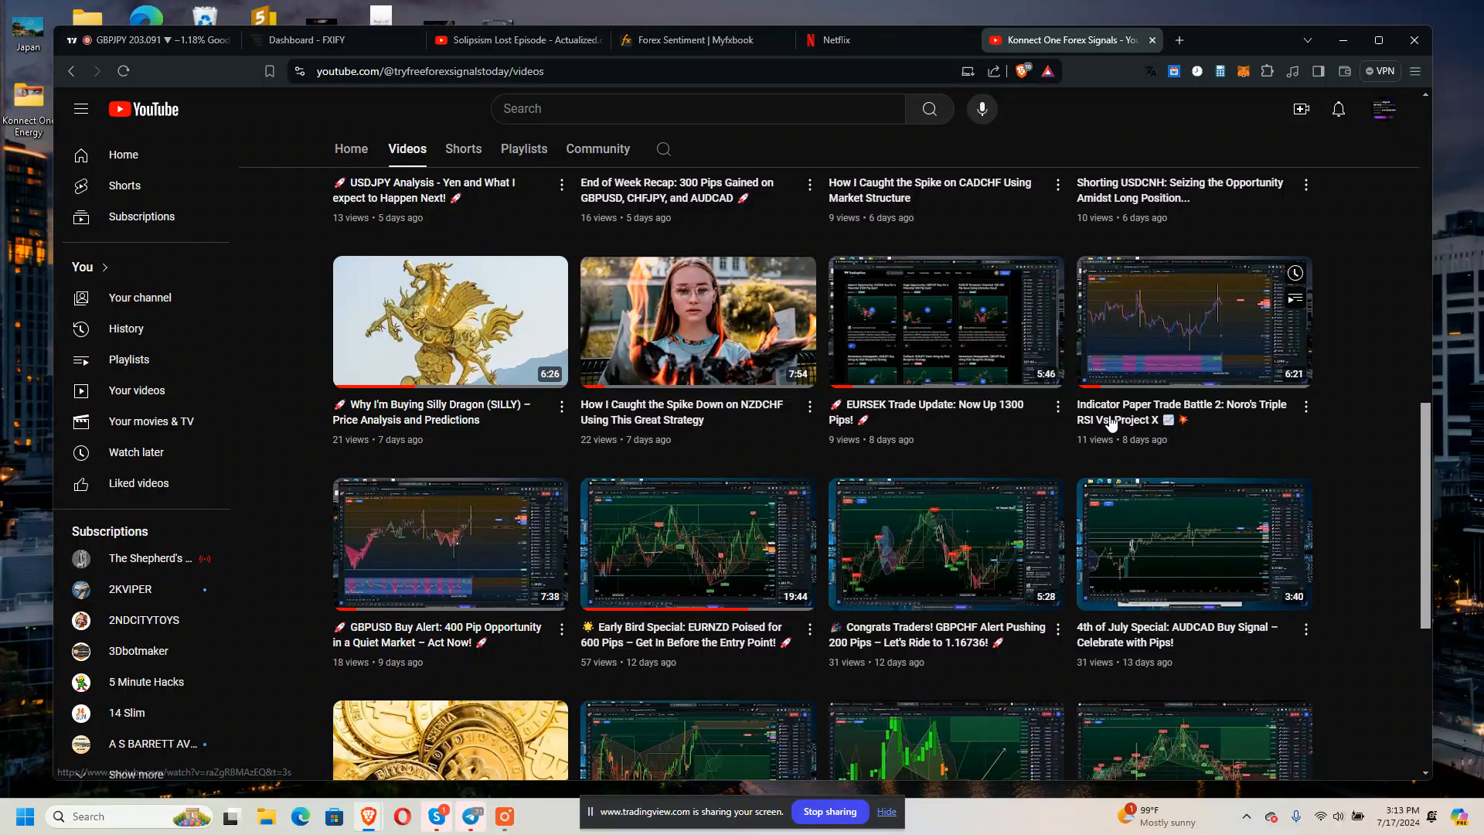
mouse_move(1234, 414)
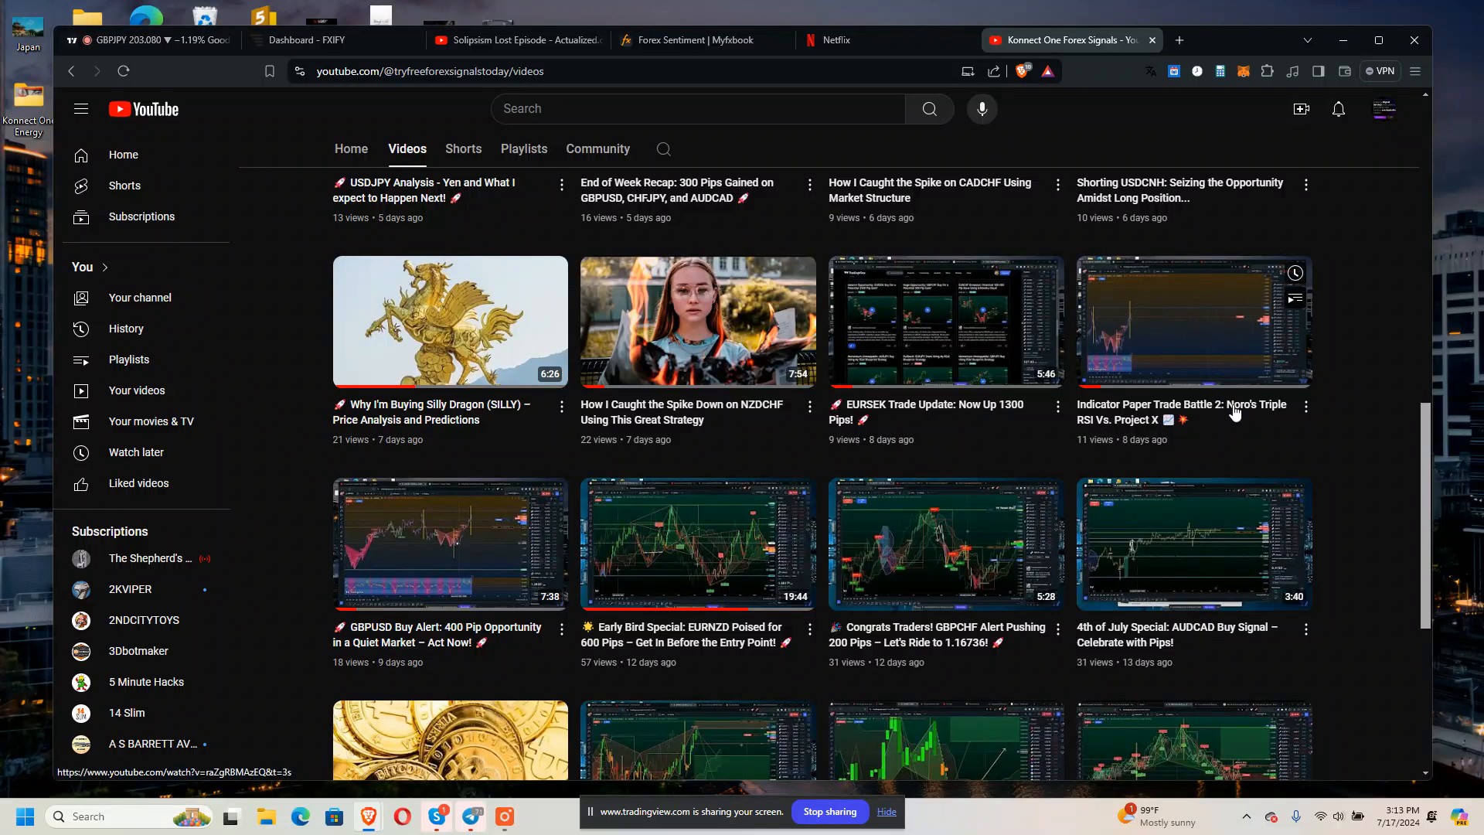
mouse_move(1231, 414)
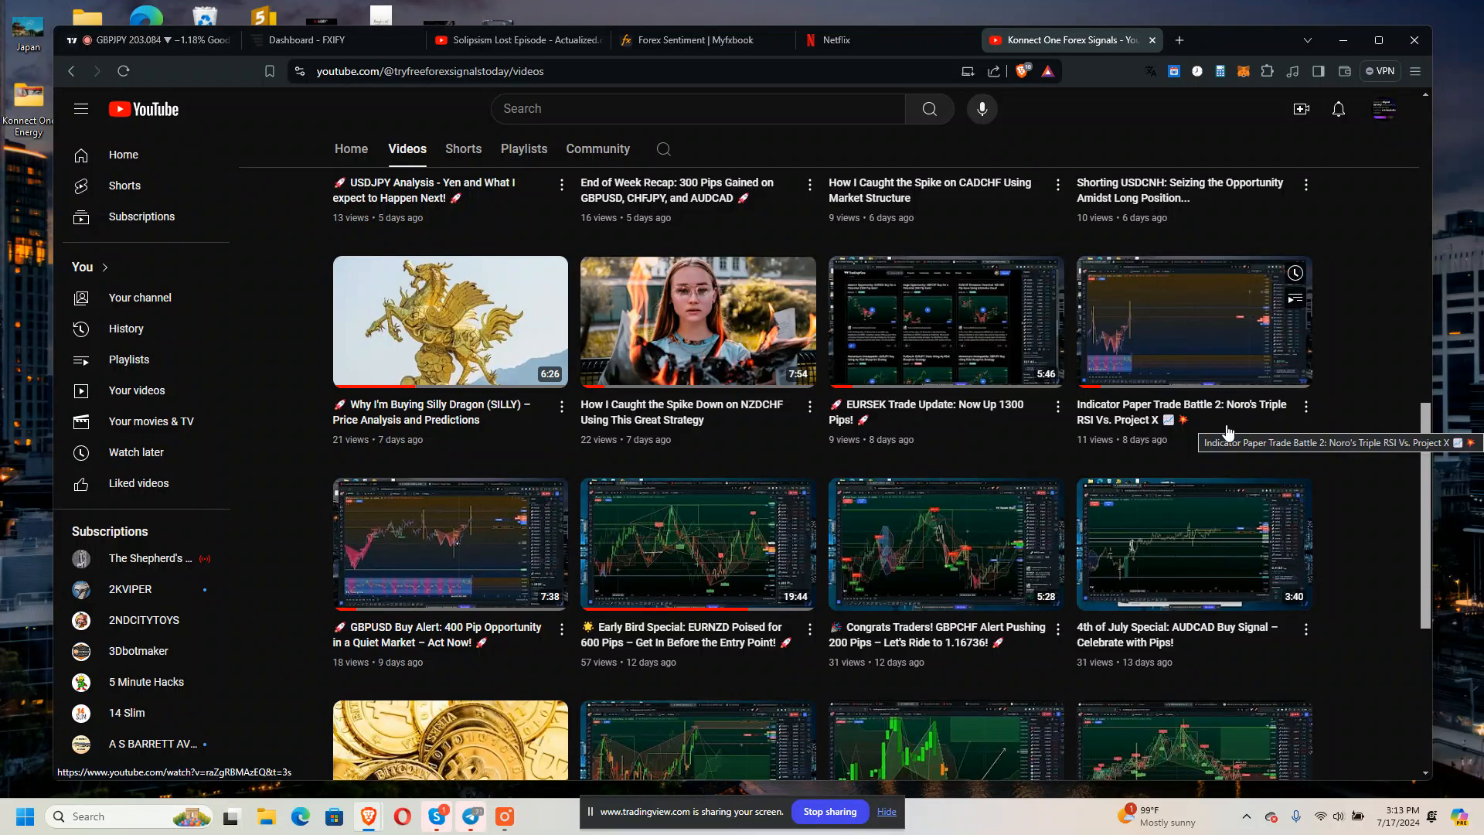
mouse_move(1246, 420)
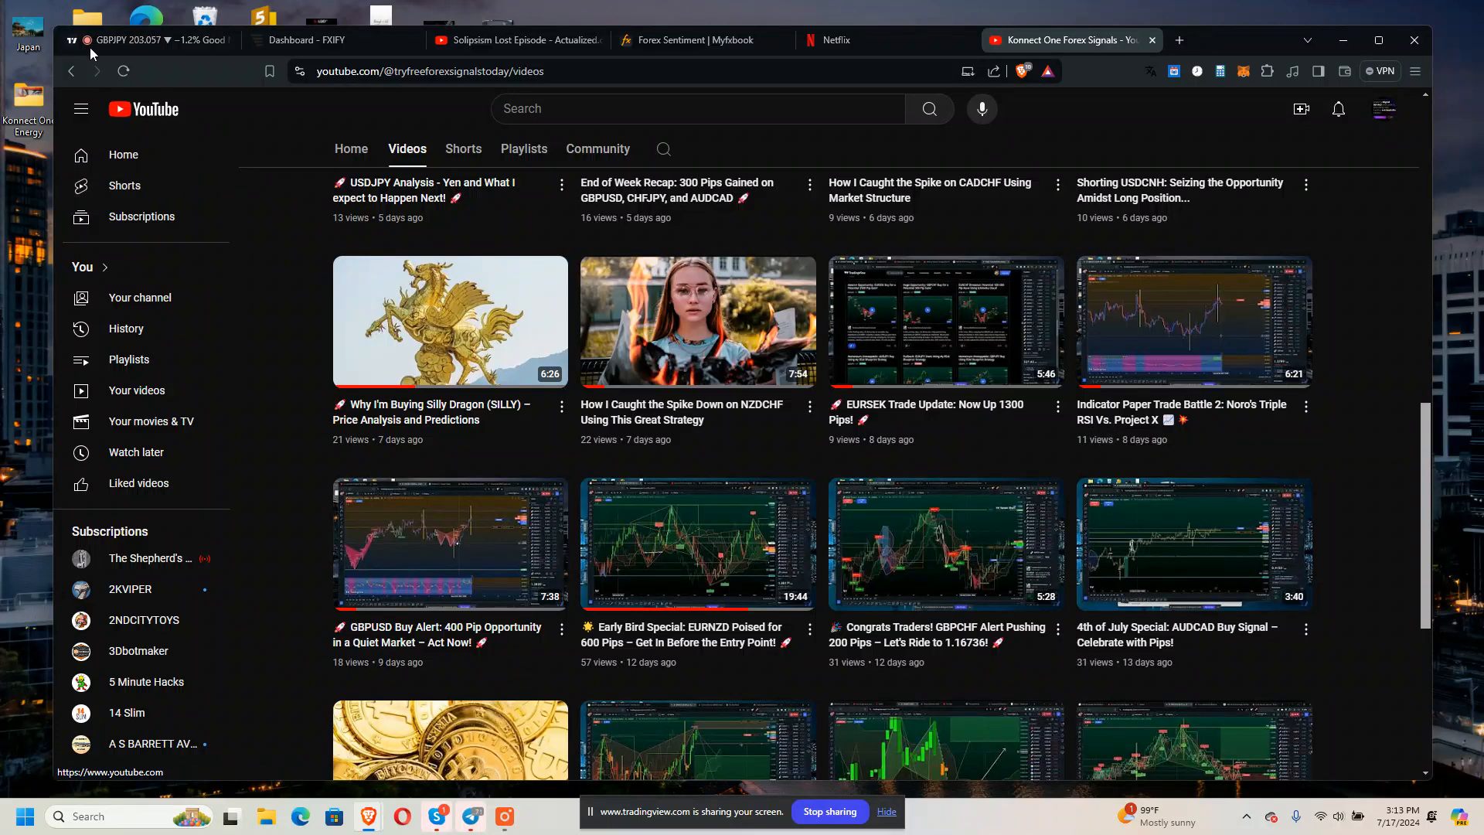
left_click(124, 40)
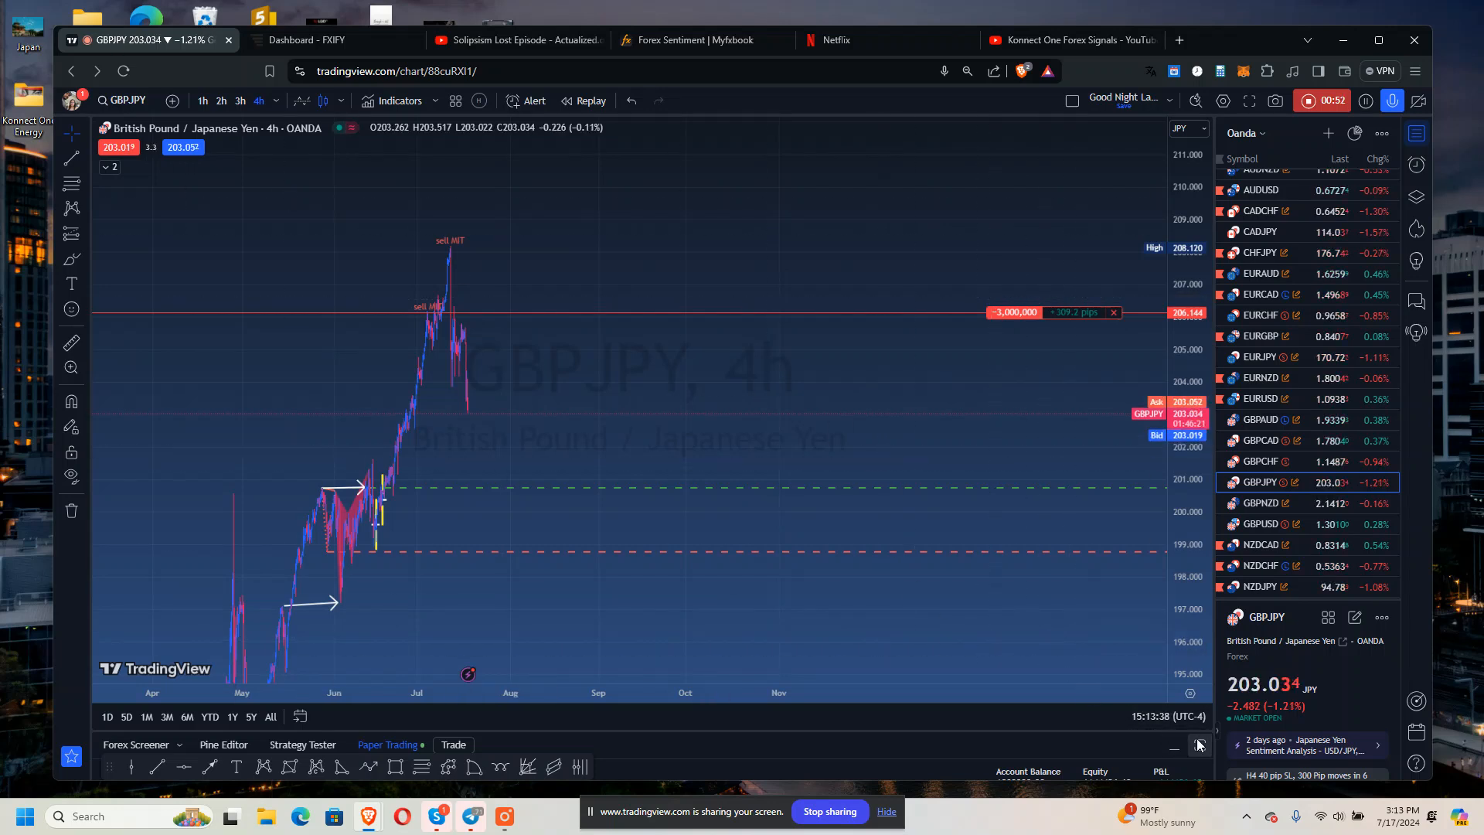
Maximize the Paper Trading panel to list the Noros RSI account's 12 open positions.
left_click(1198, 748)
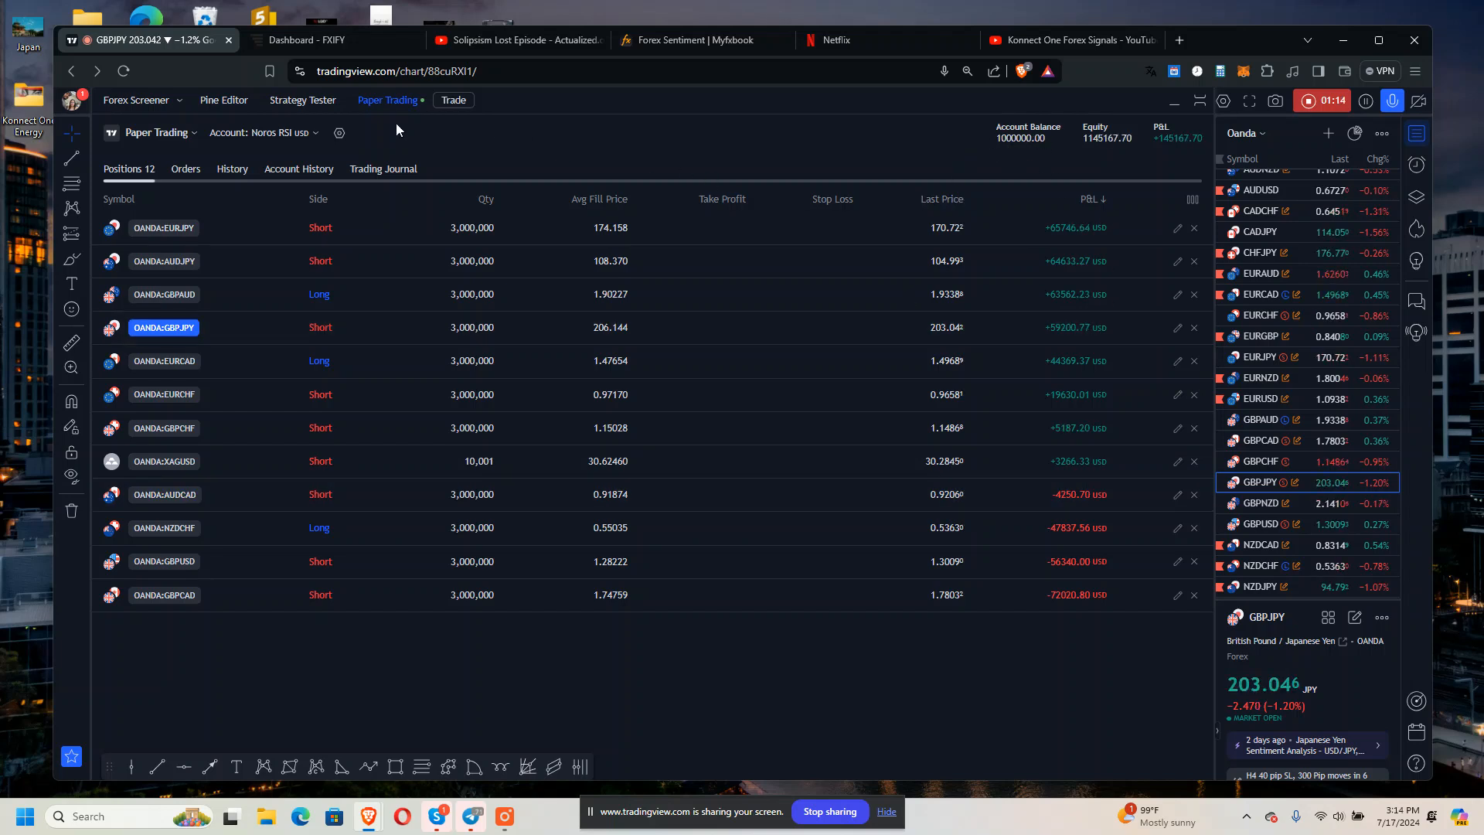
Switch the paper trading account to Project X Acct with its 22 open positions.
left_click(263, 132)
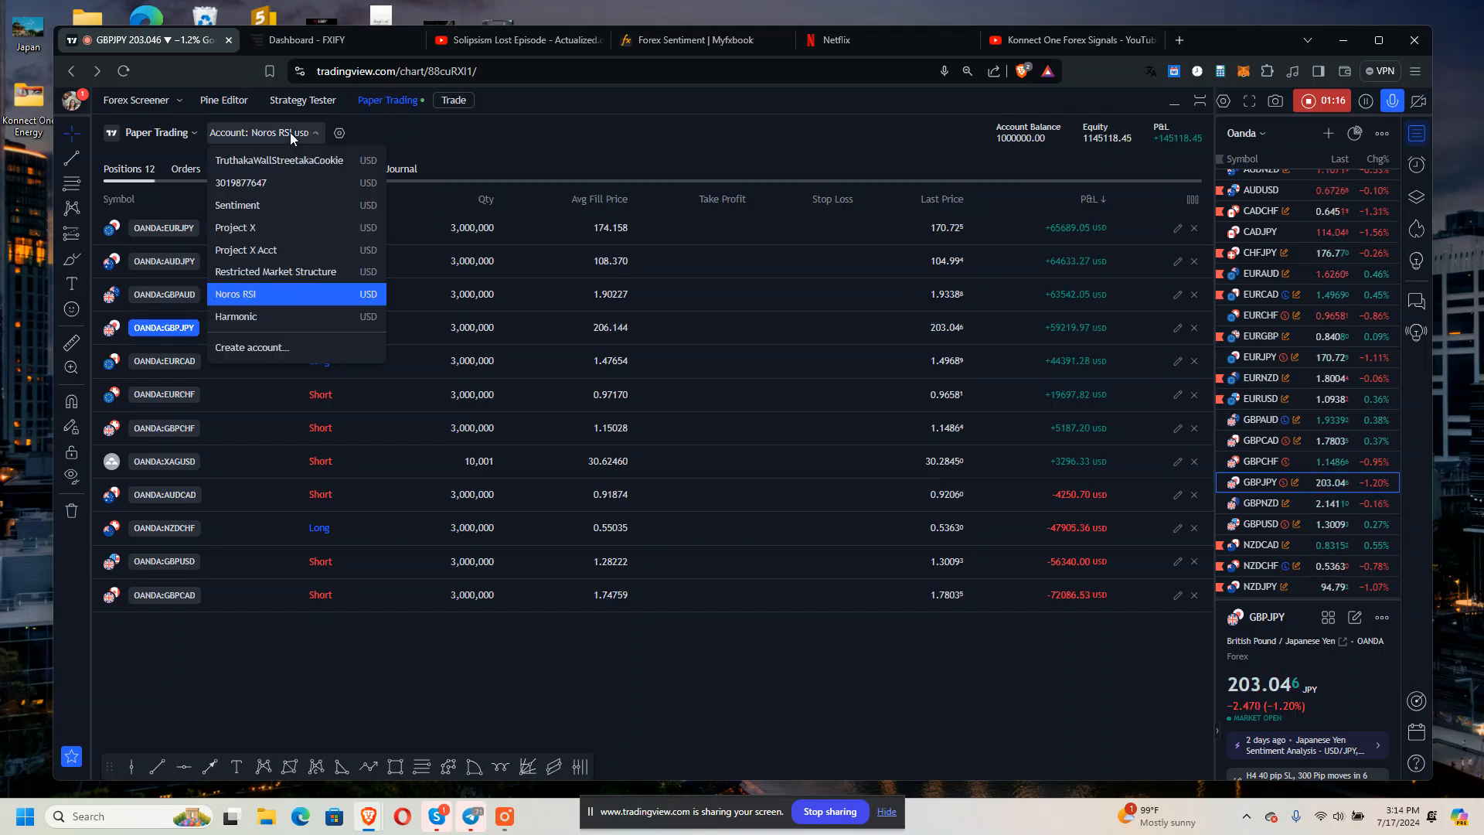
mouse_move(278, 255)
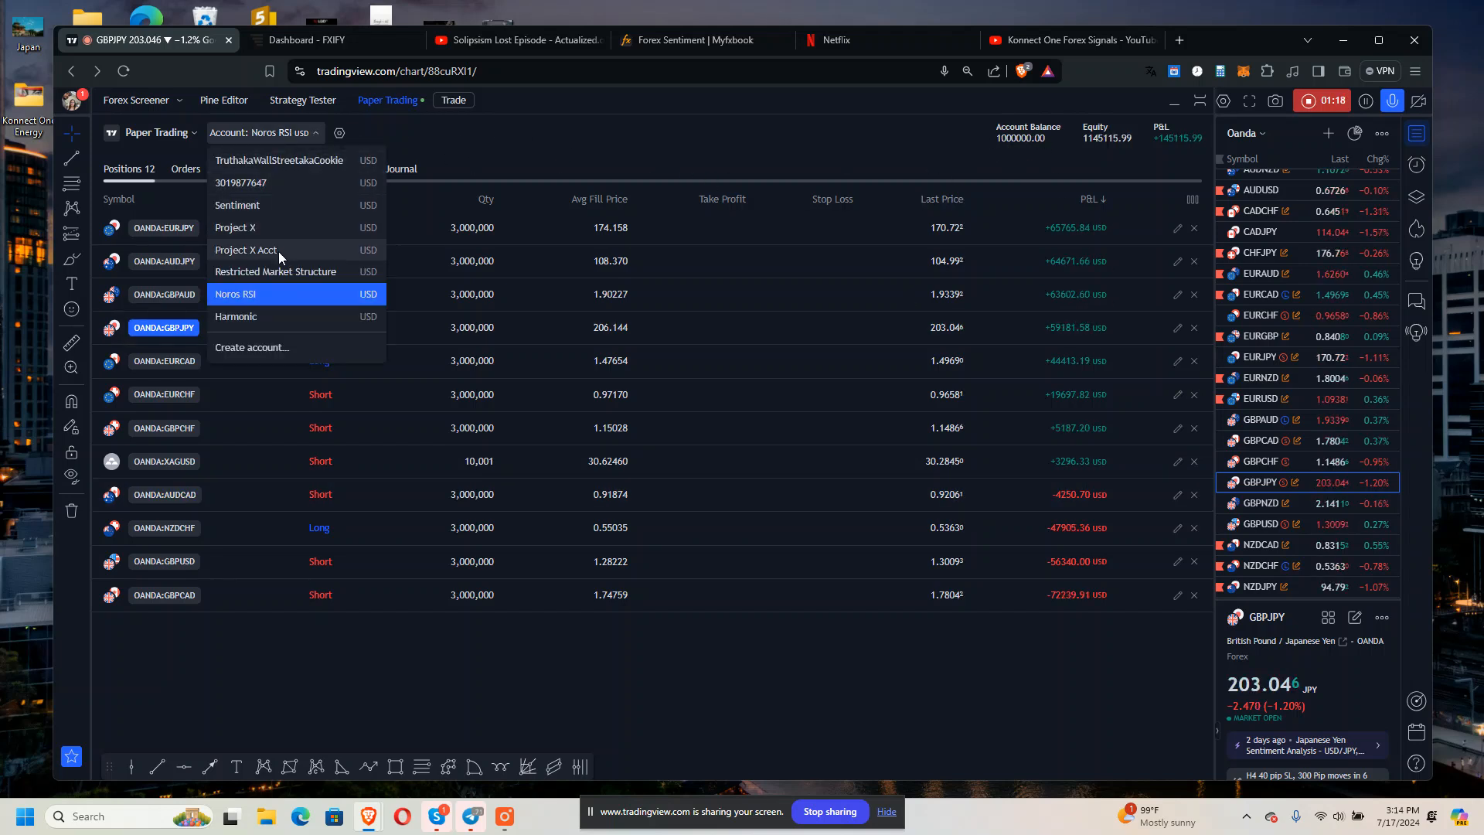
left_click(244, 251)
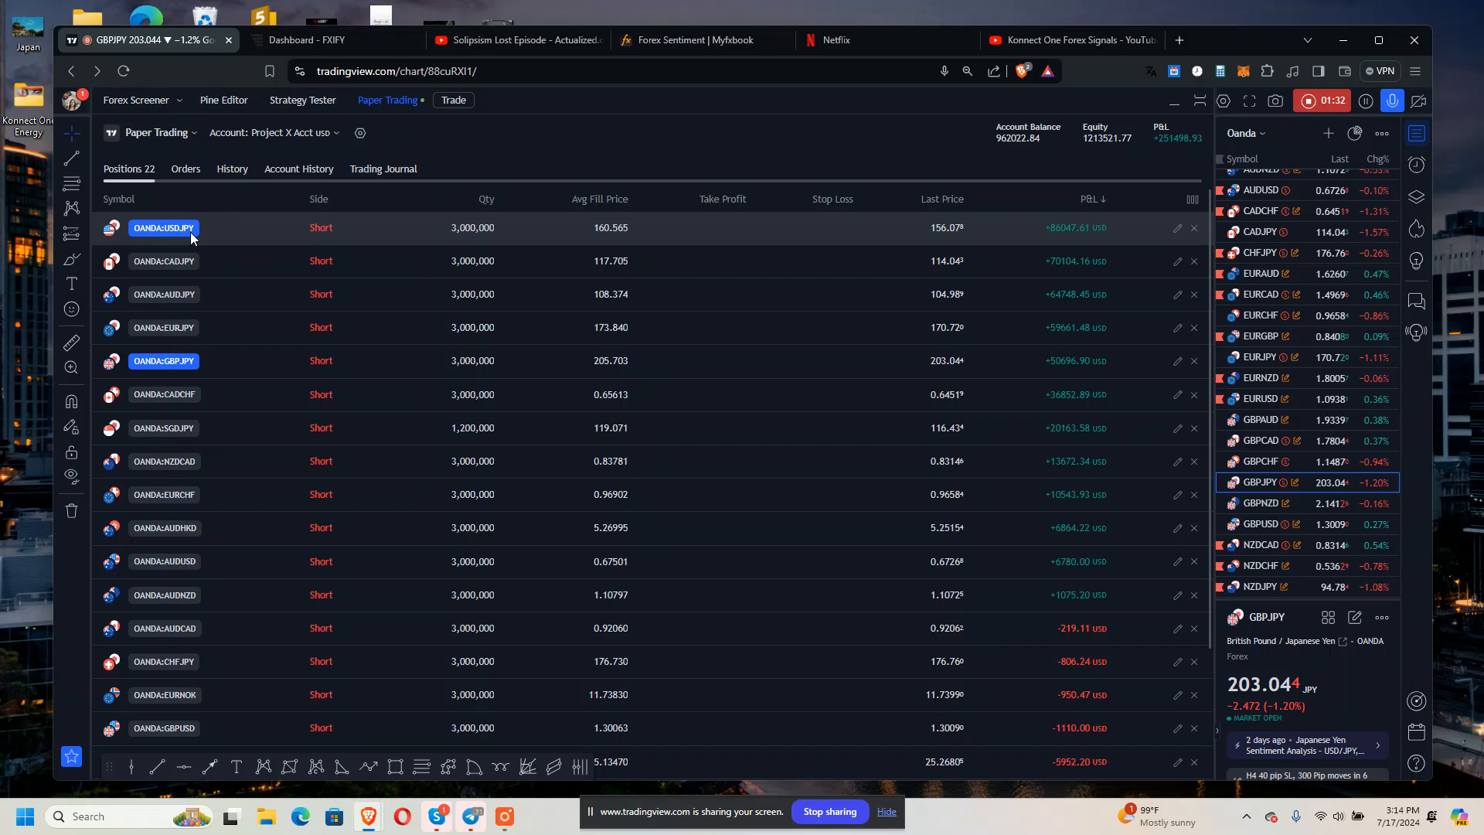
Review the USDJPY, AUDCAD, AUDCHF, AUDNZD, AUDUSD, CADJPY, EURCAD and EURCHF charts in turn.
left_click(164, 227)
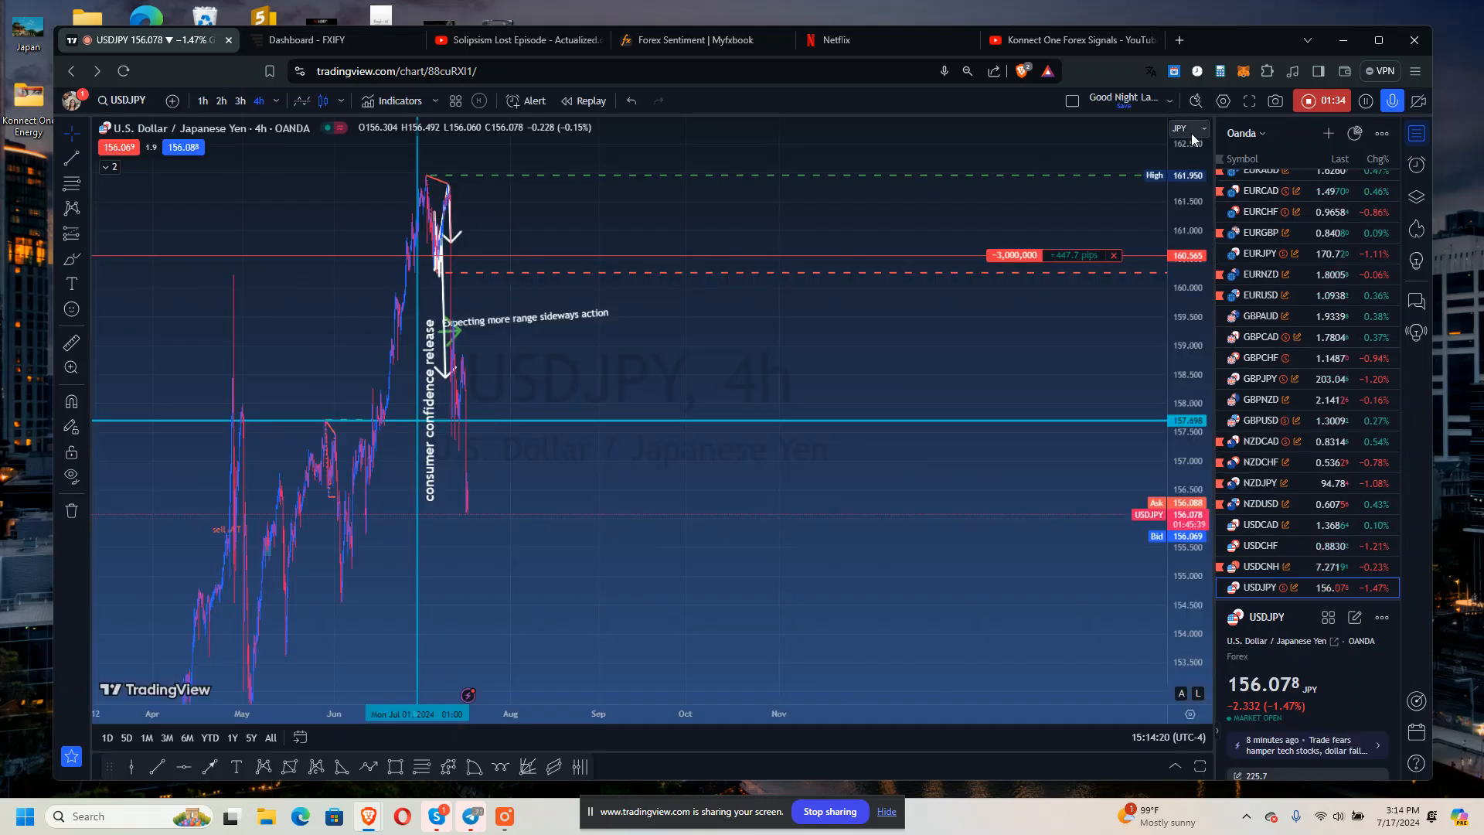
mouse_move(942, 351)
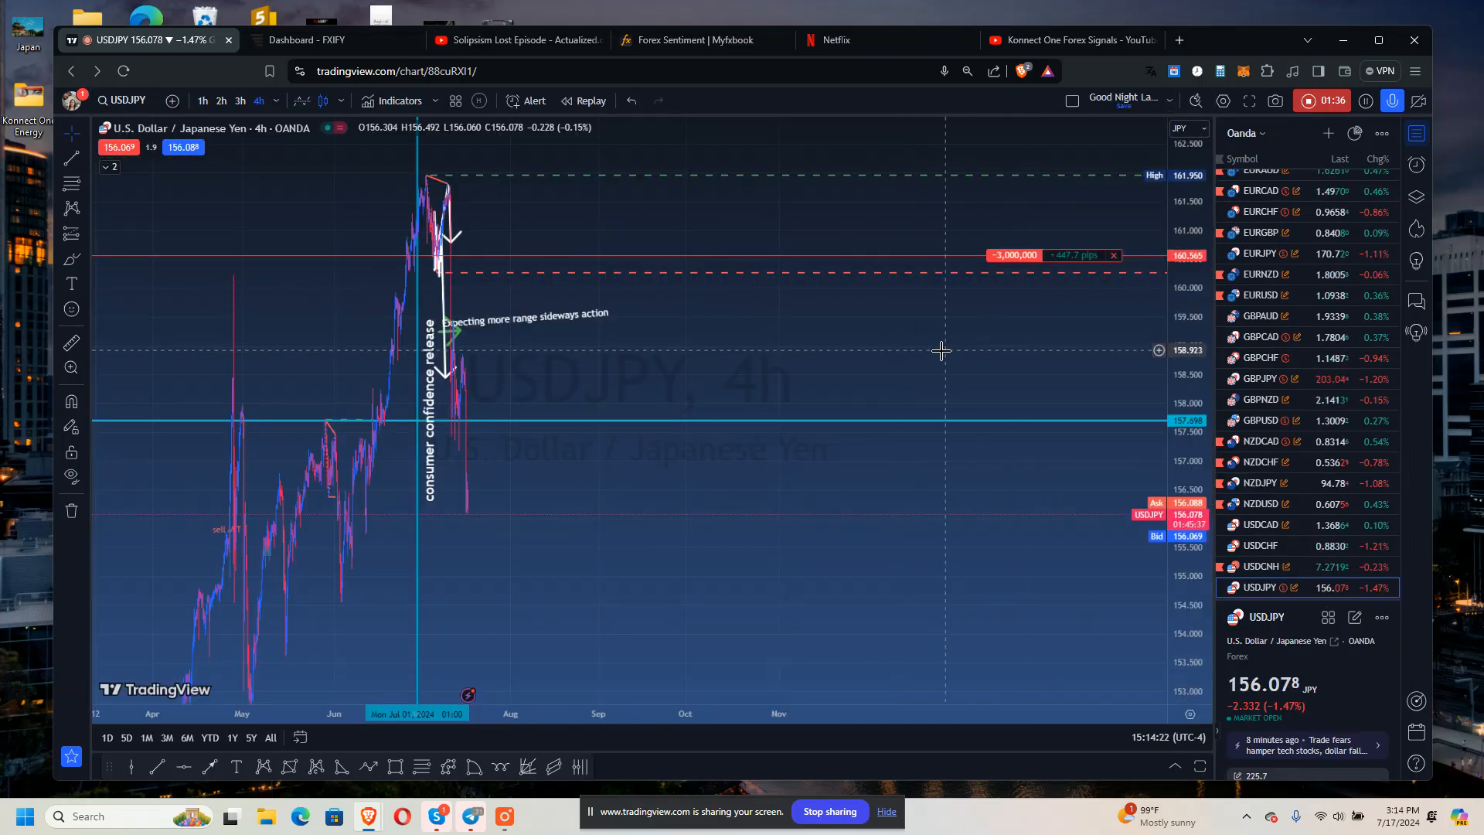
mouse_move(948, 334)
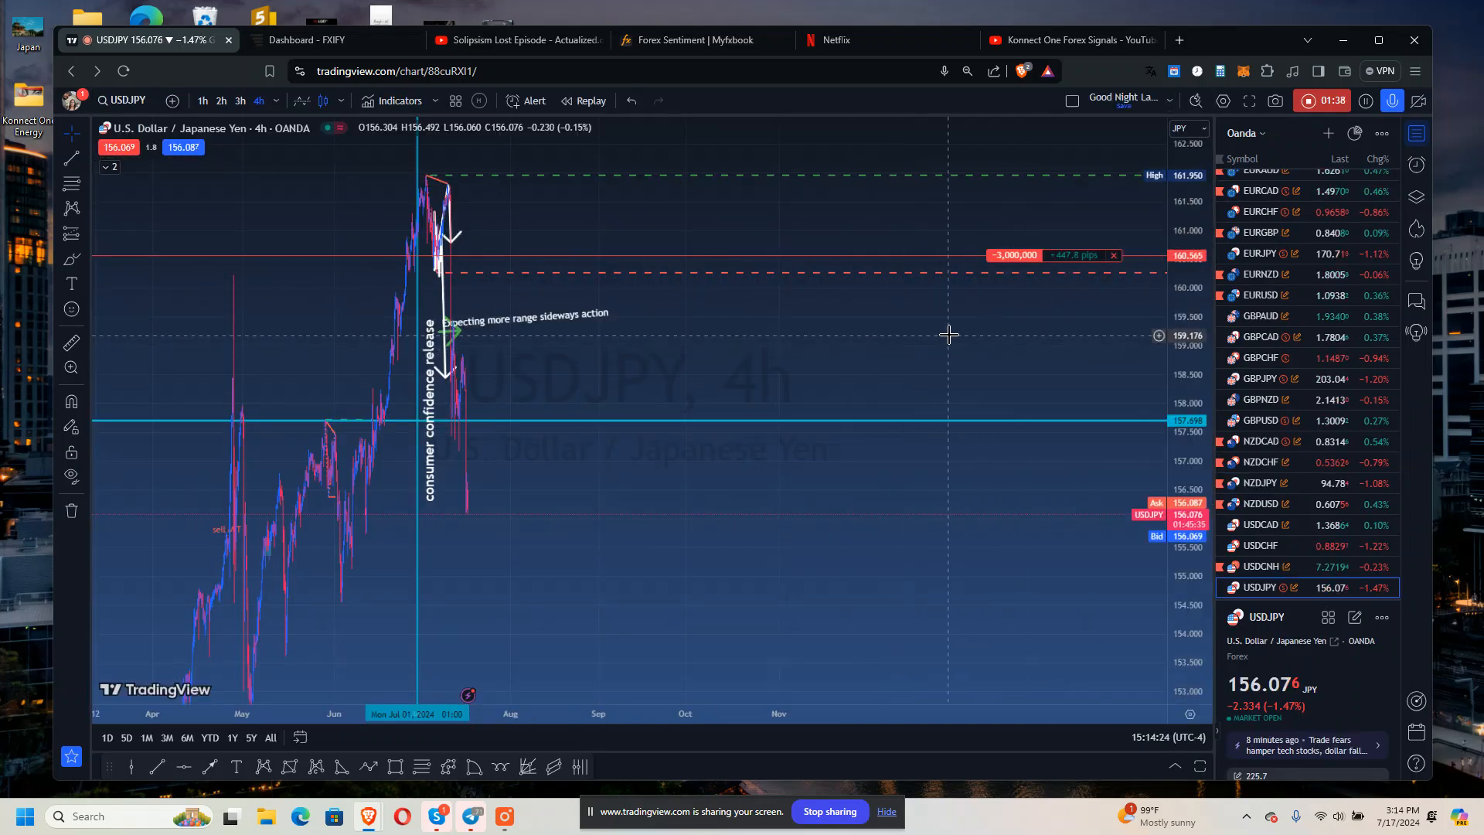
mouse_move(1055, 297)
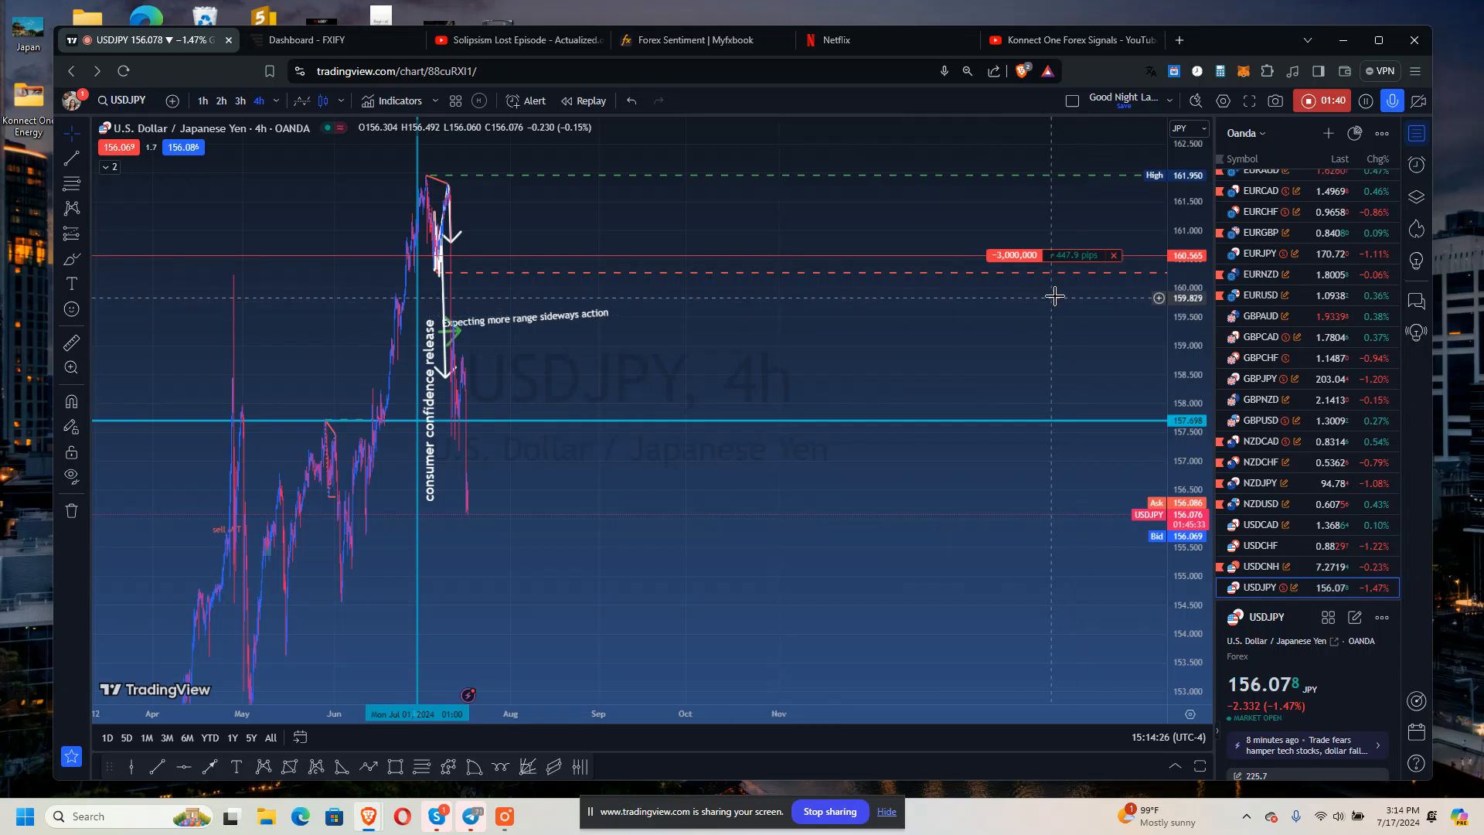
mouse_move(1221, 343)
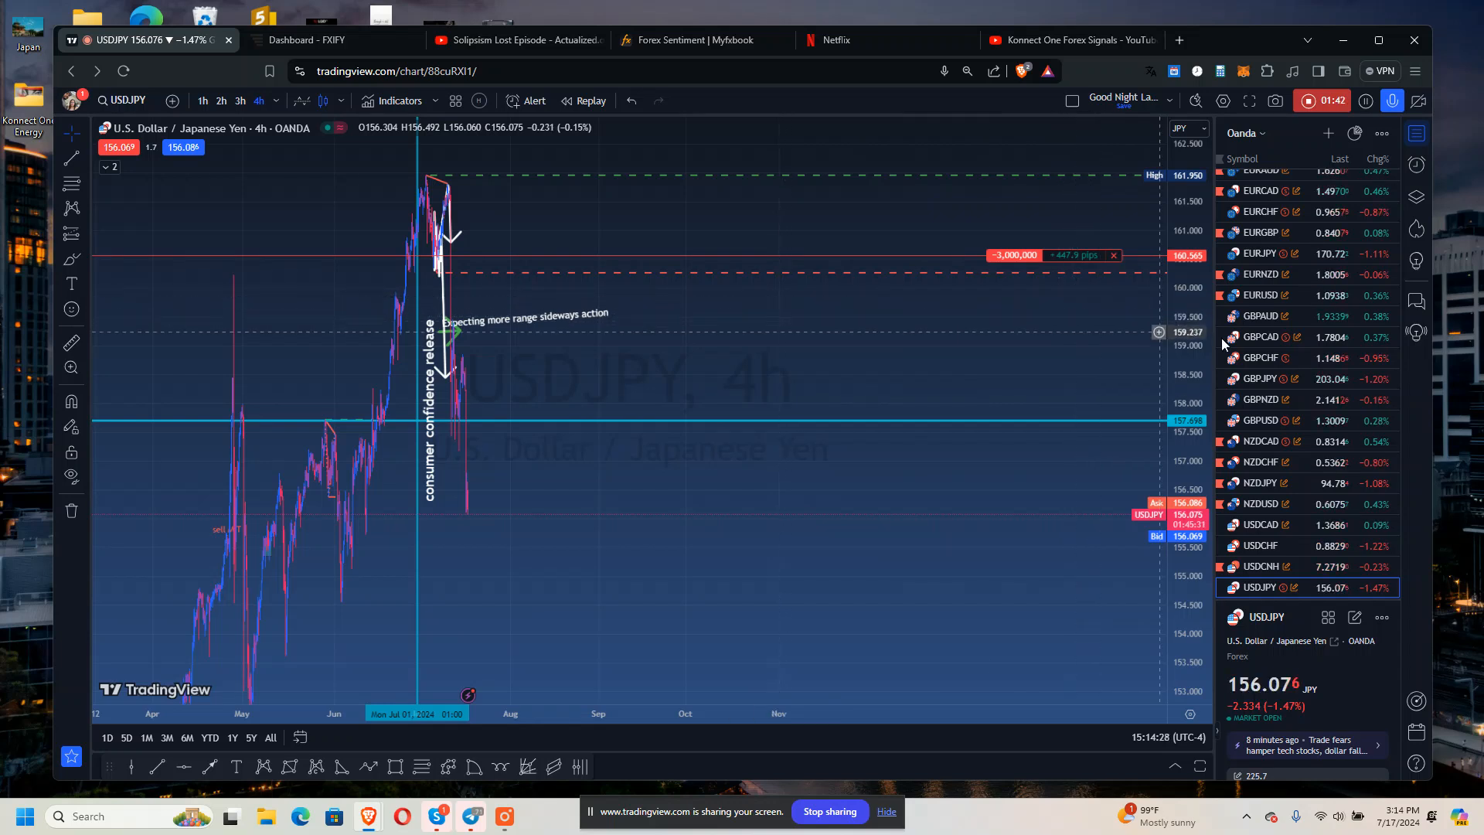
left_click(1260, 184)
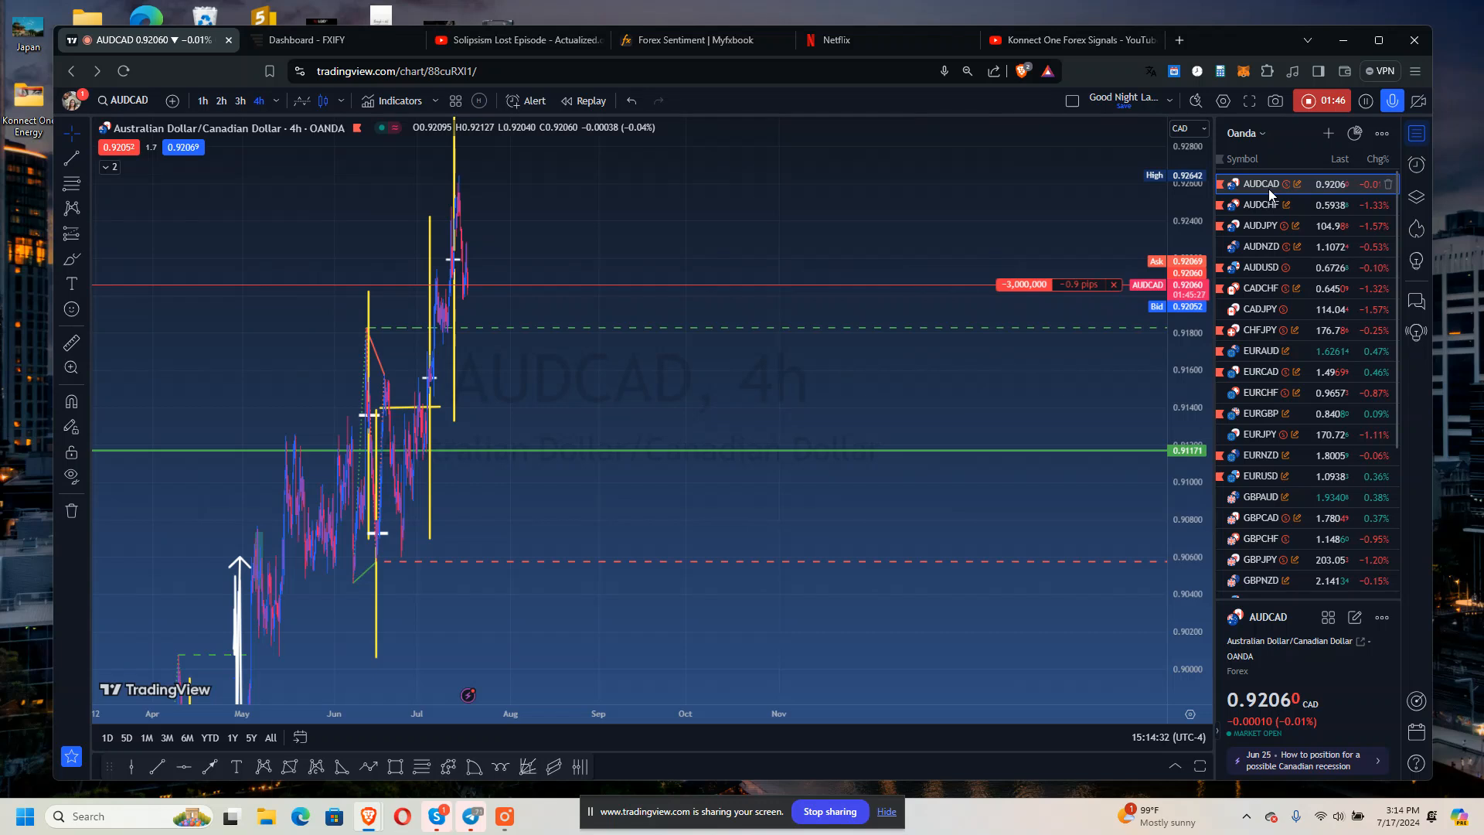
left_click(1260, 204)
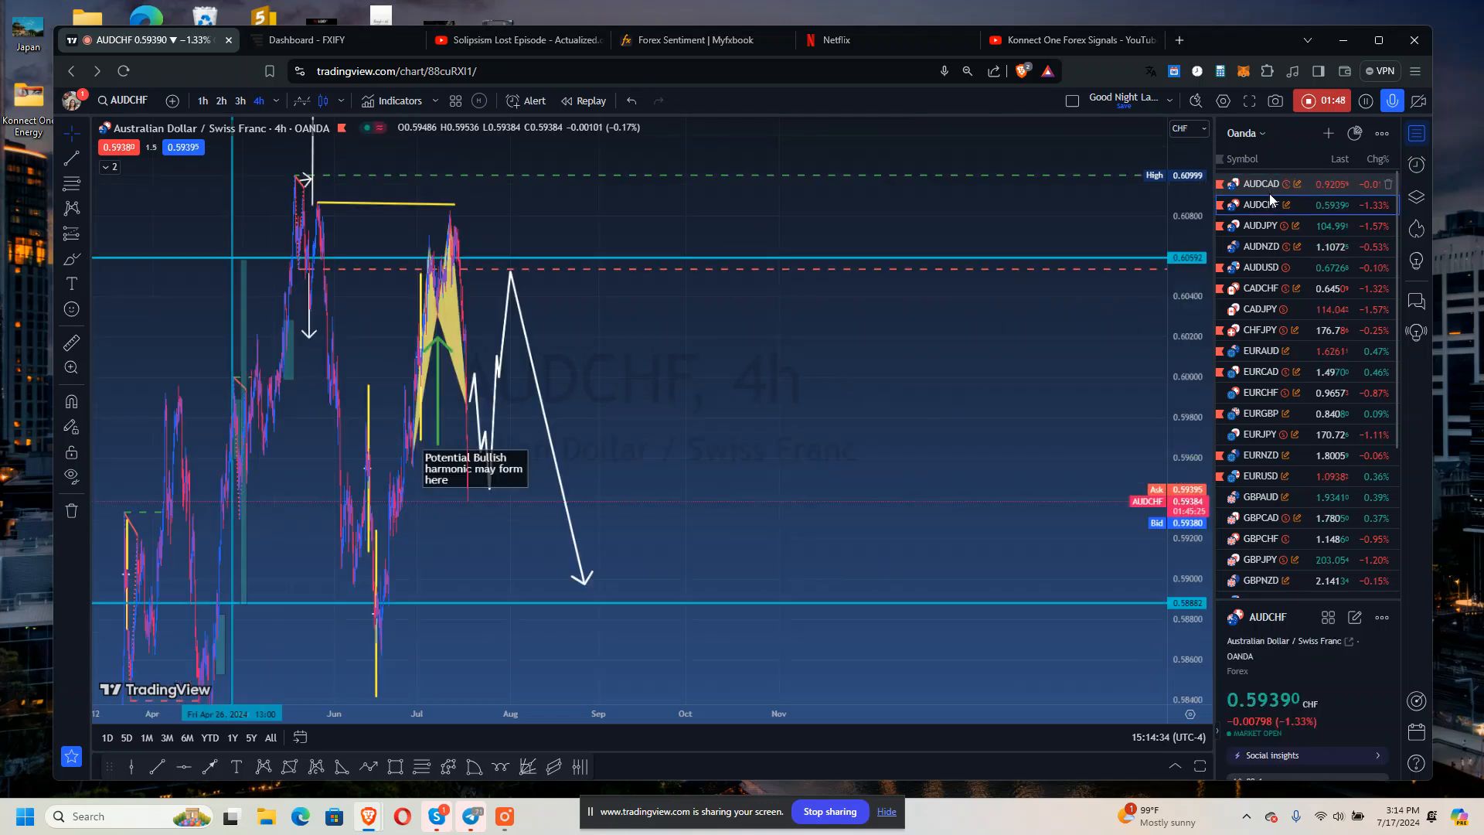
left_click(1262, 226)
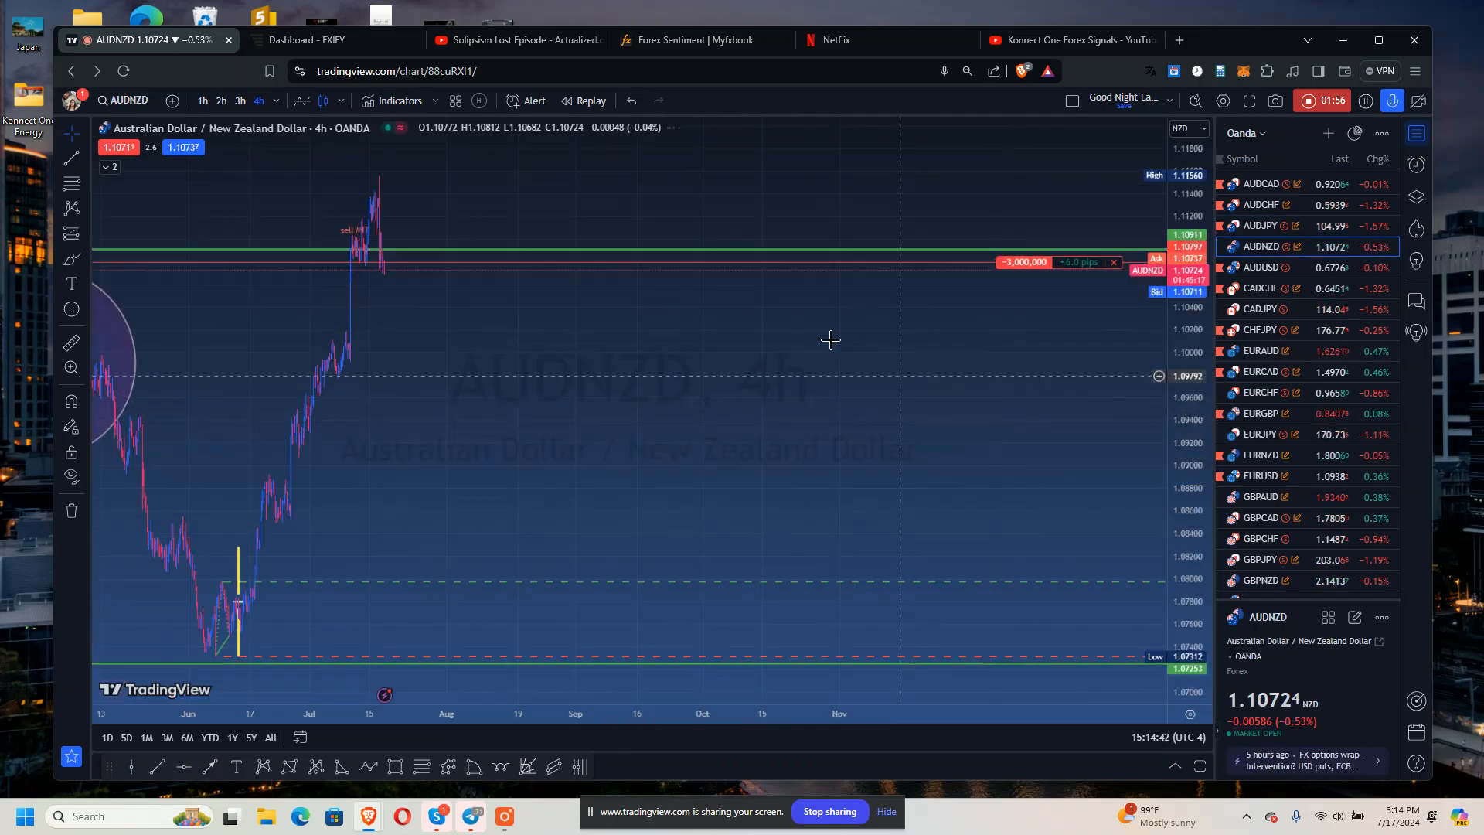
mouse_move(878, 385)
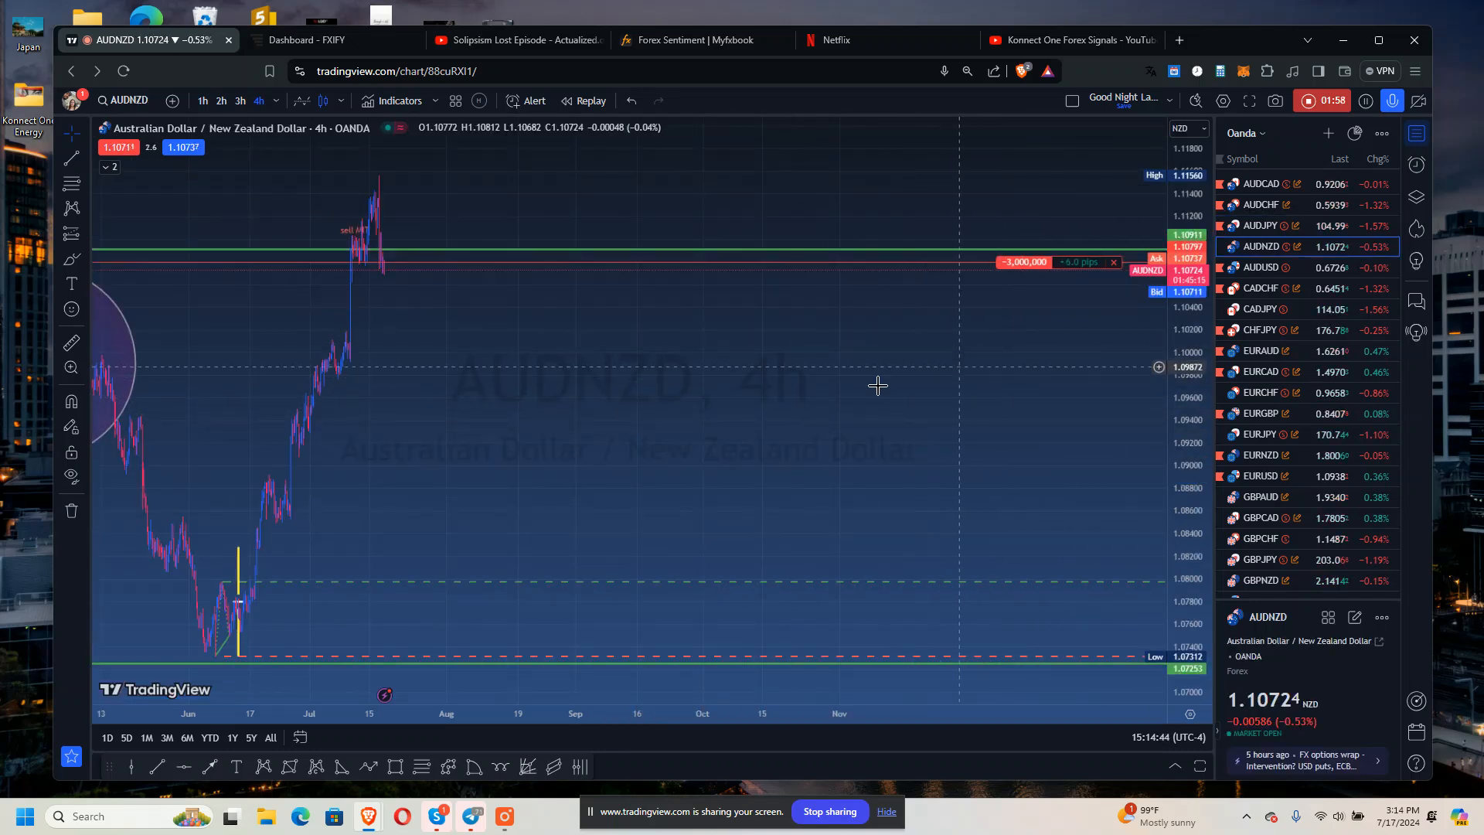
left_click(1261, 267)
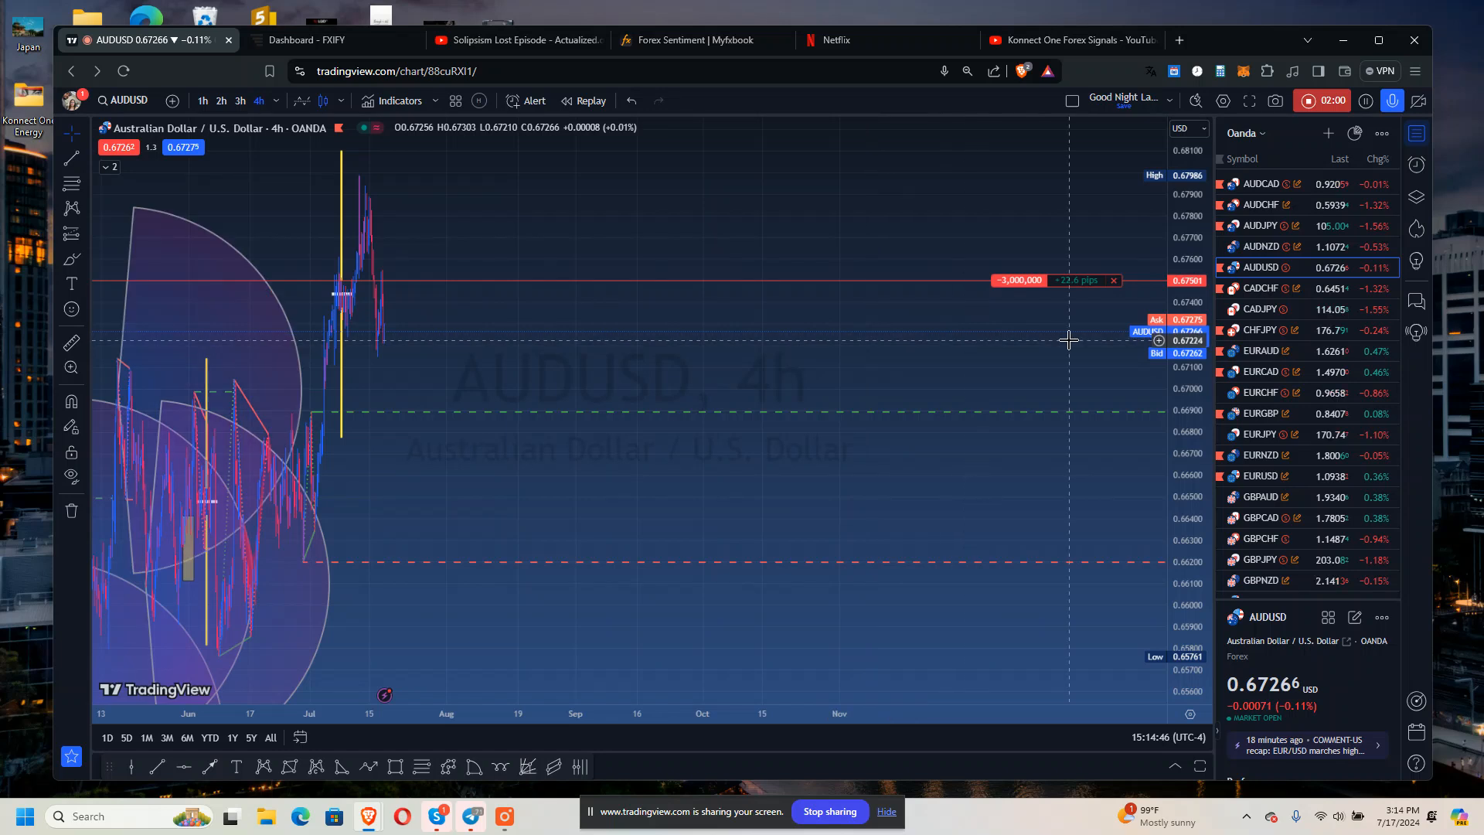
mouse_move(1053, 302)
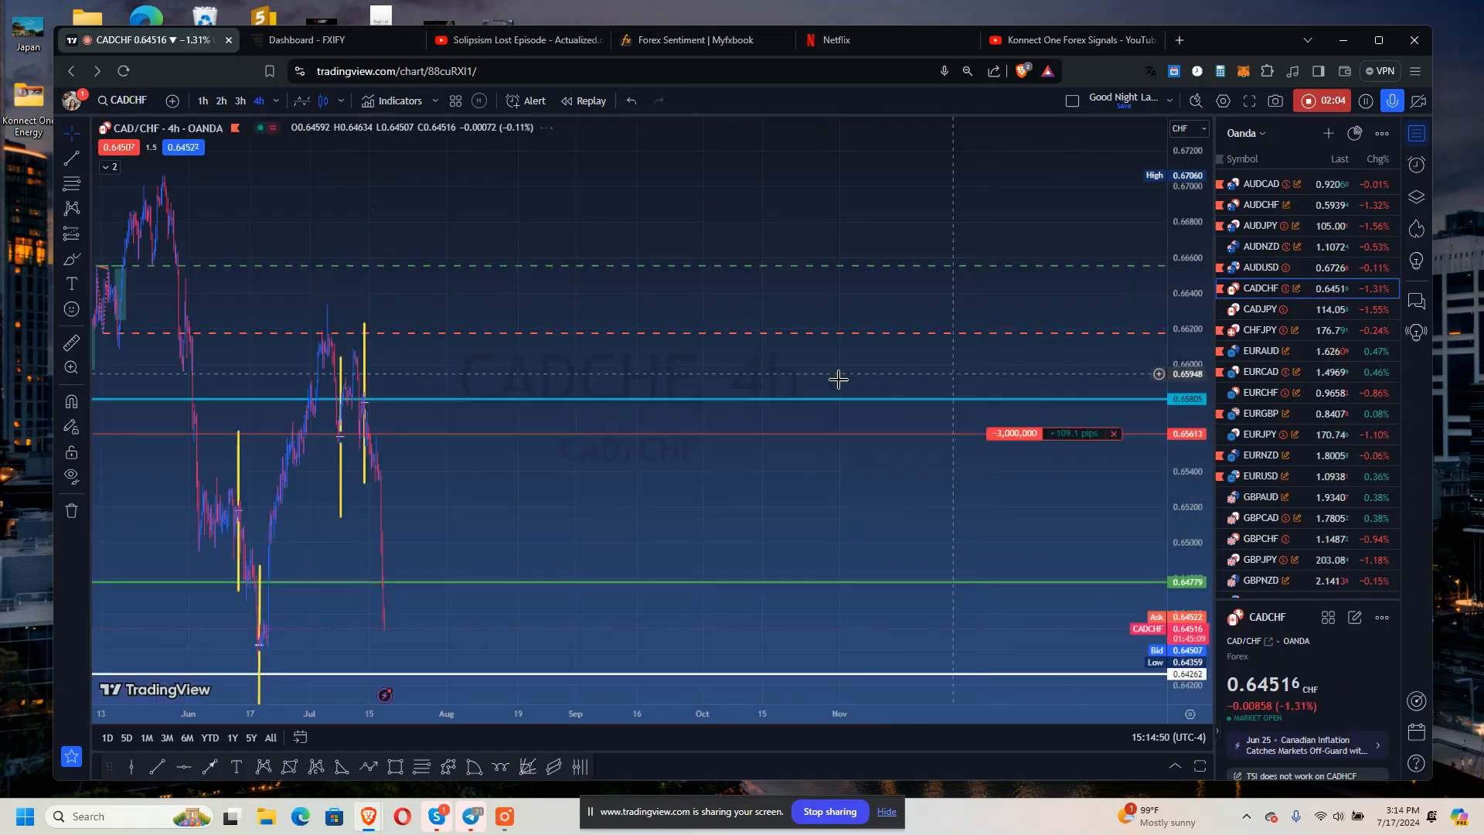
left_click(1261, 309)
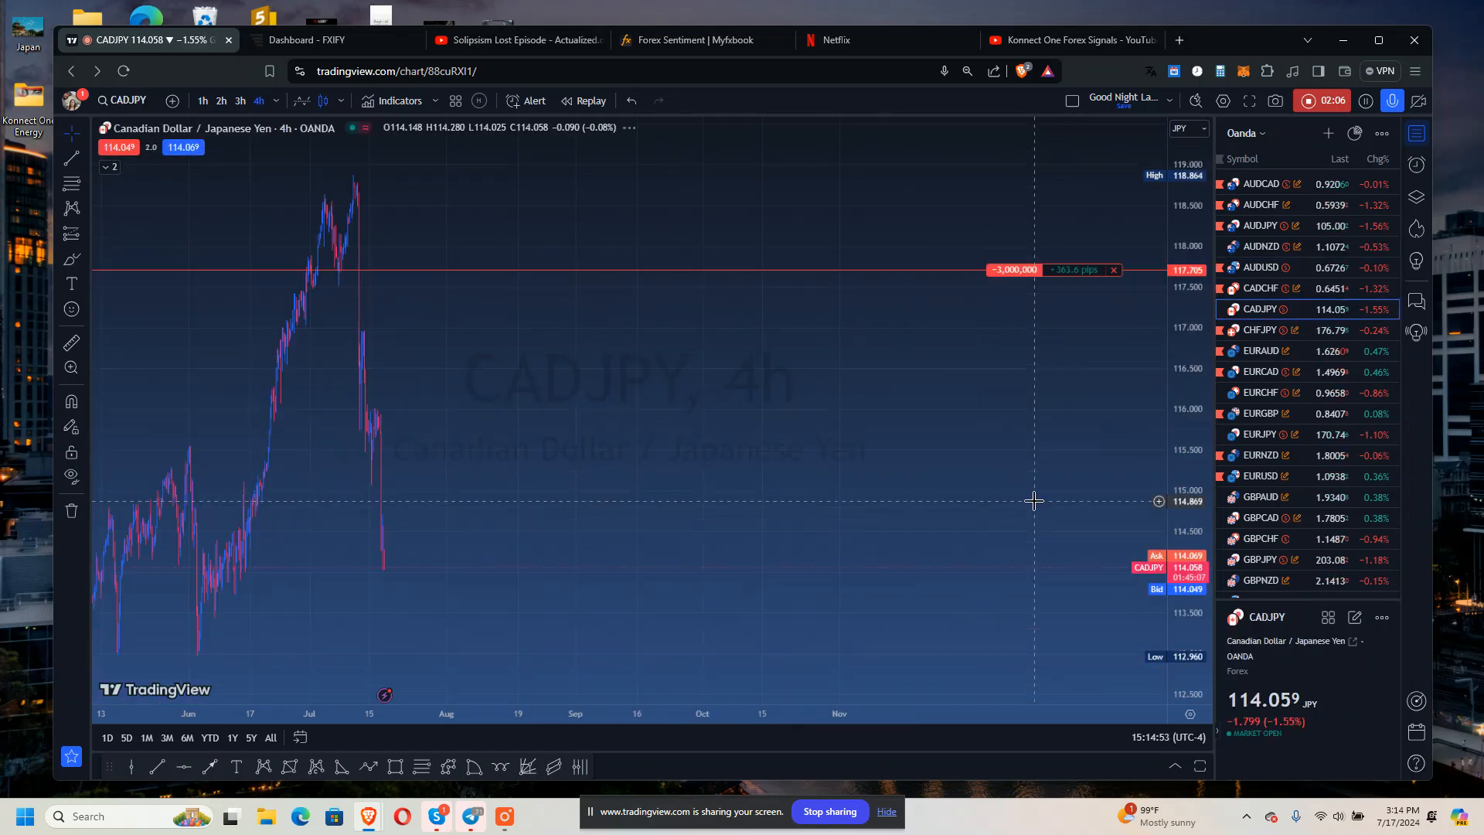
mouse_move(1074, 281)
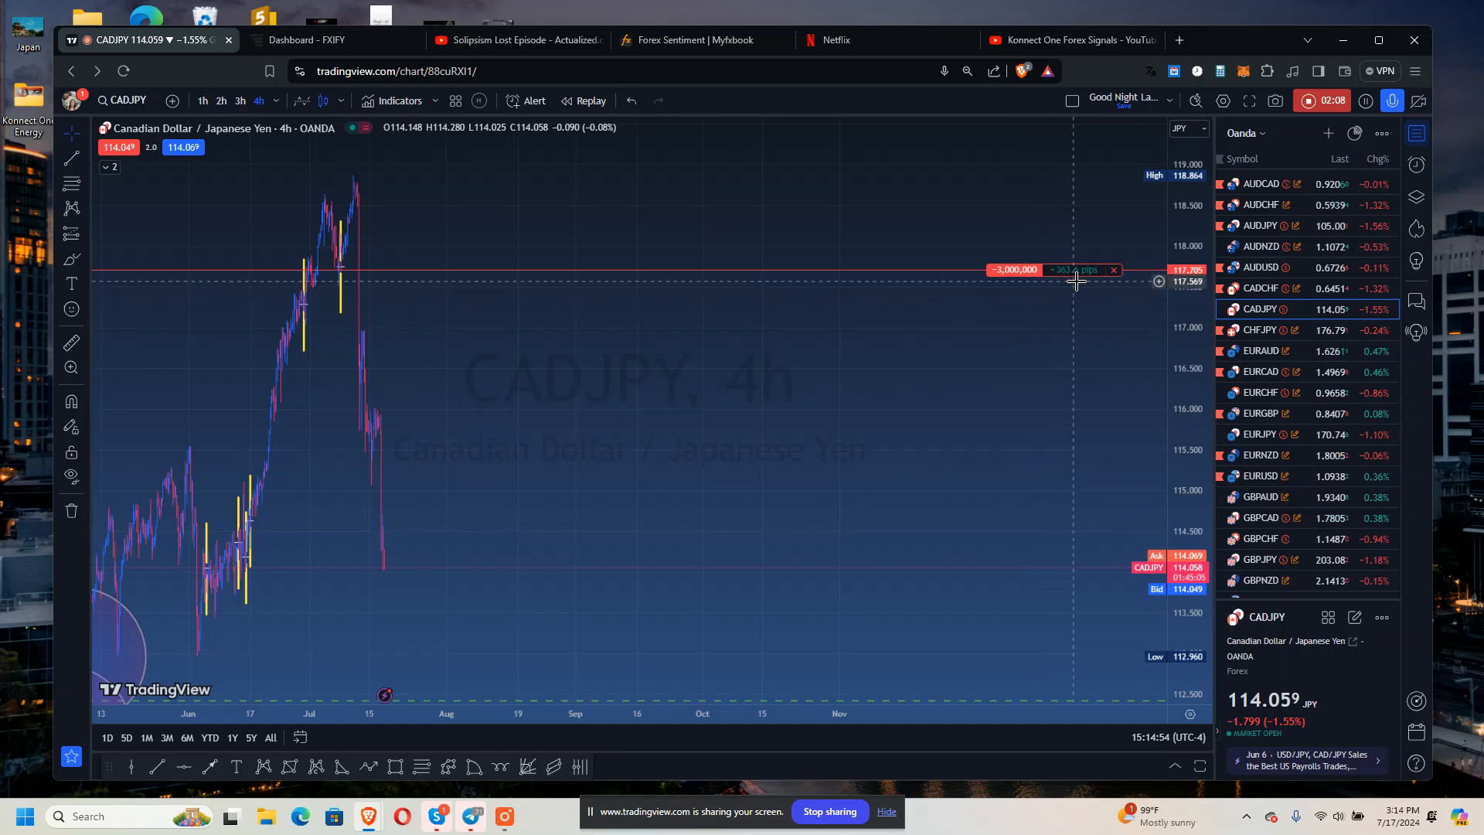
left_click(1260, 330)
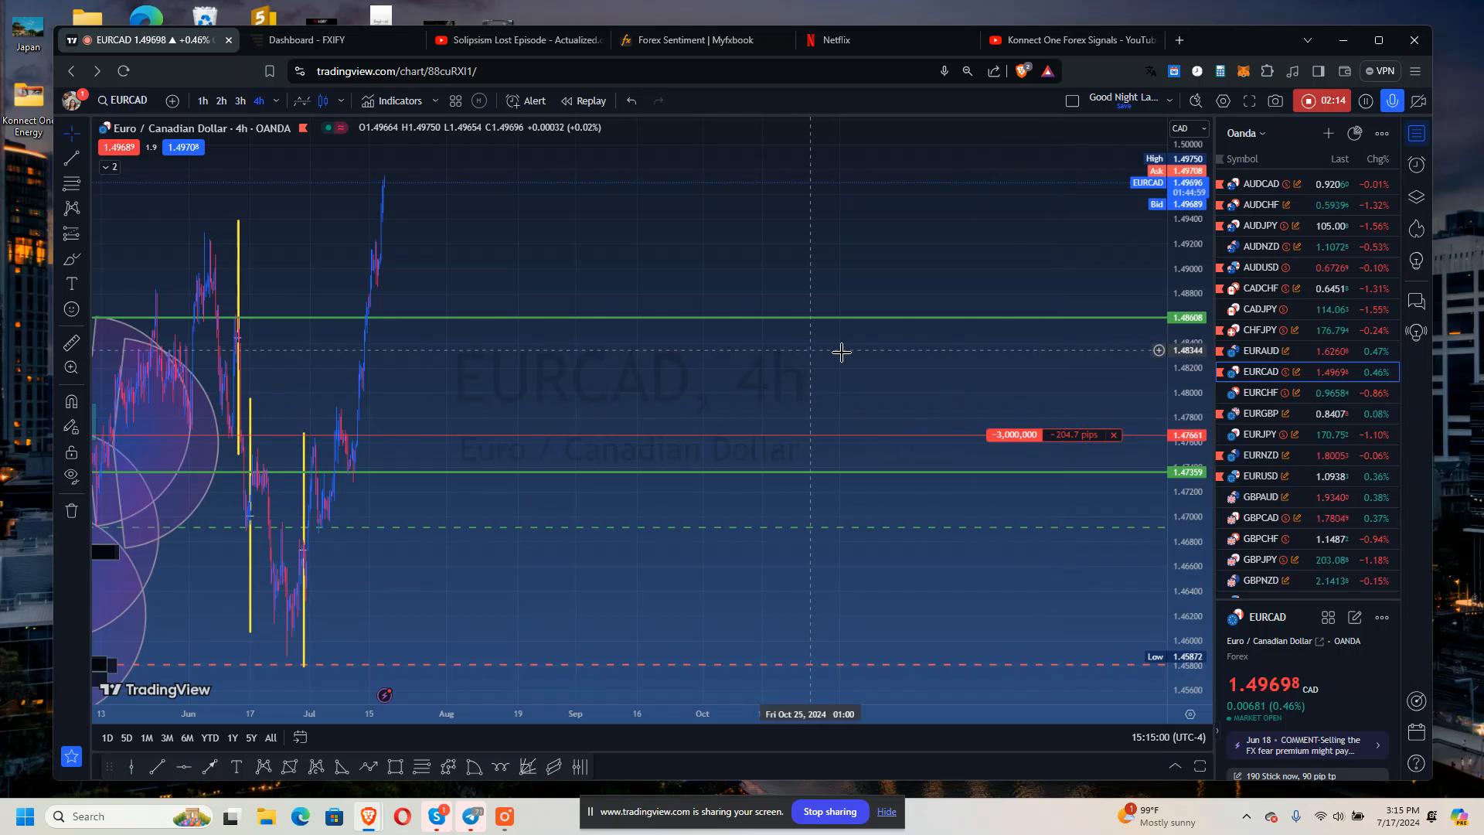
left_click(1261, 391)
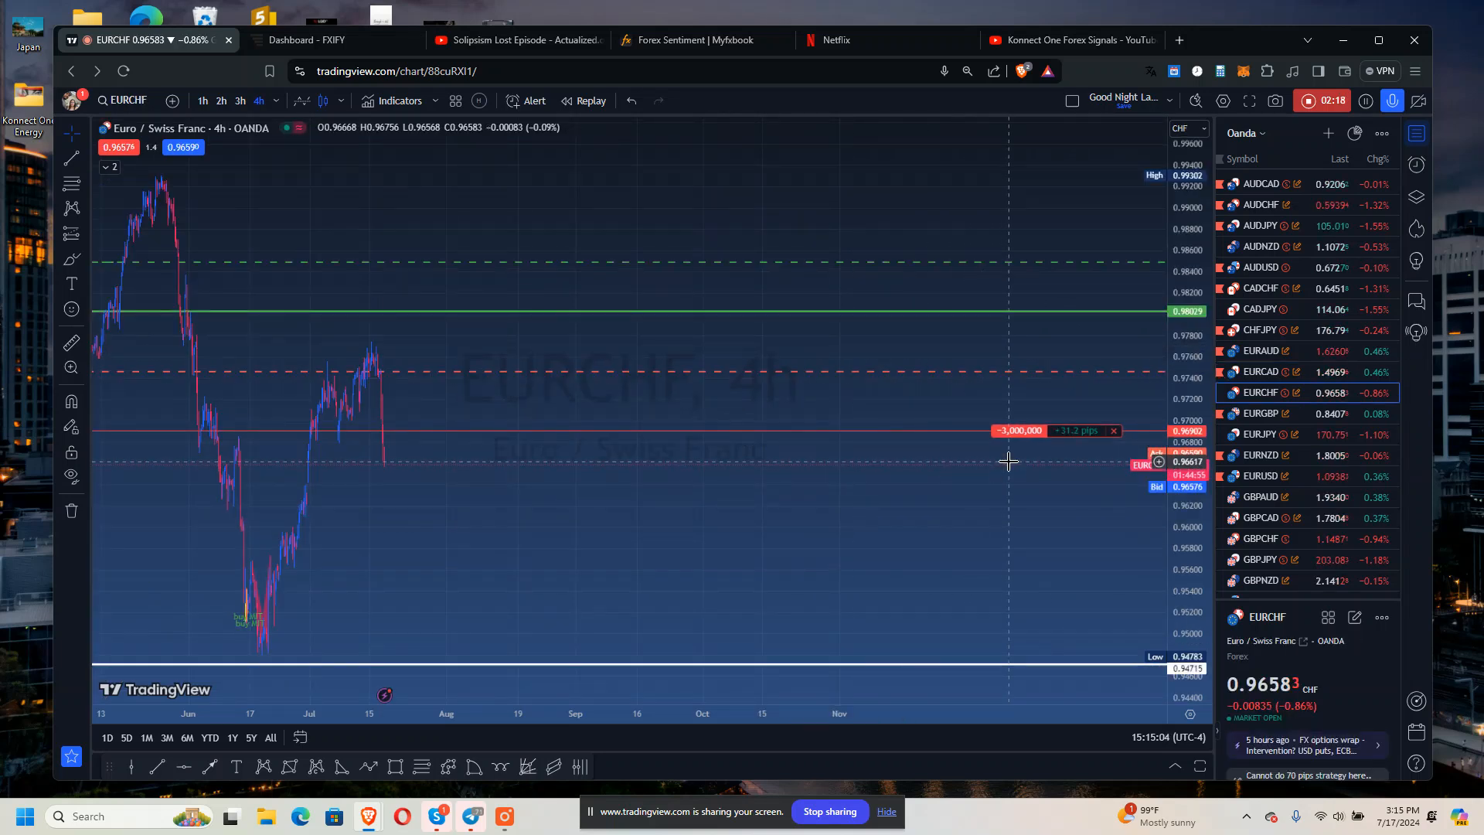
Review EURJPY, GBPCAD, GBPCHF, GBPUSD, NZDCAD, NZDUSD and USDCHF, then bring up the saved watchlists.
left_click(1261, 412)
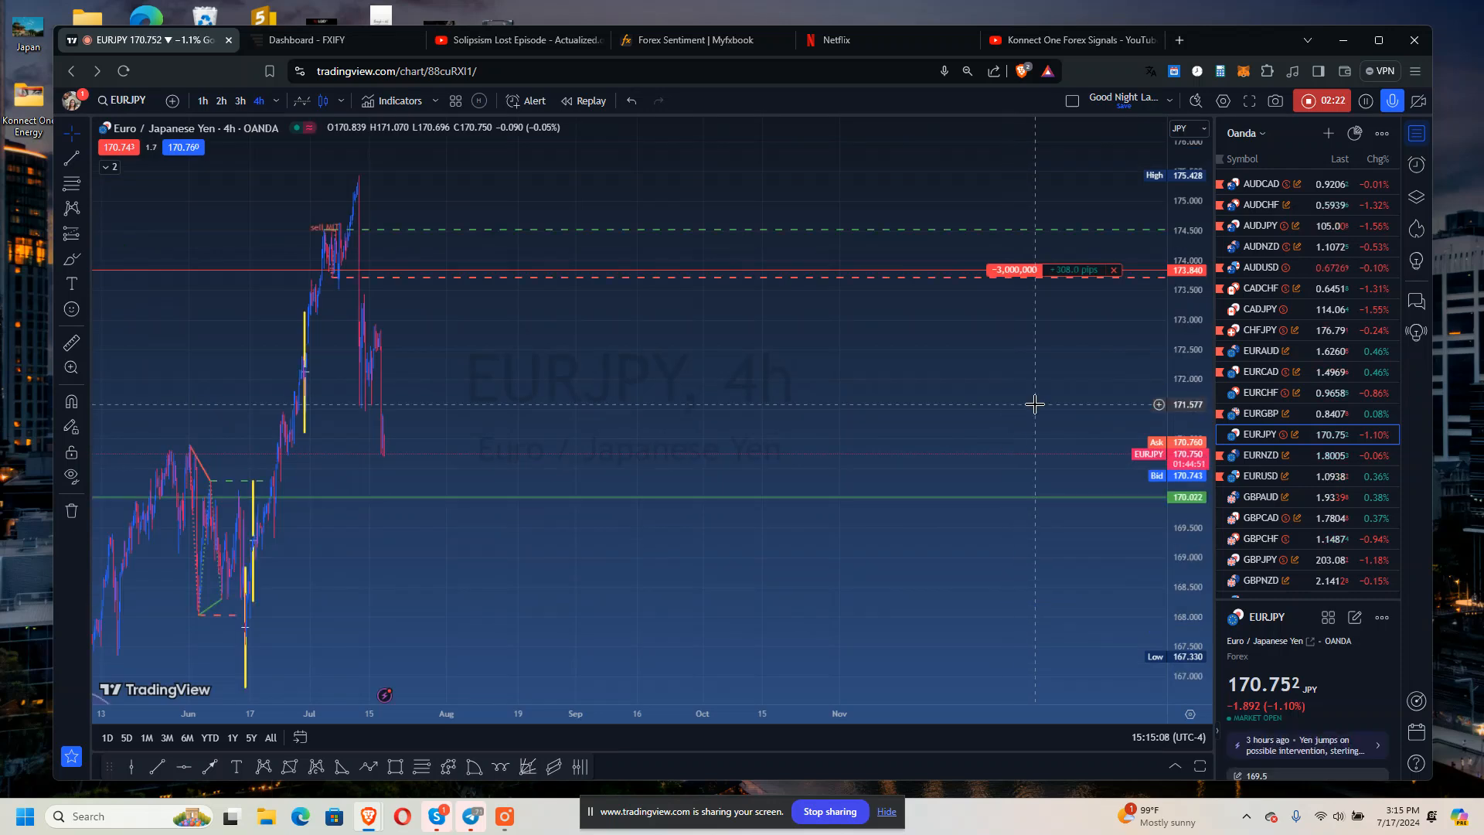
mouse_move(1022, 315)
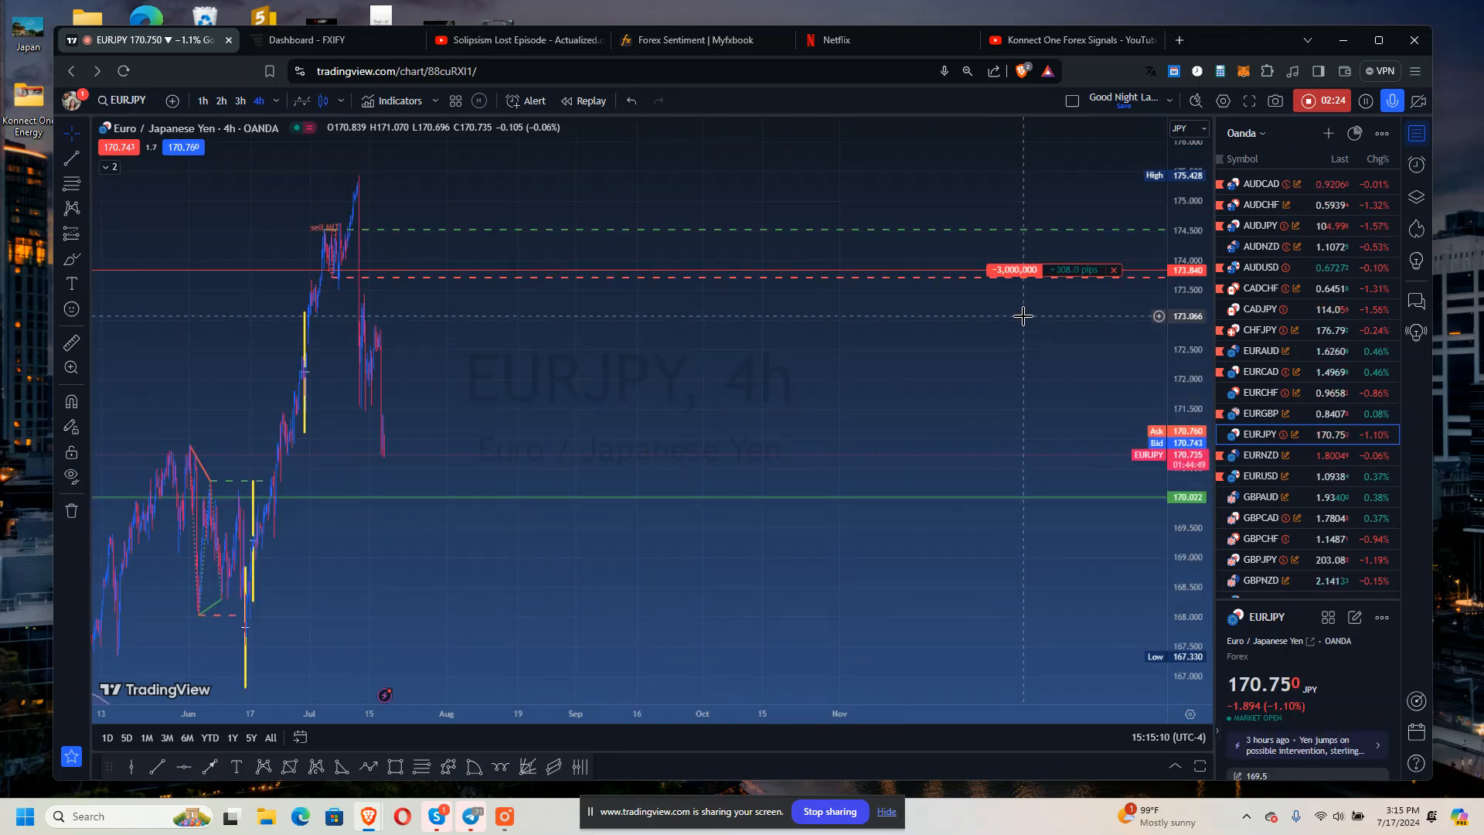
mouse_move(1010, 394)
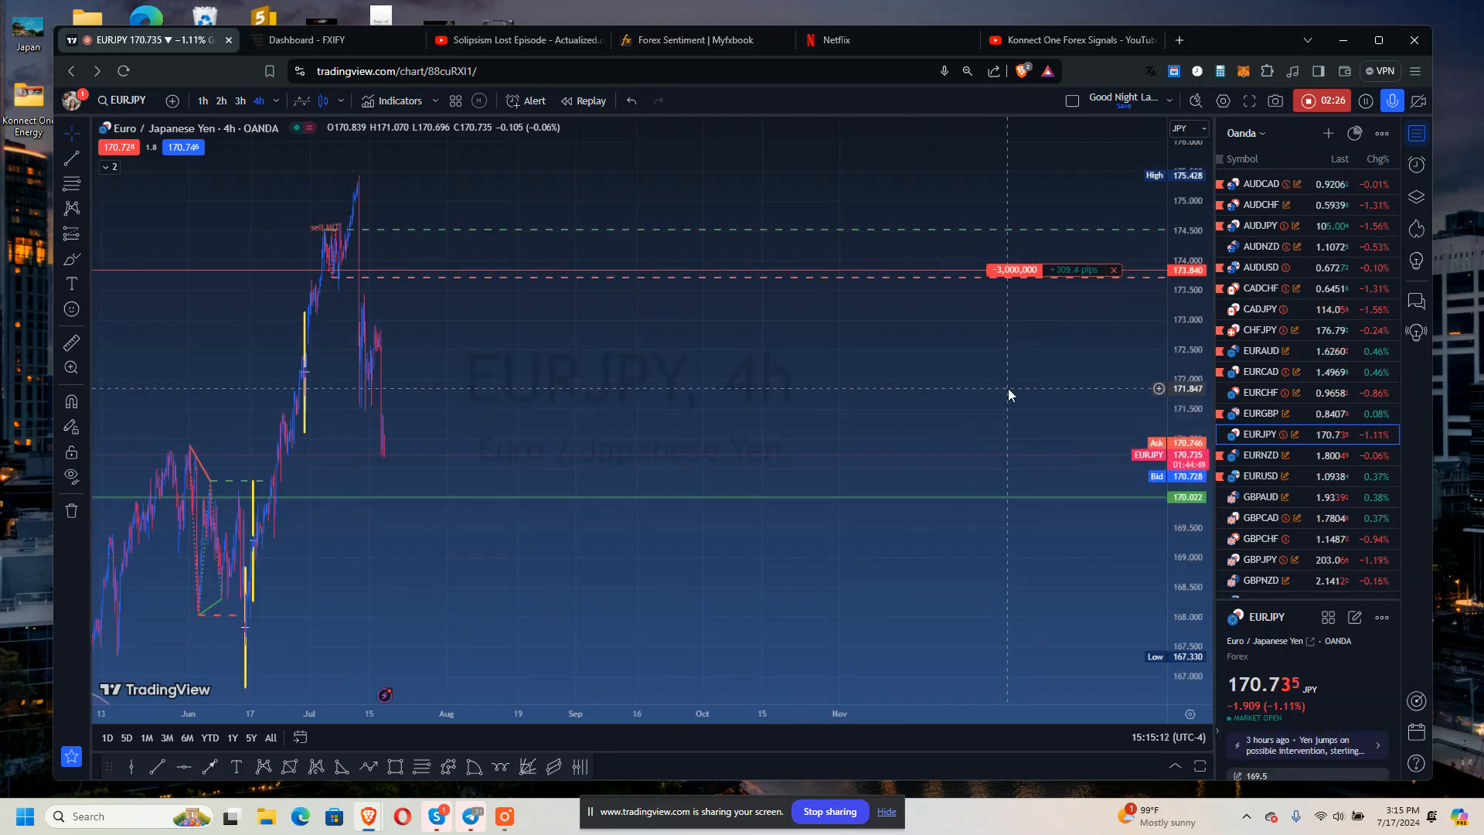
left_click(1262, 496)
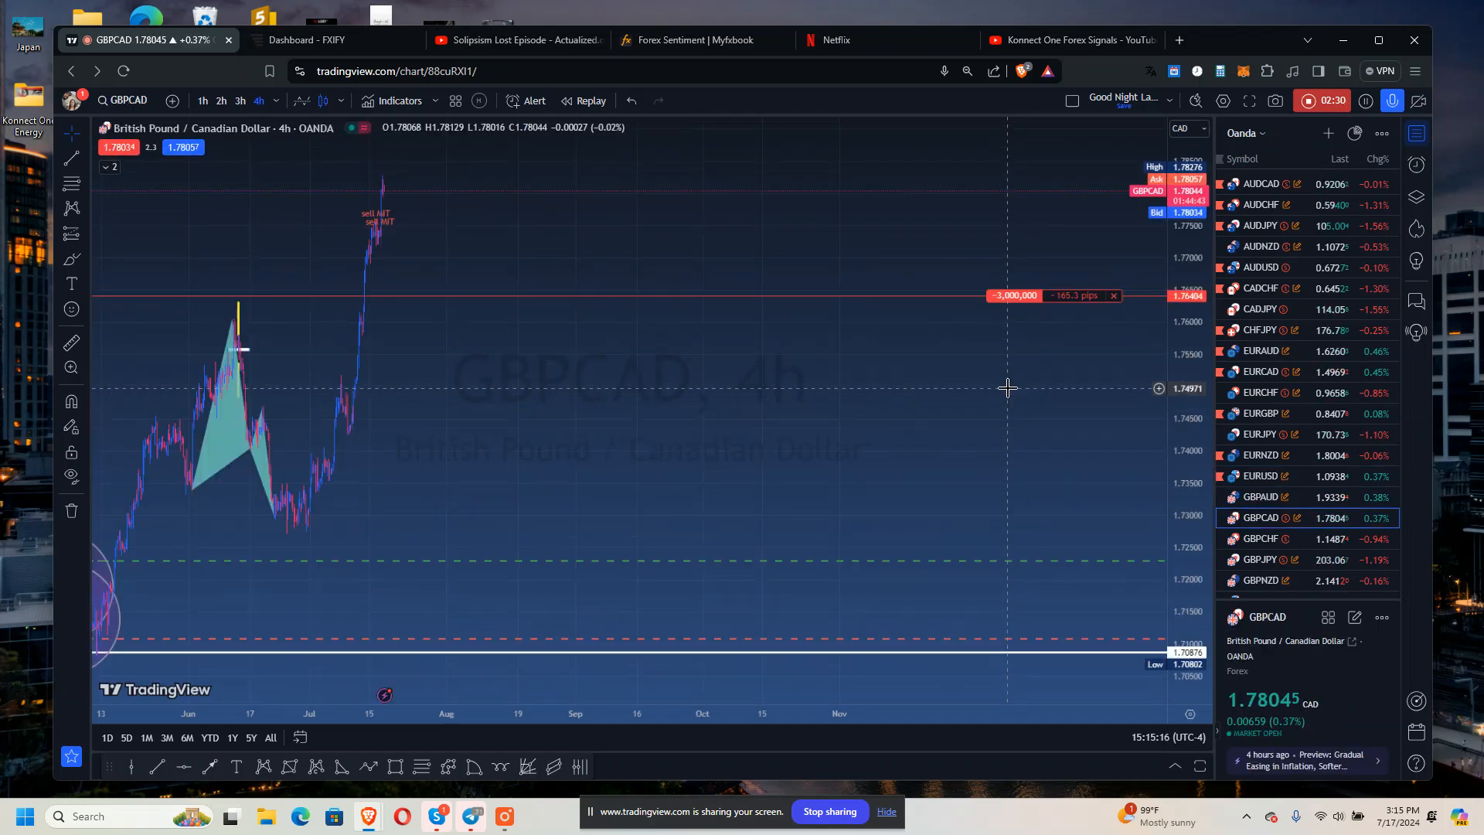
left_click(1260, 538)
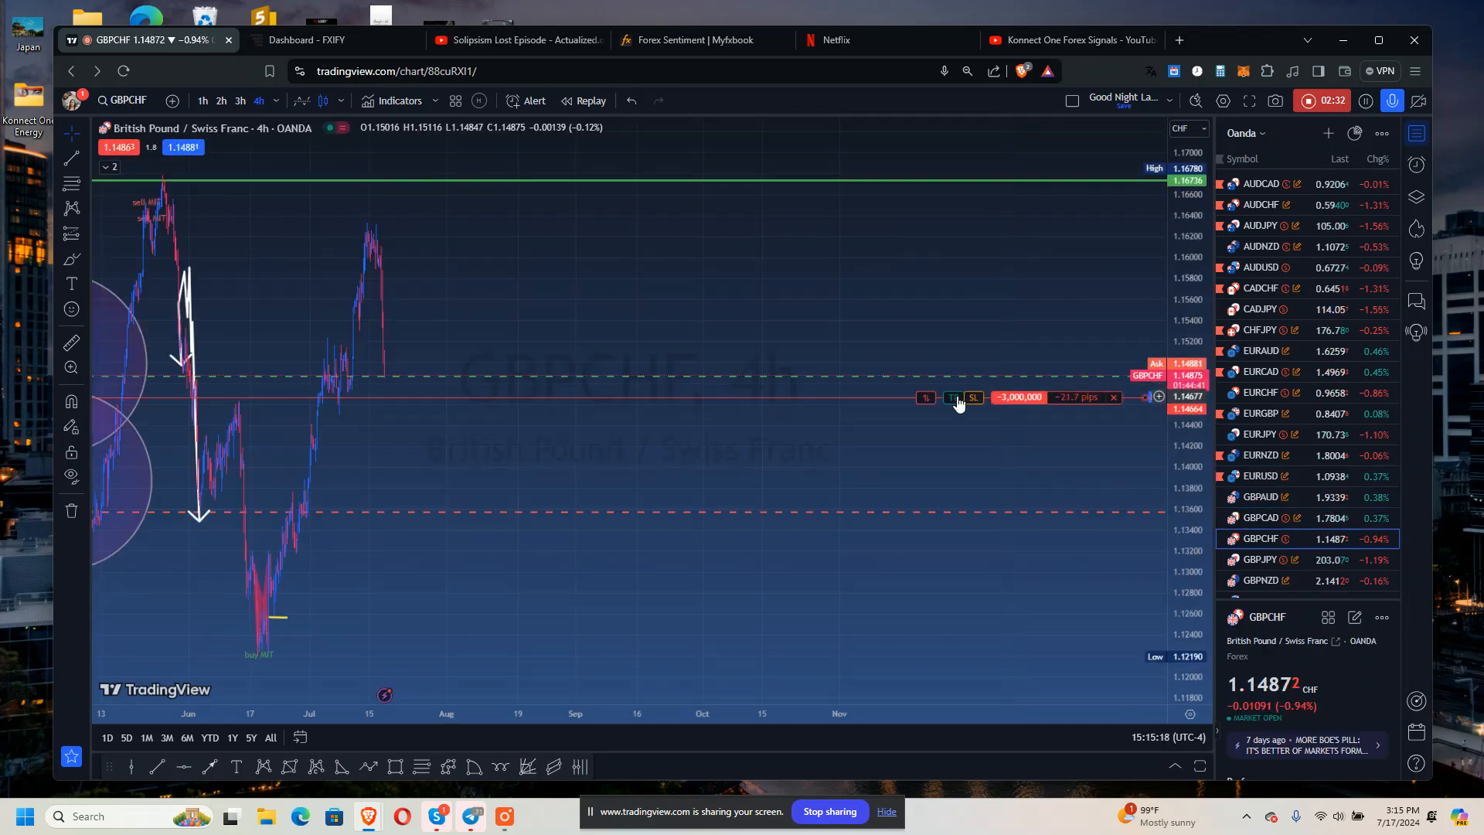
mouse_move(980, 494)
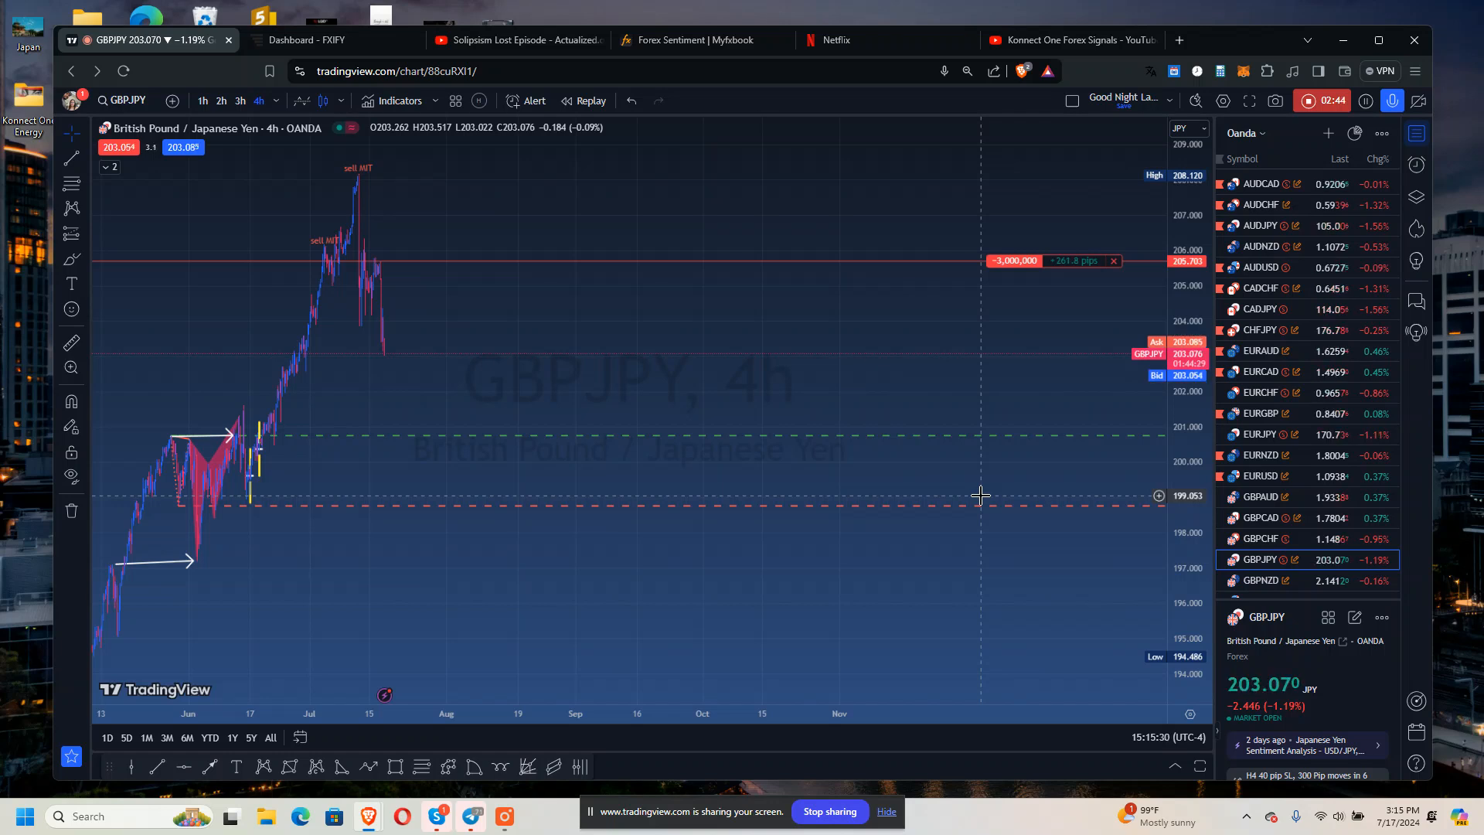
left_click(1262, 580)
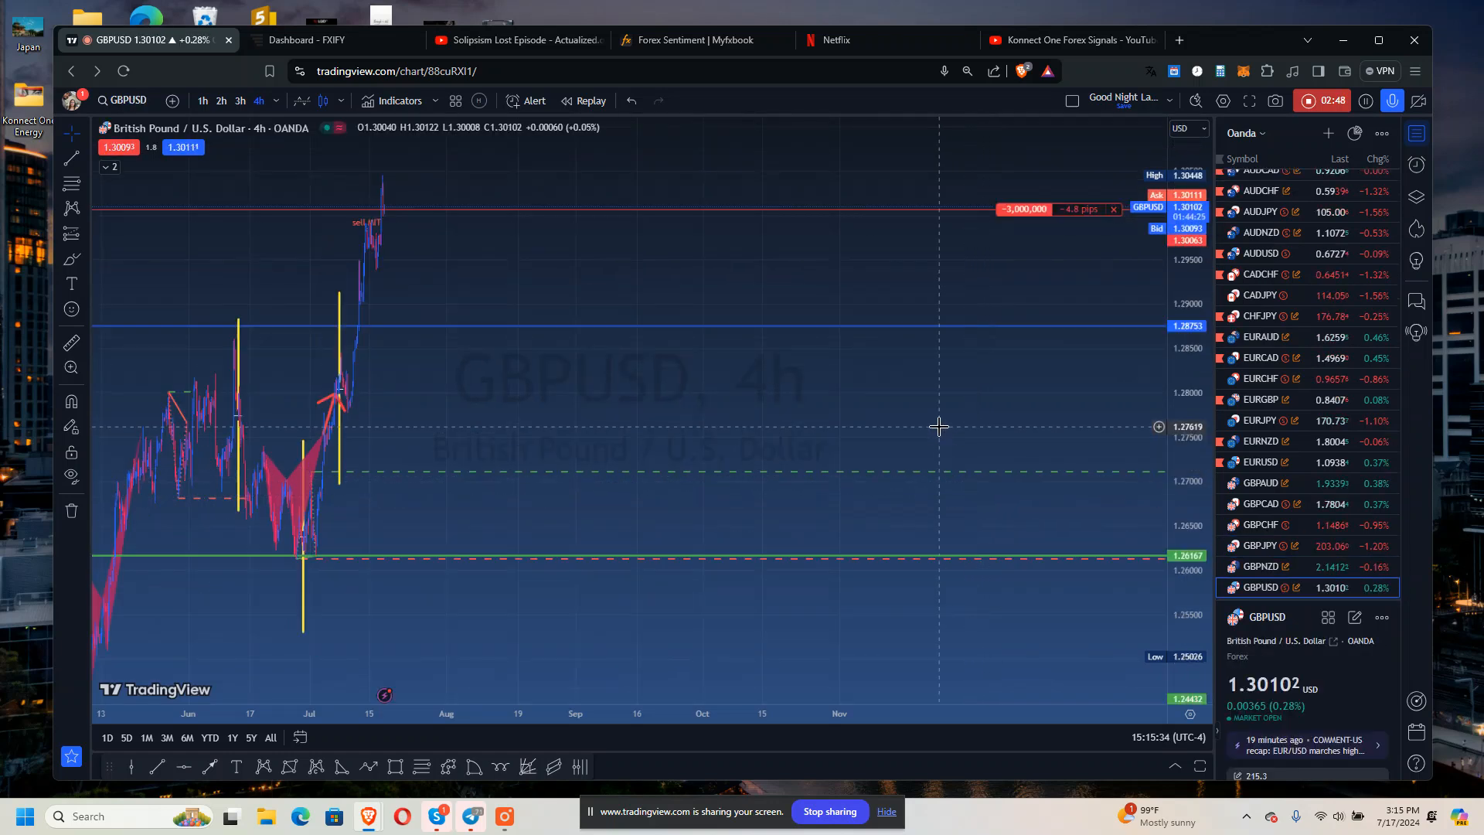
left_click(1260, 587)
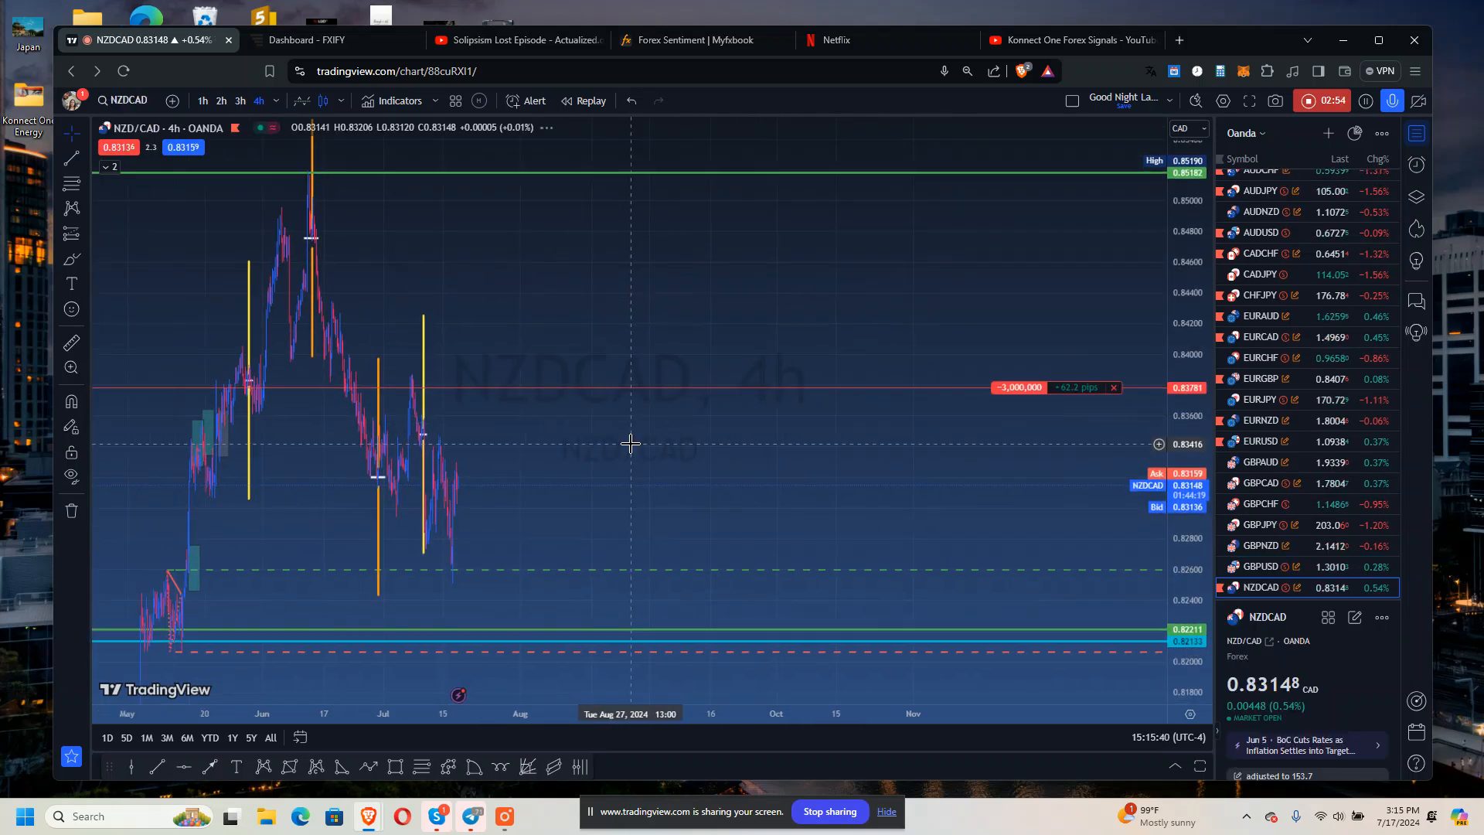
left_click(1260, 588)
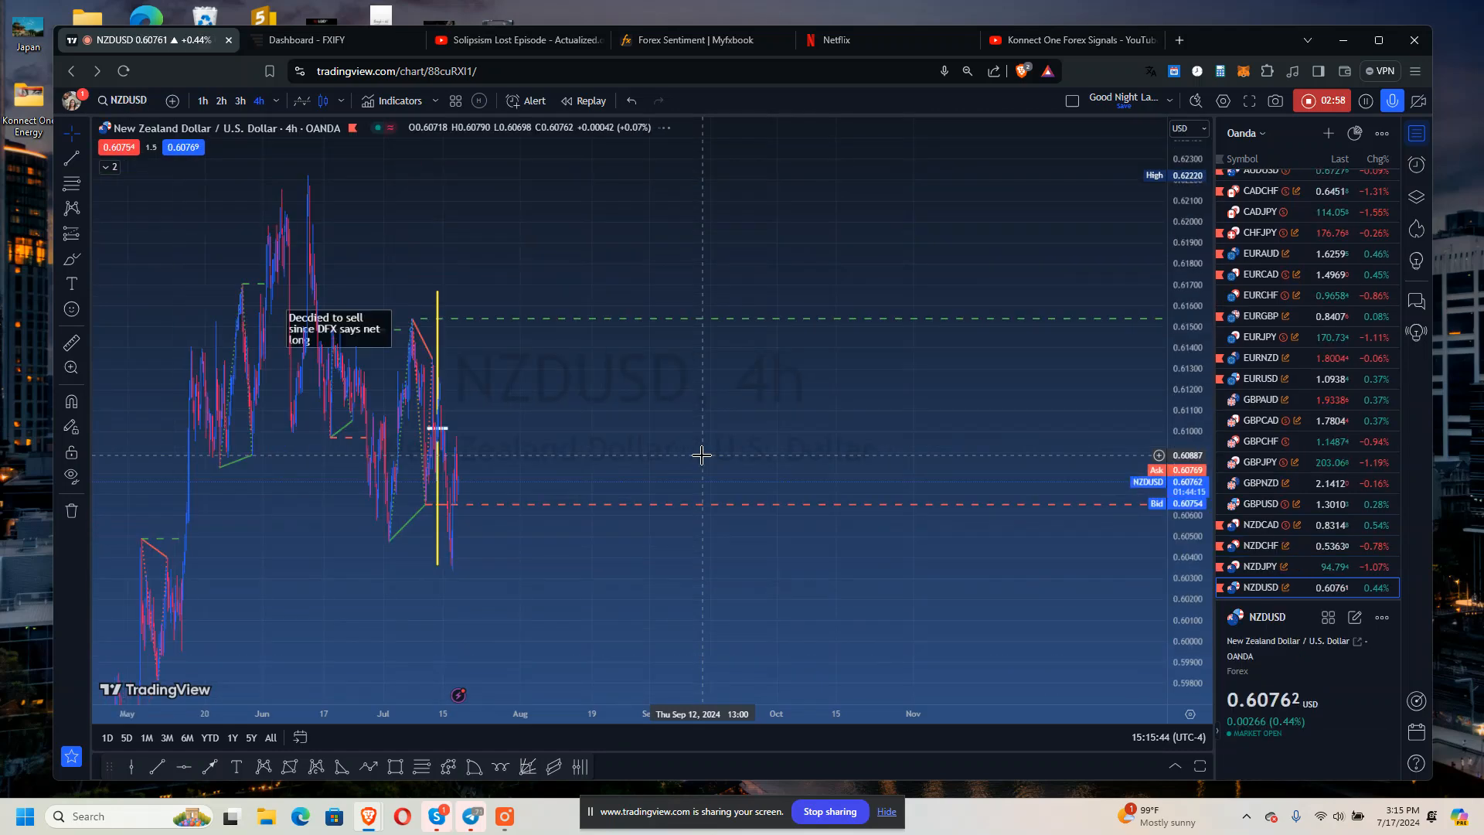
left_click(1258, 588)
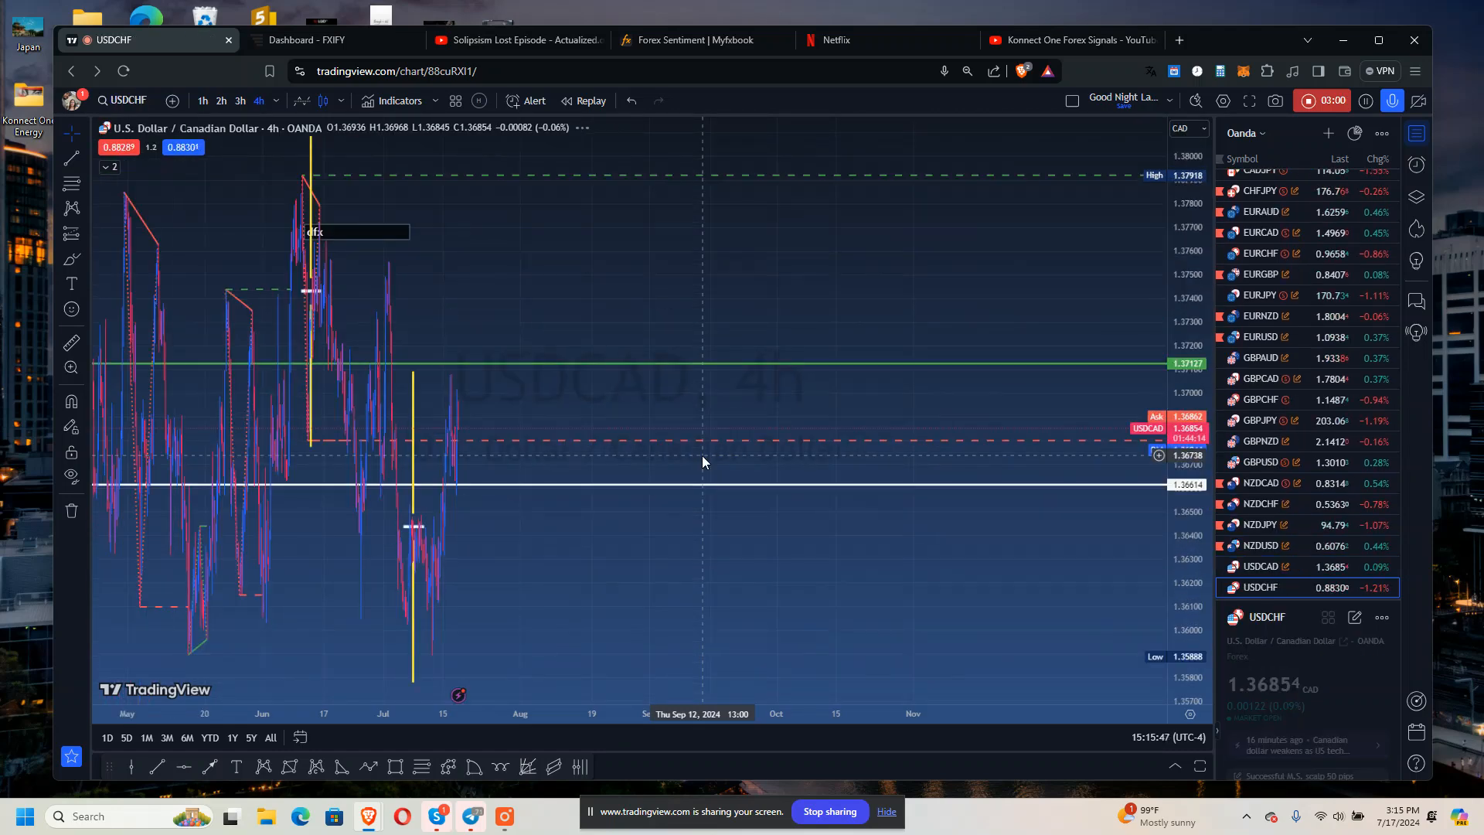
left_click(1260, 587)
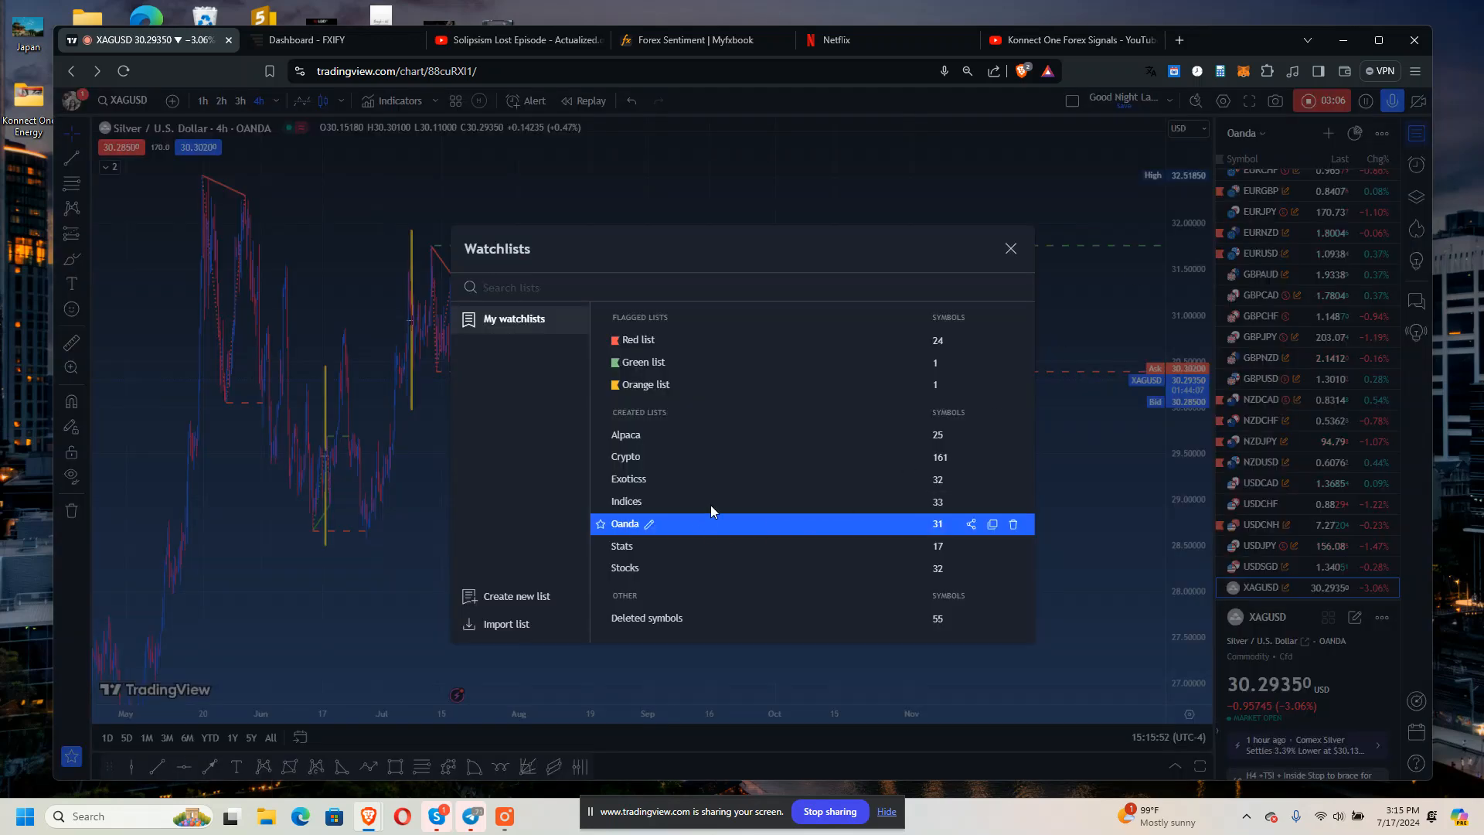
Switch to the Exotics watchlist and review the EURPLN, TRYJPY and SGDJPY charts.
left_click(628, 477)
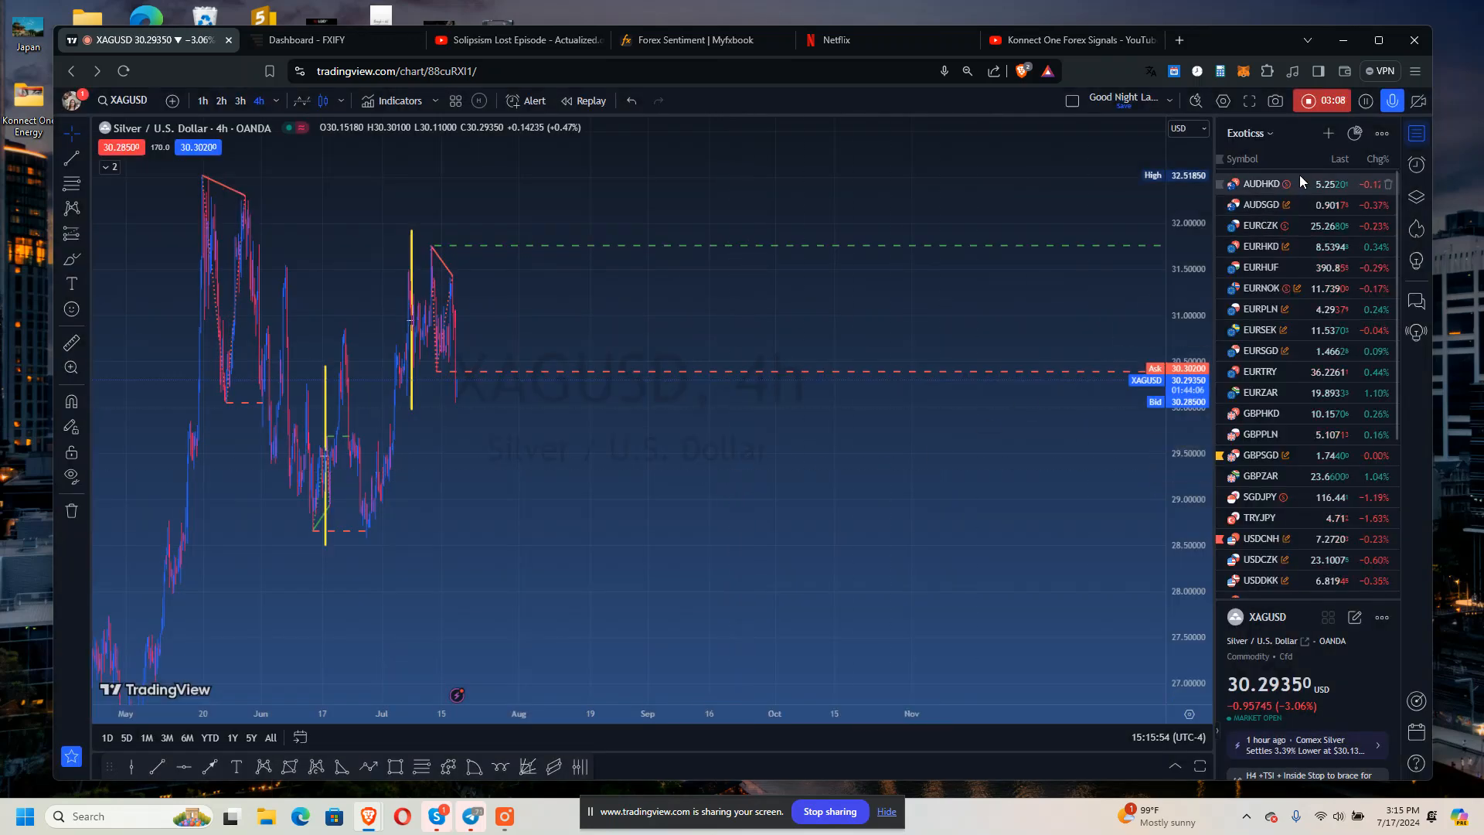
left_click(1262, 184)
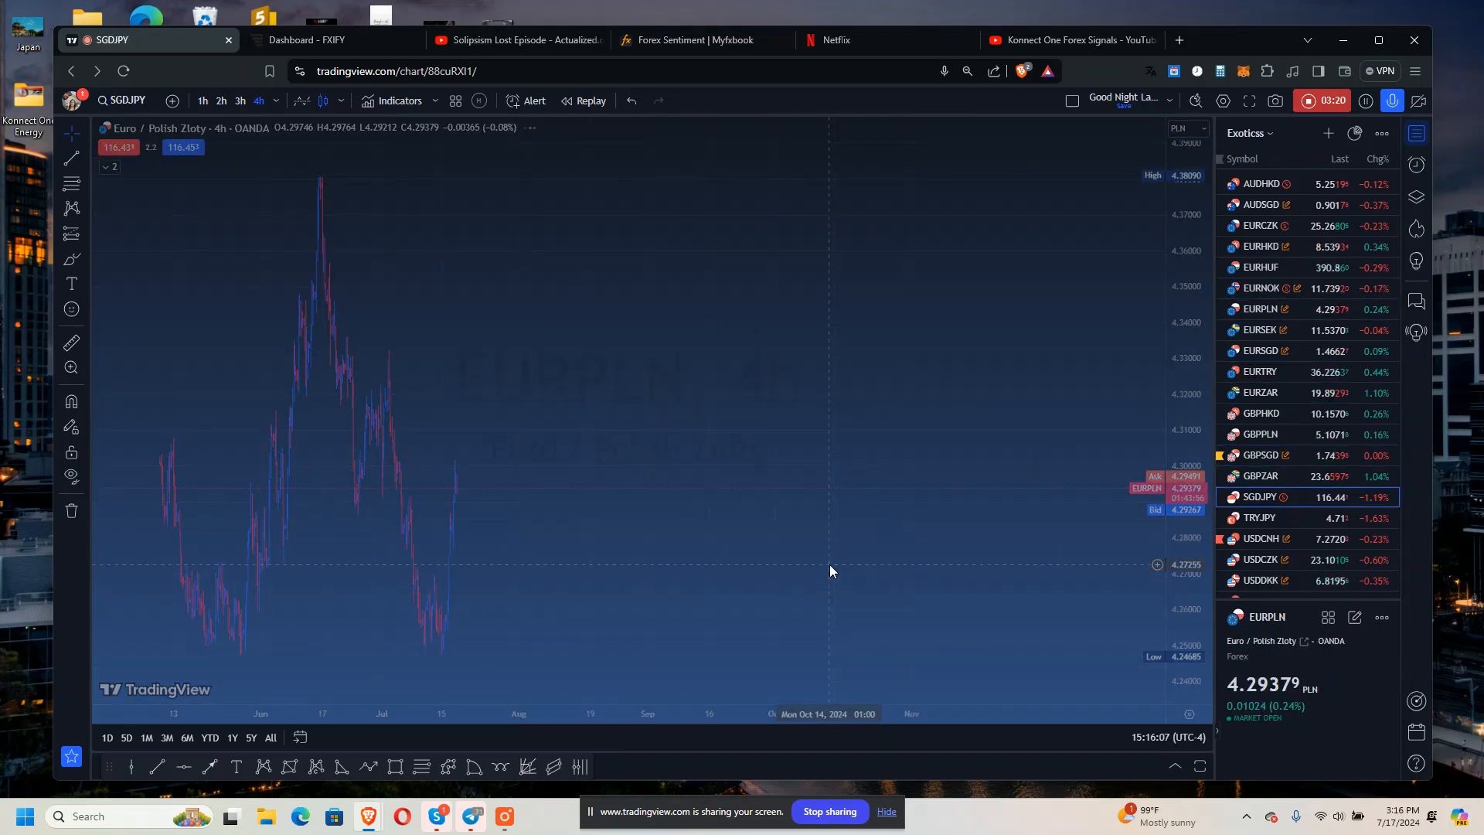
left_click(1259, 516)
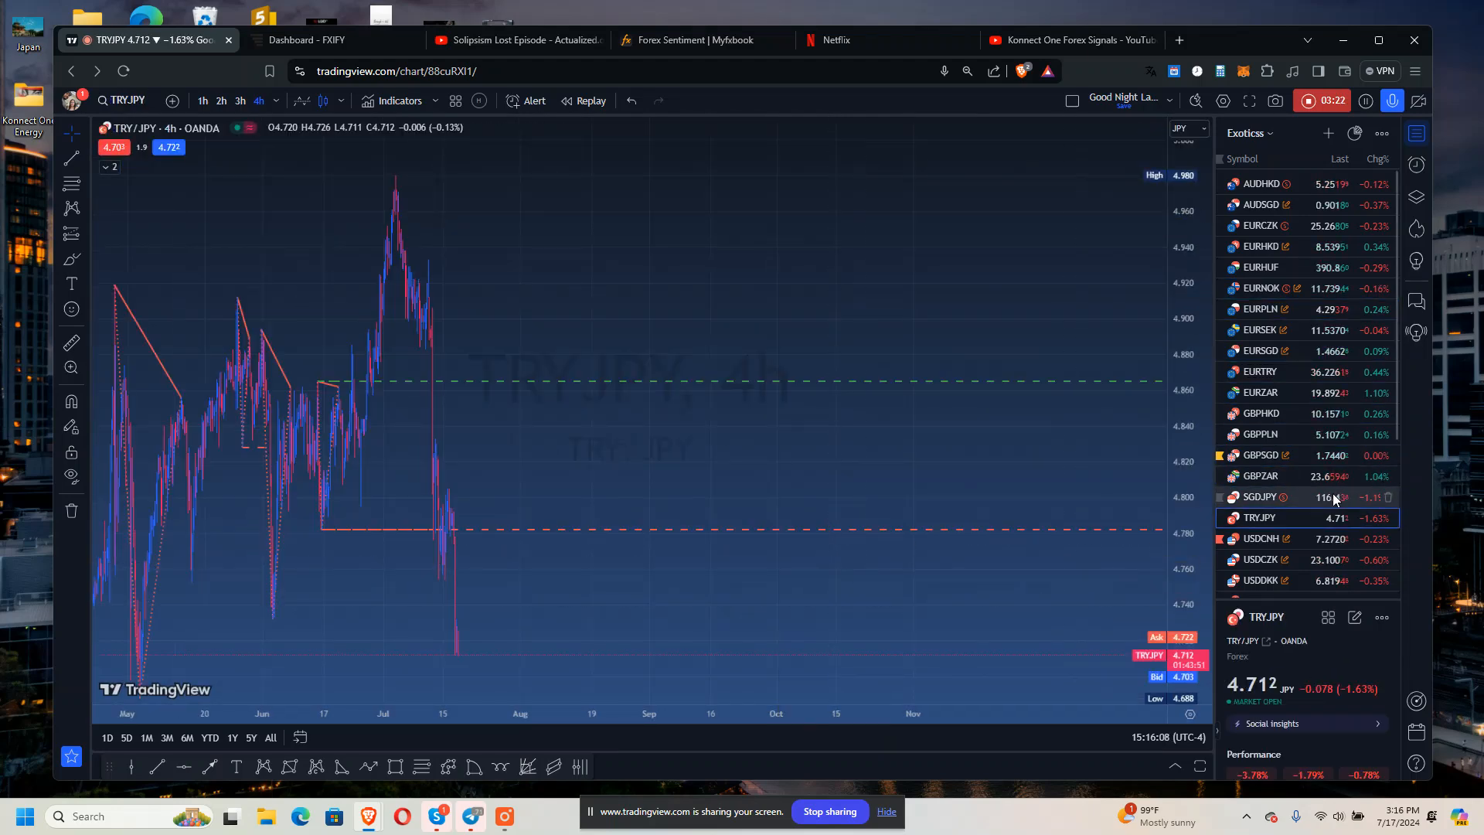
left_click(1259, 497)
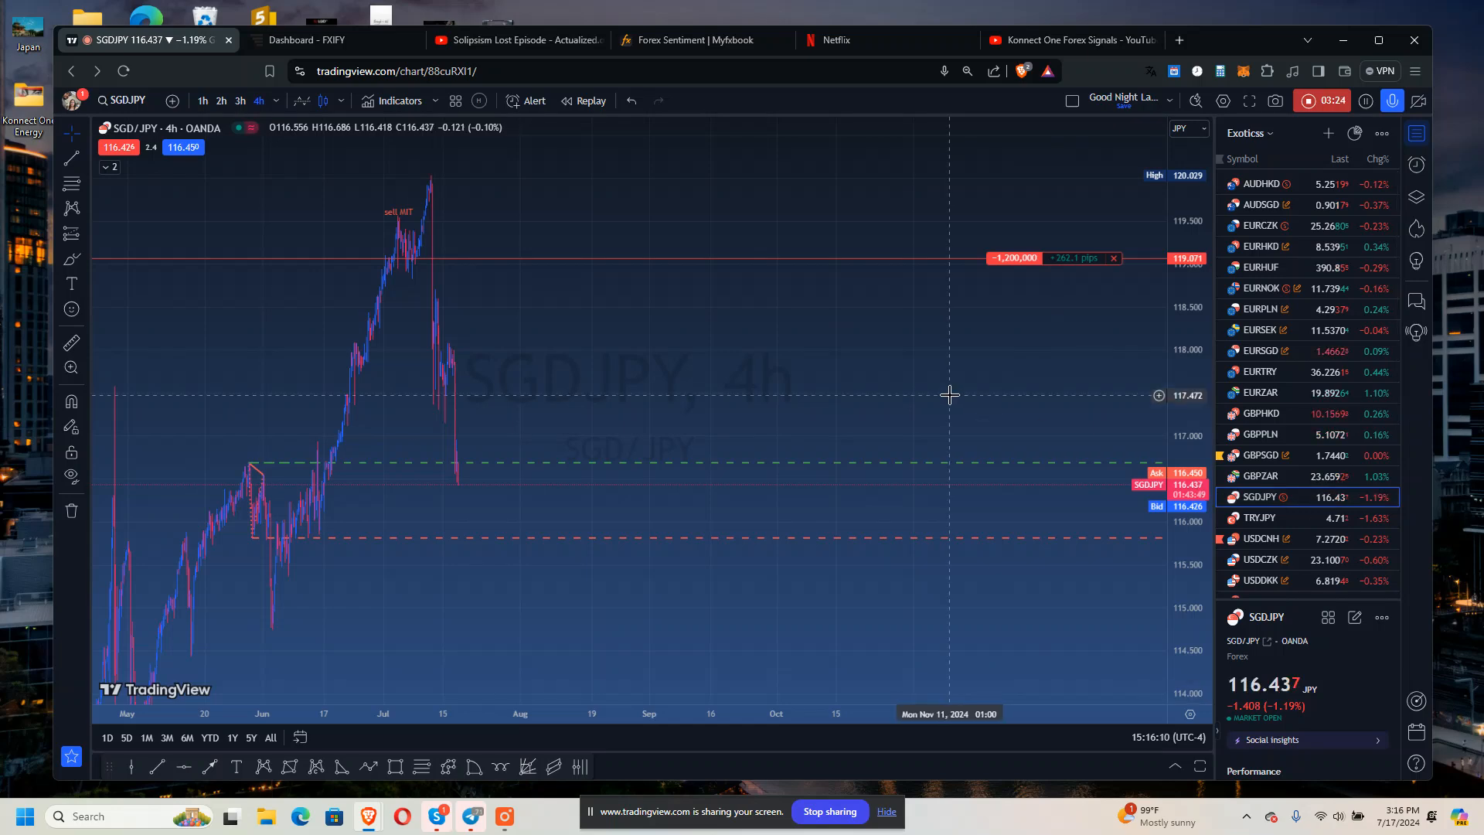
left_click(1260, 516)
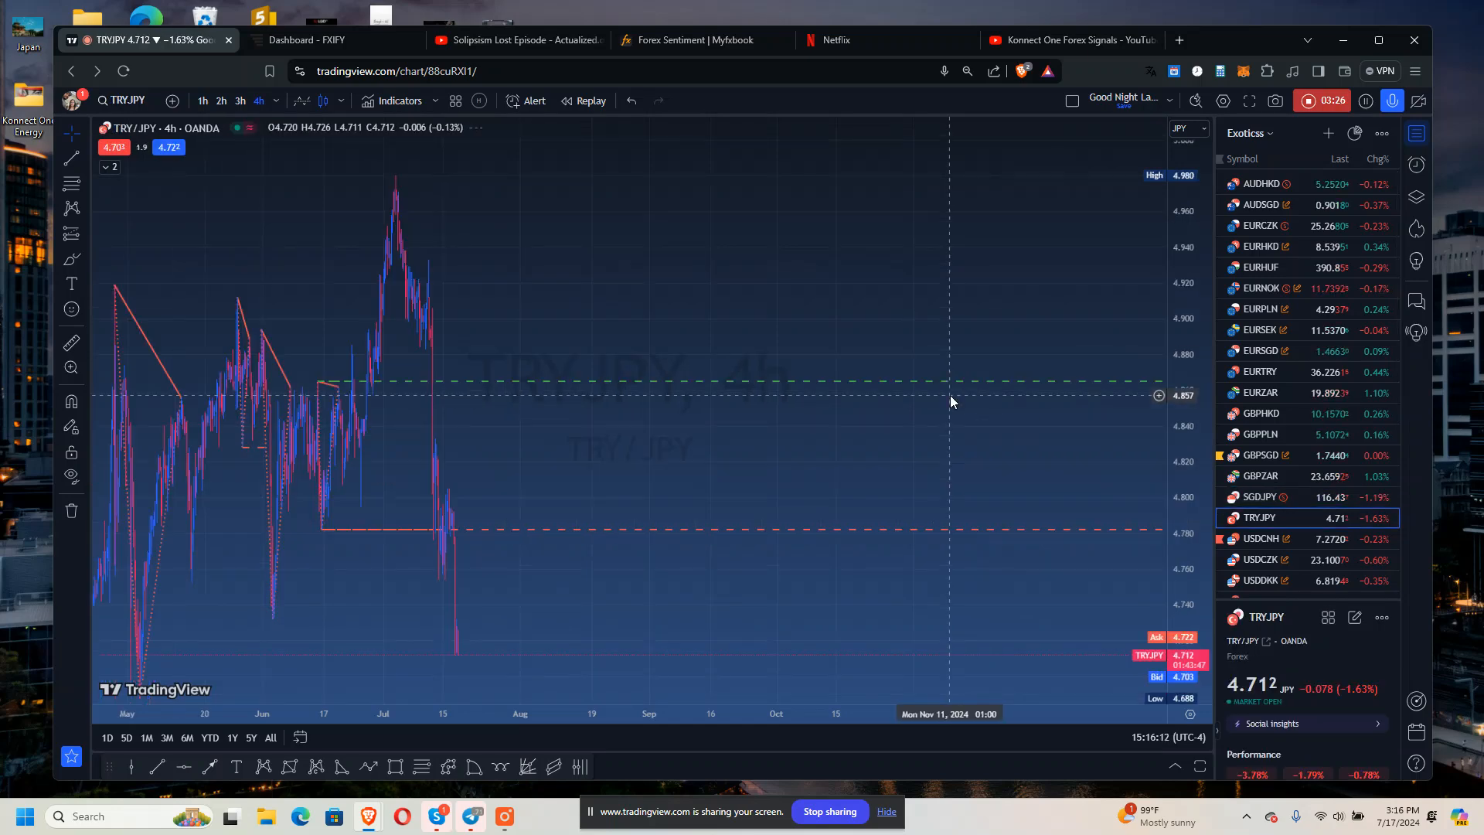
Review USDHUF, USDMXN, USDRUB and USDSEK, then switch back to the Oanda watchlist.
left_click(1260, 587)
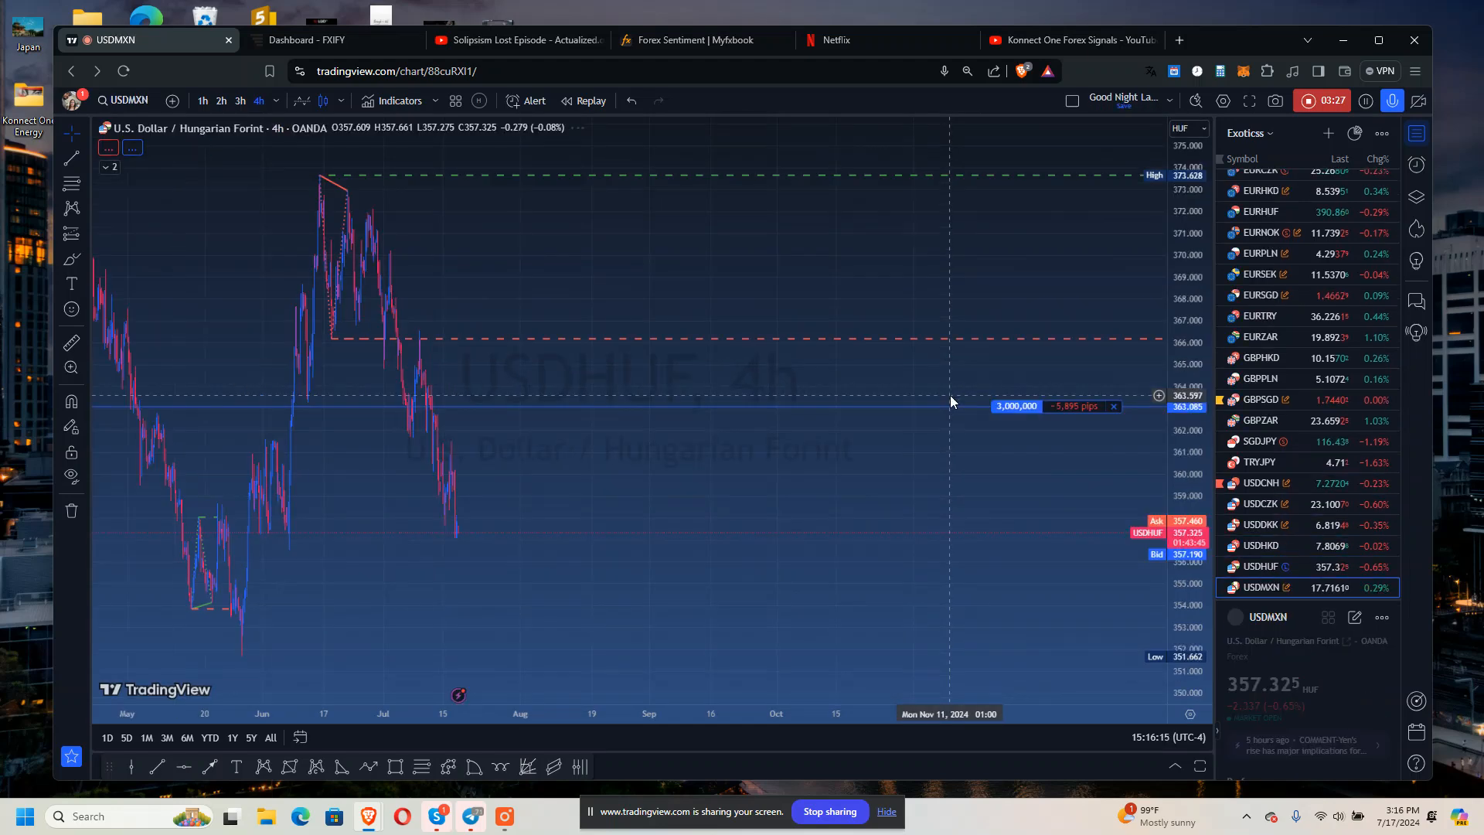
left_click(1260, 566)
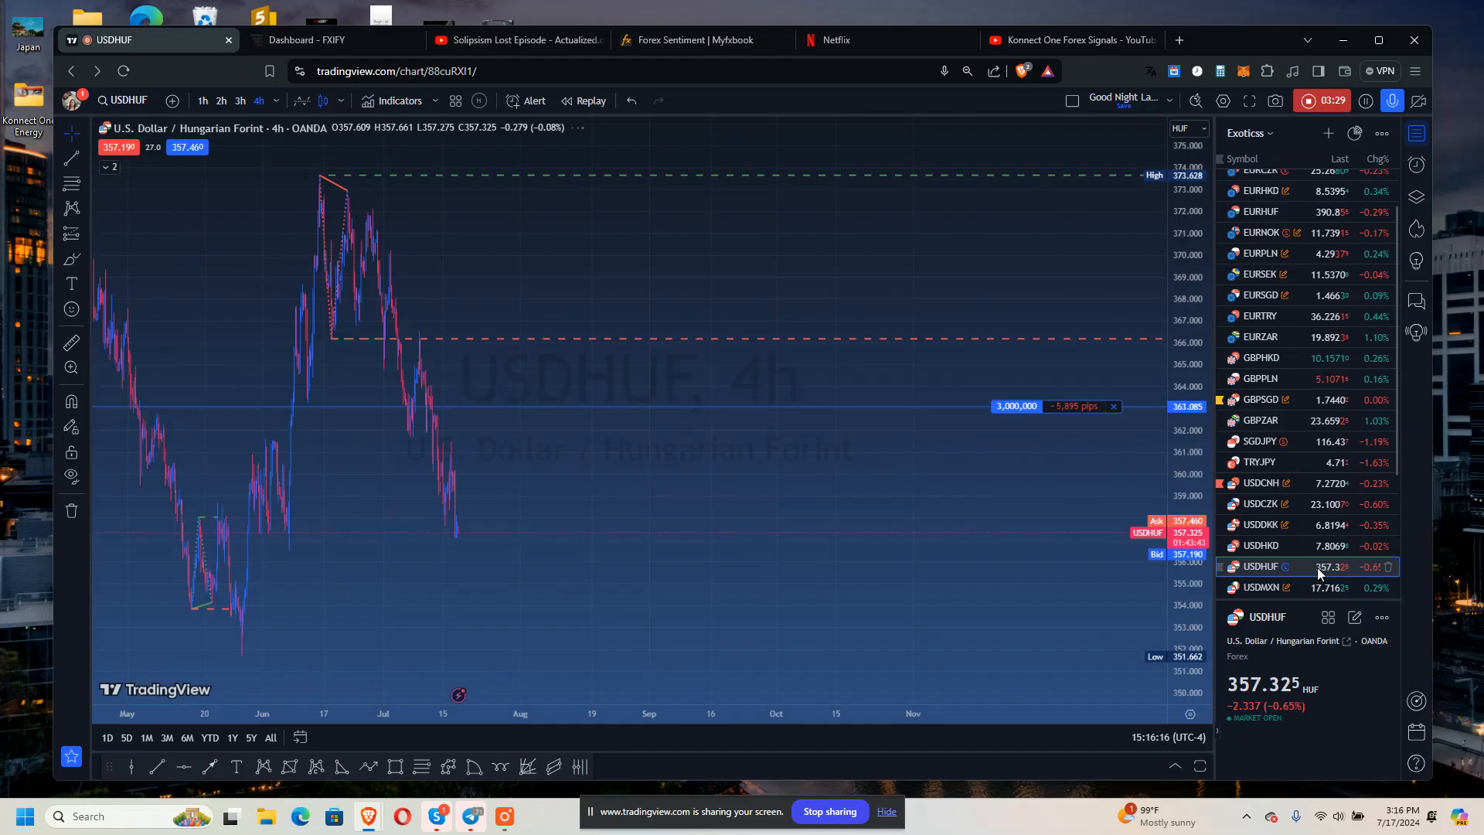
left_click(1261, 588)
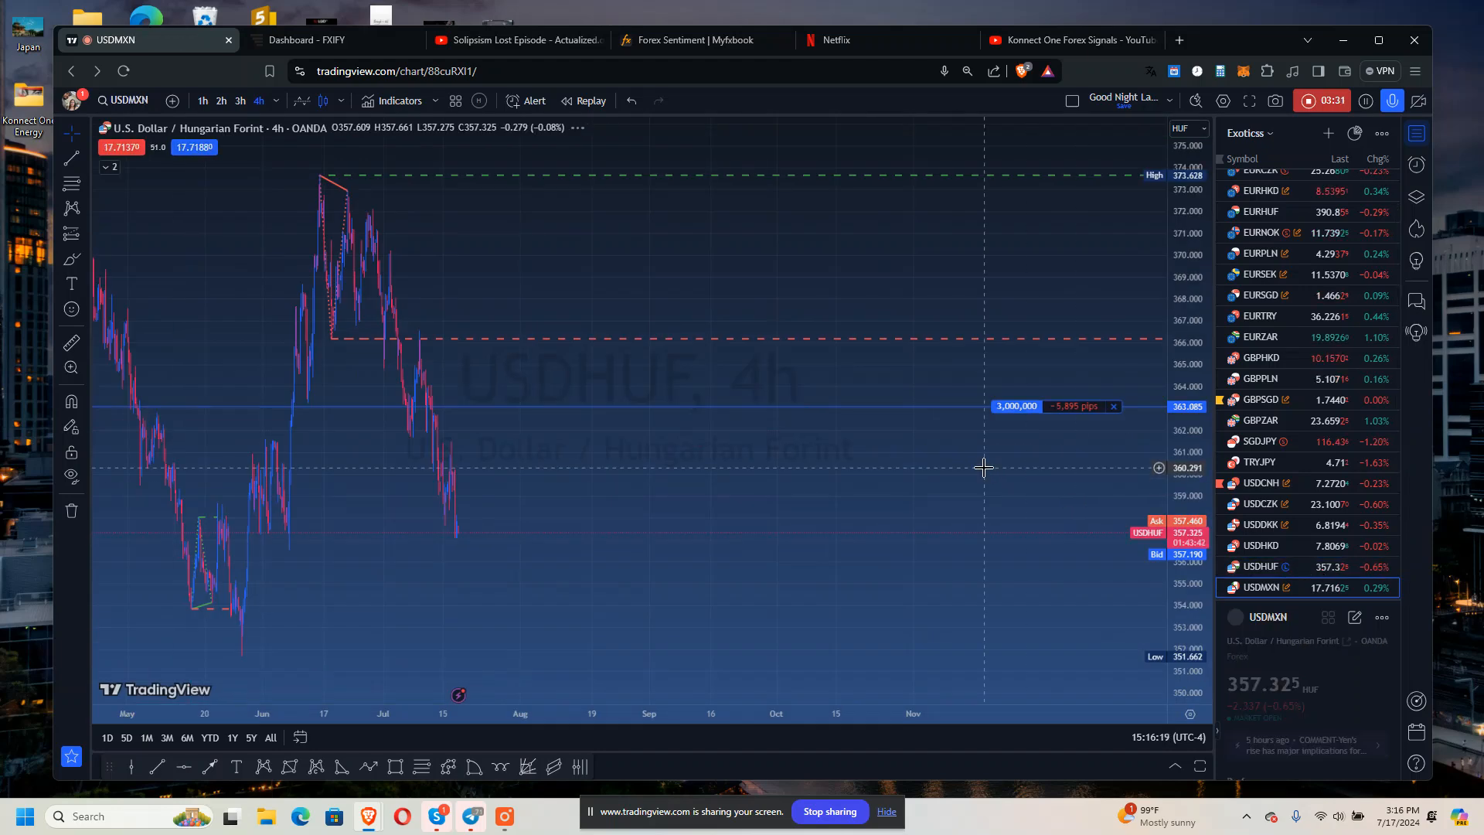
left_click(1260, 587)
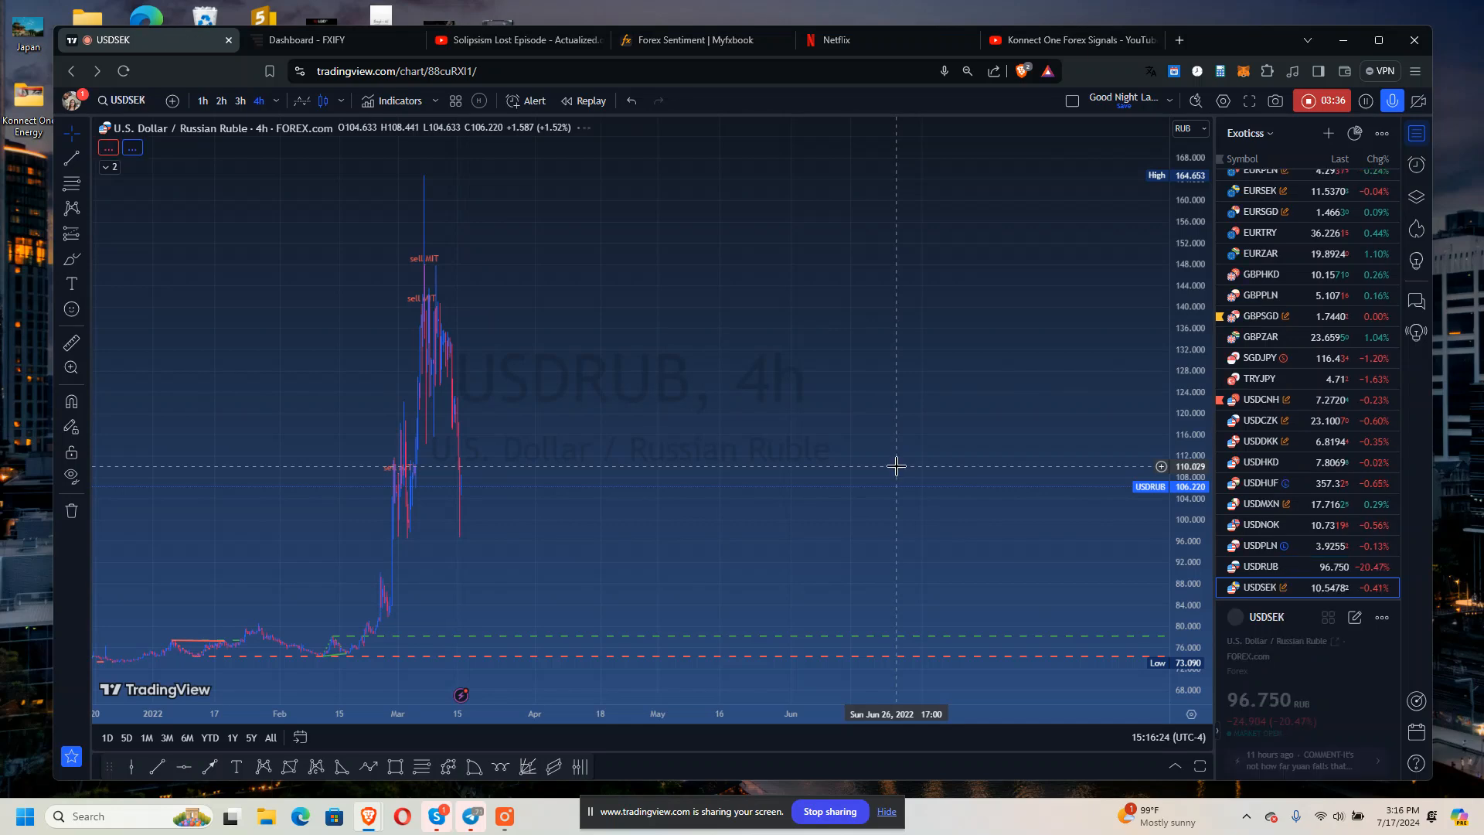
left_click(1260, 588)
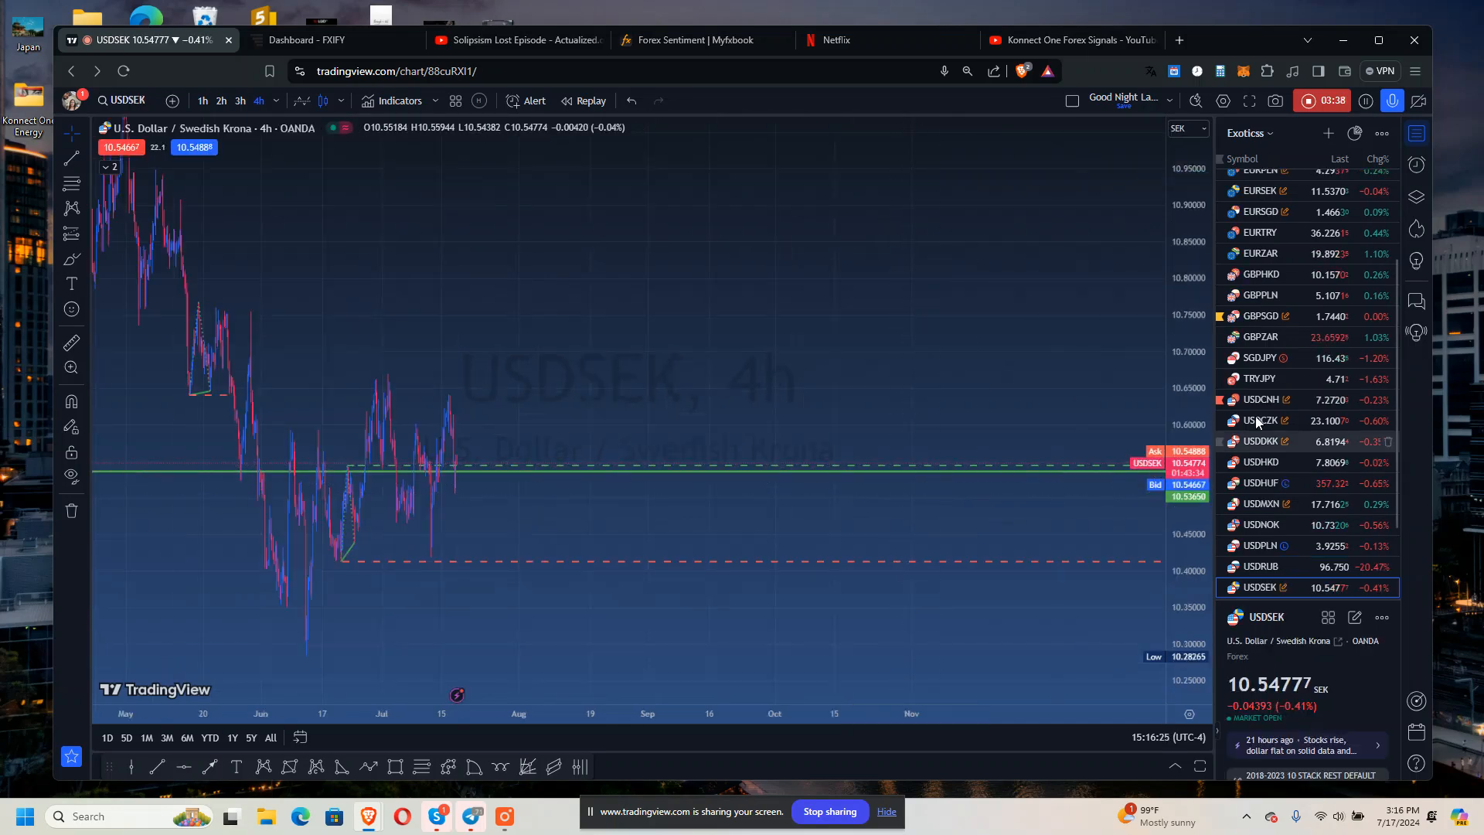
left_click(1273, 133)
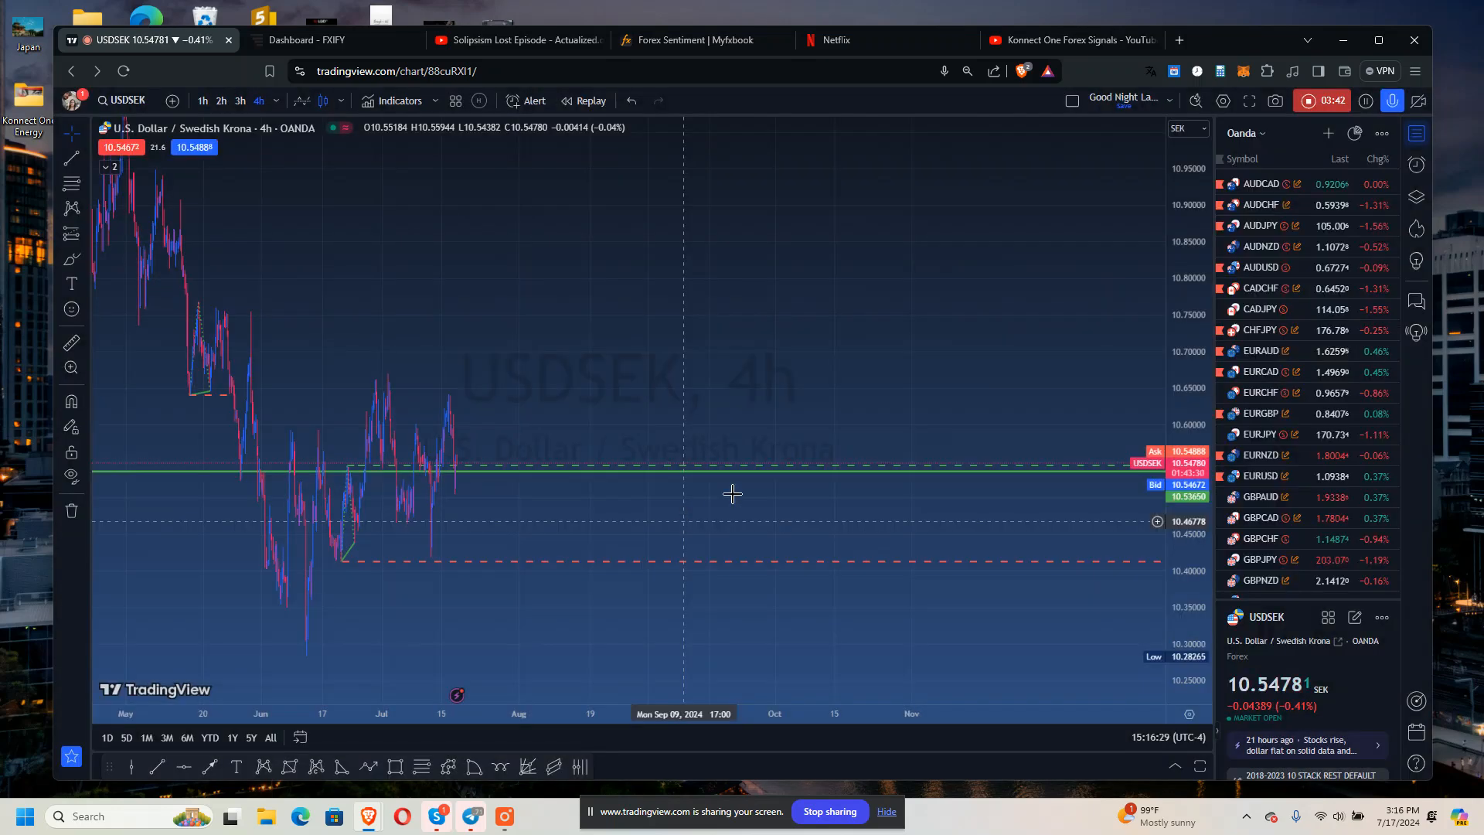
On the AUDCAD chart, switch paper trading to the Noros RSI account and hide the positions list.
left_click(1262, 184)
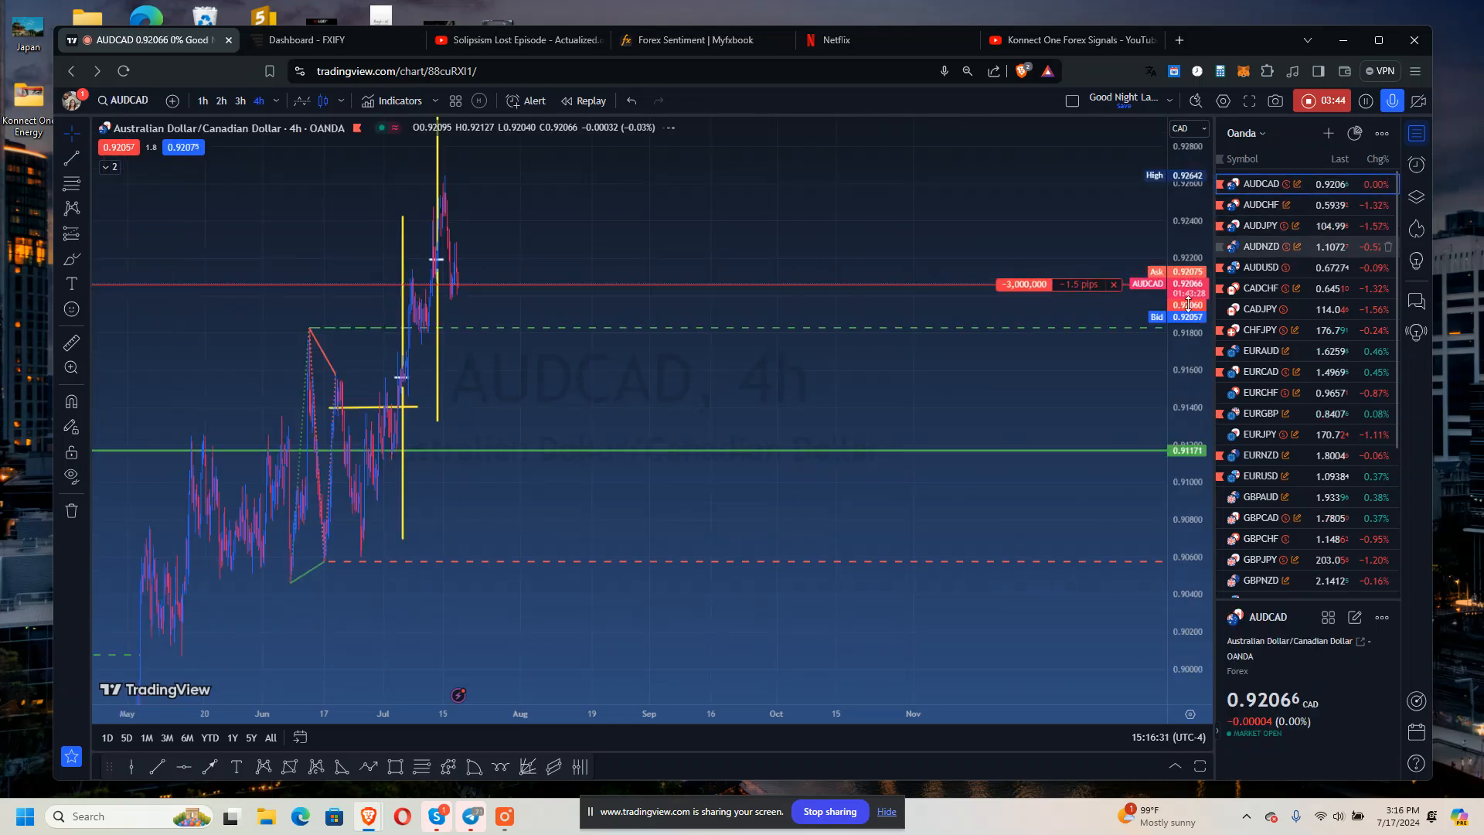
mouse_move(1078, 161)
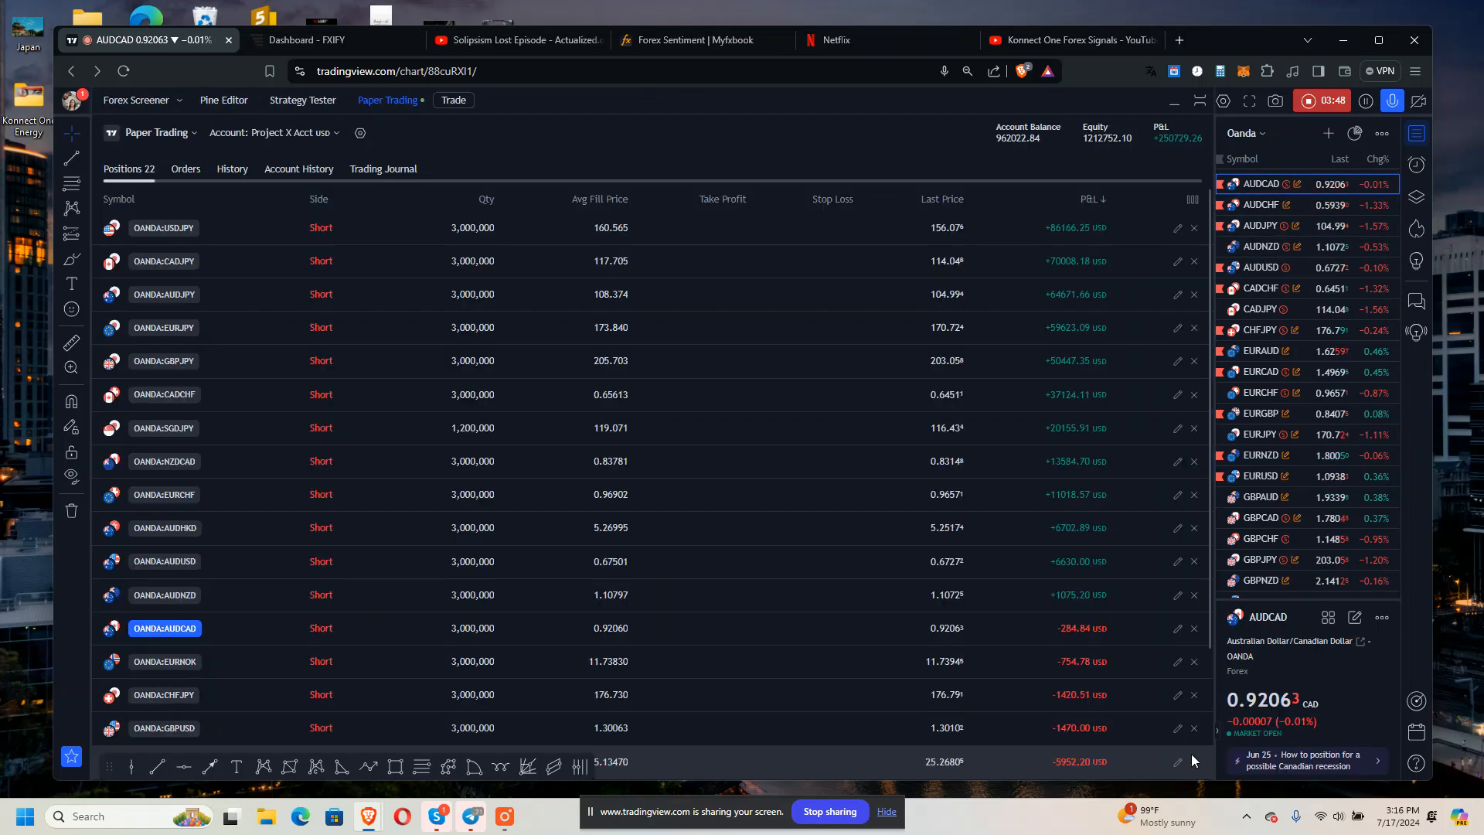
left_click(272, 133)
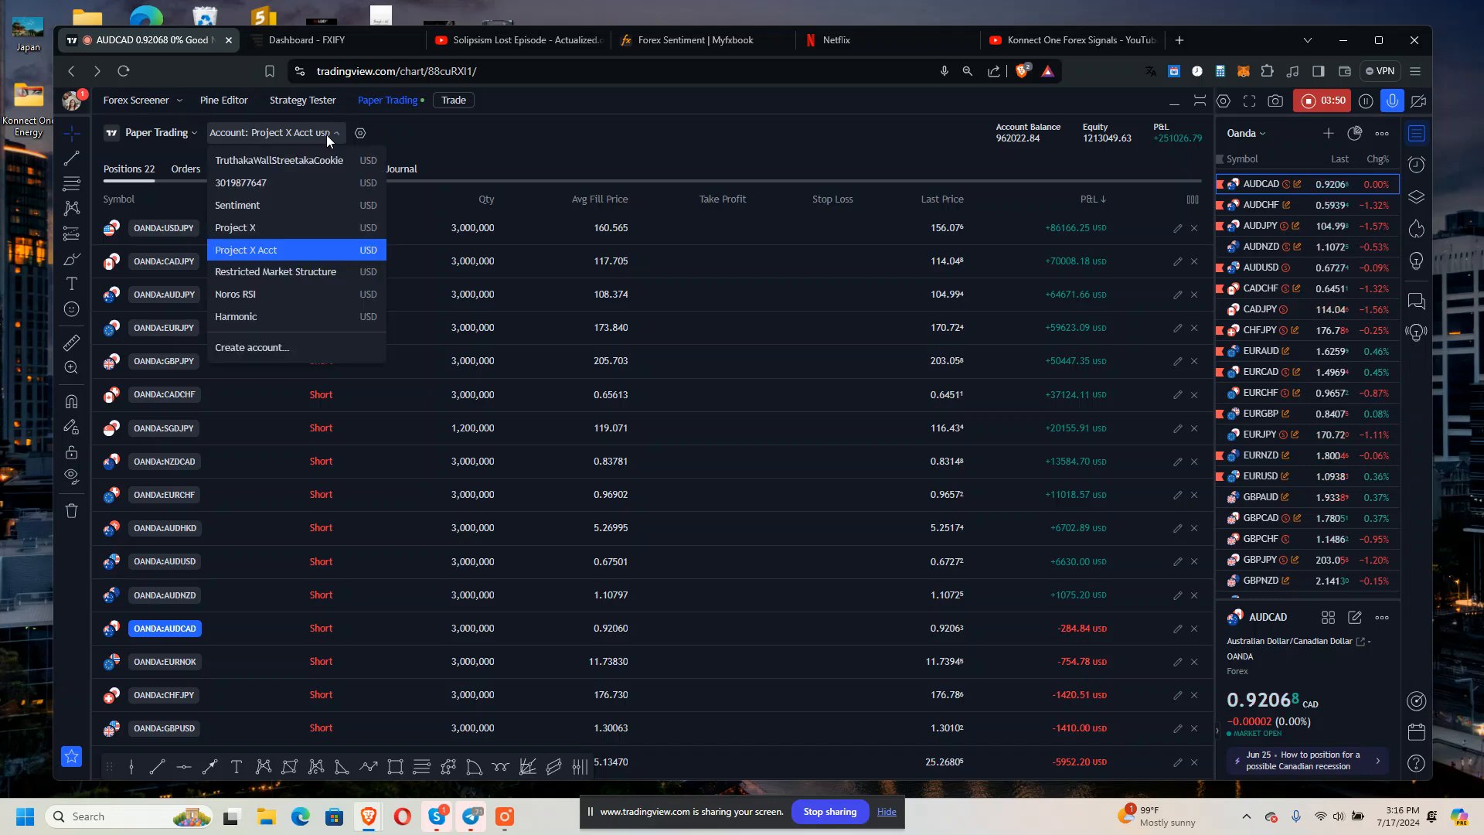
left_click(235, 294)
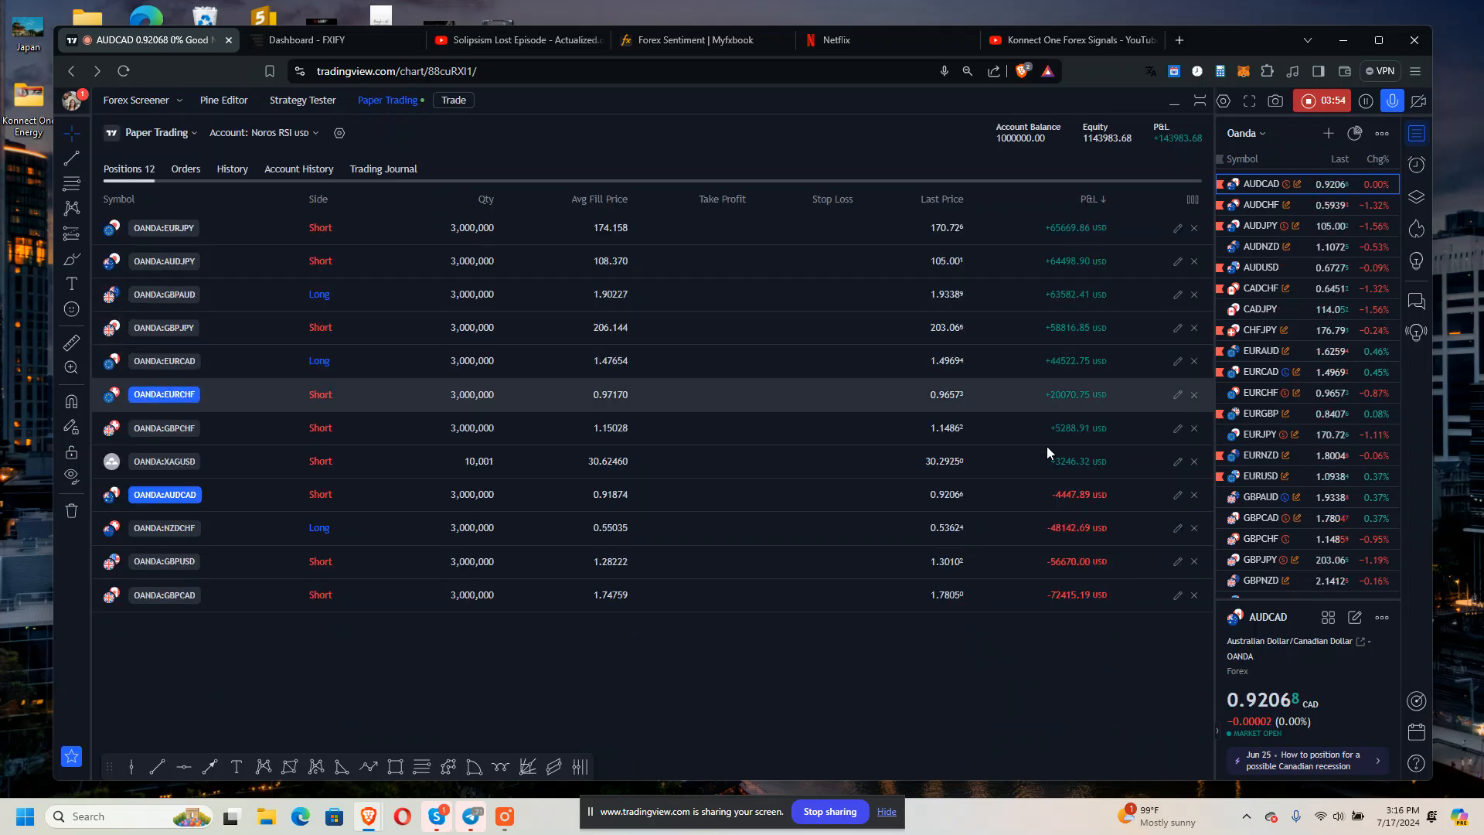
mouse_move(1174, 102)
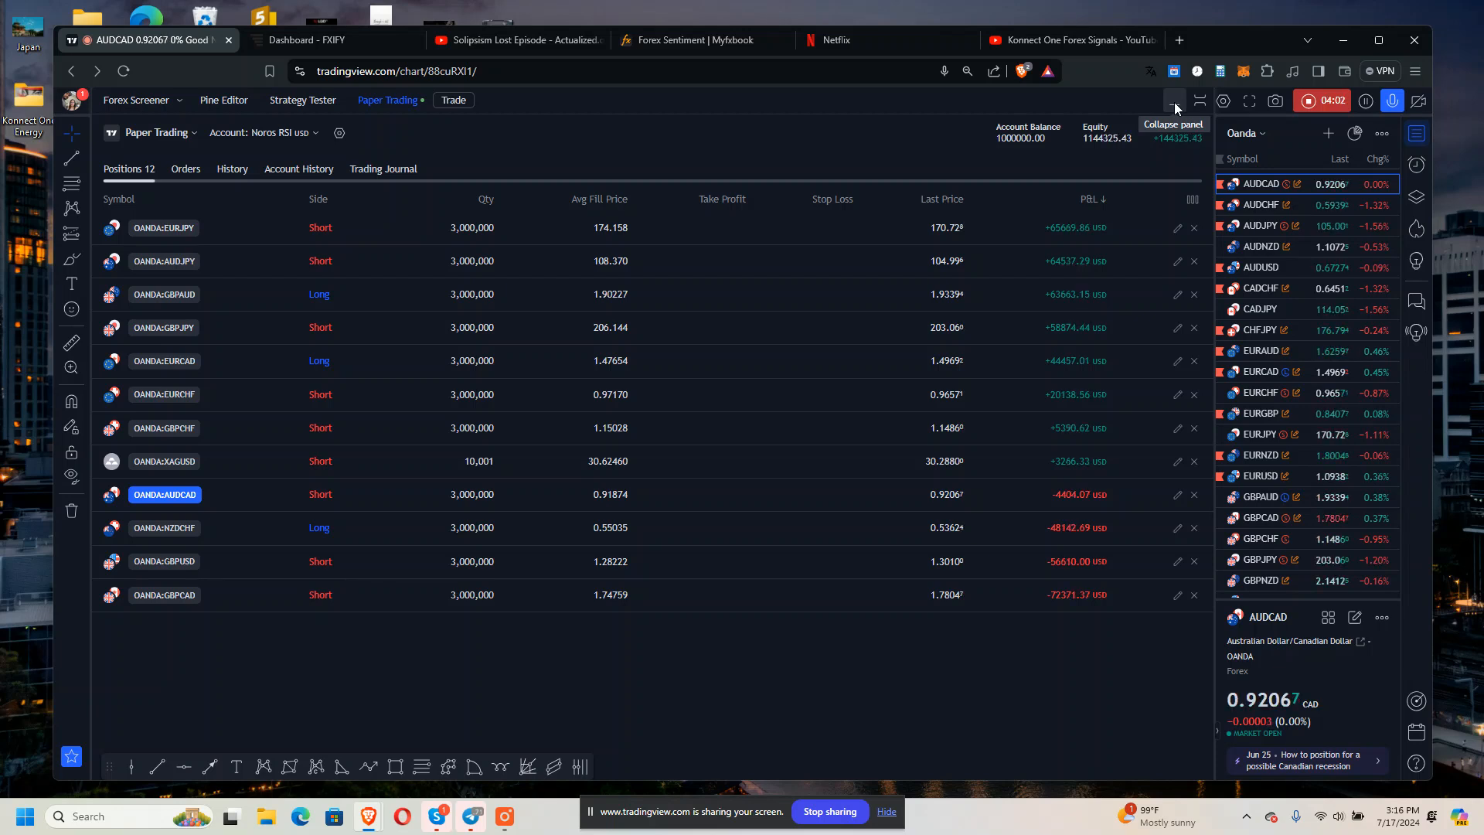
left_click(1174, 102)
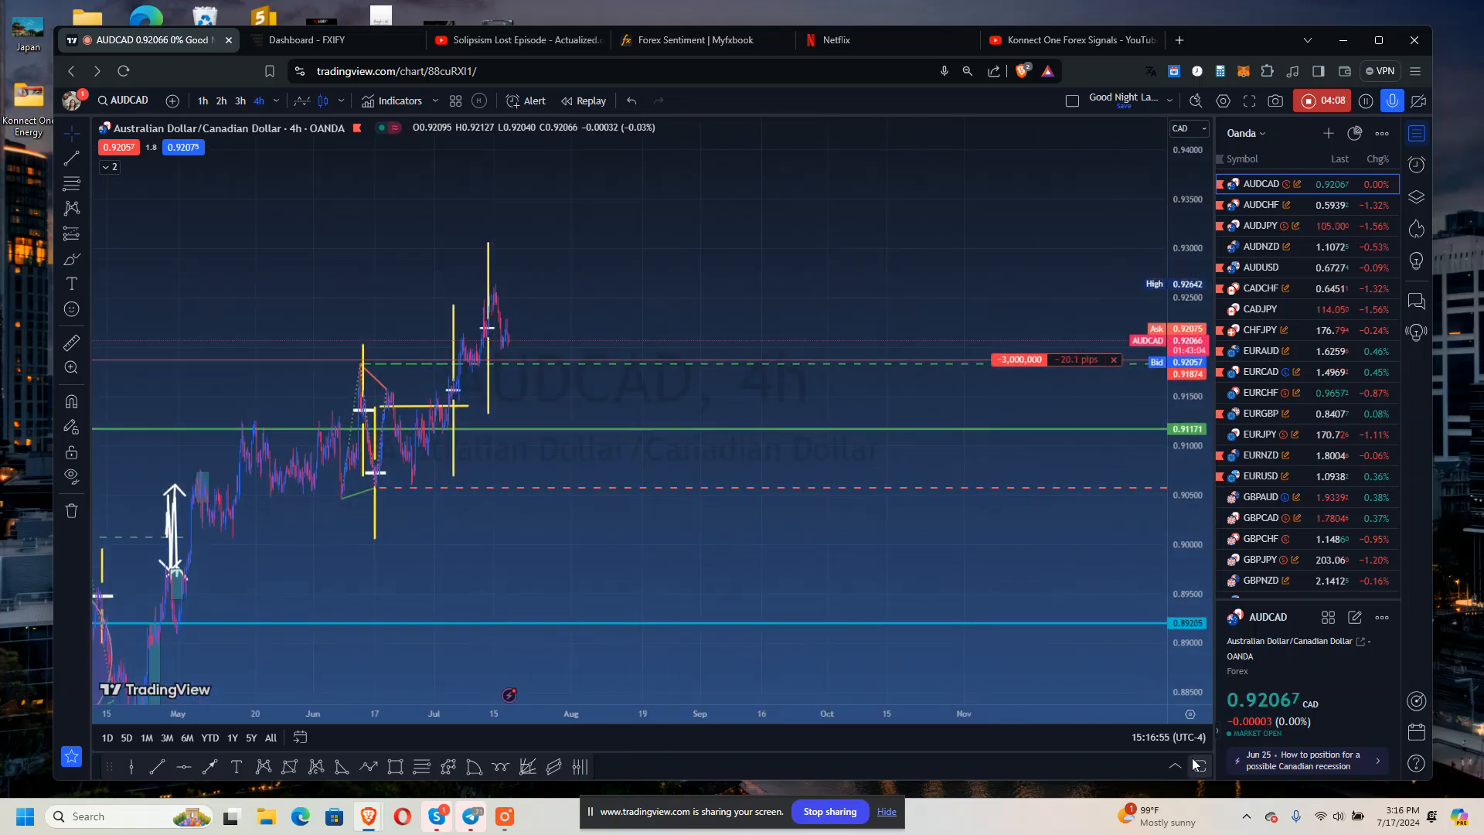
left_click(390, 99)
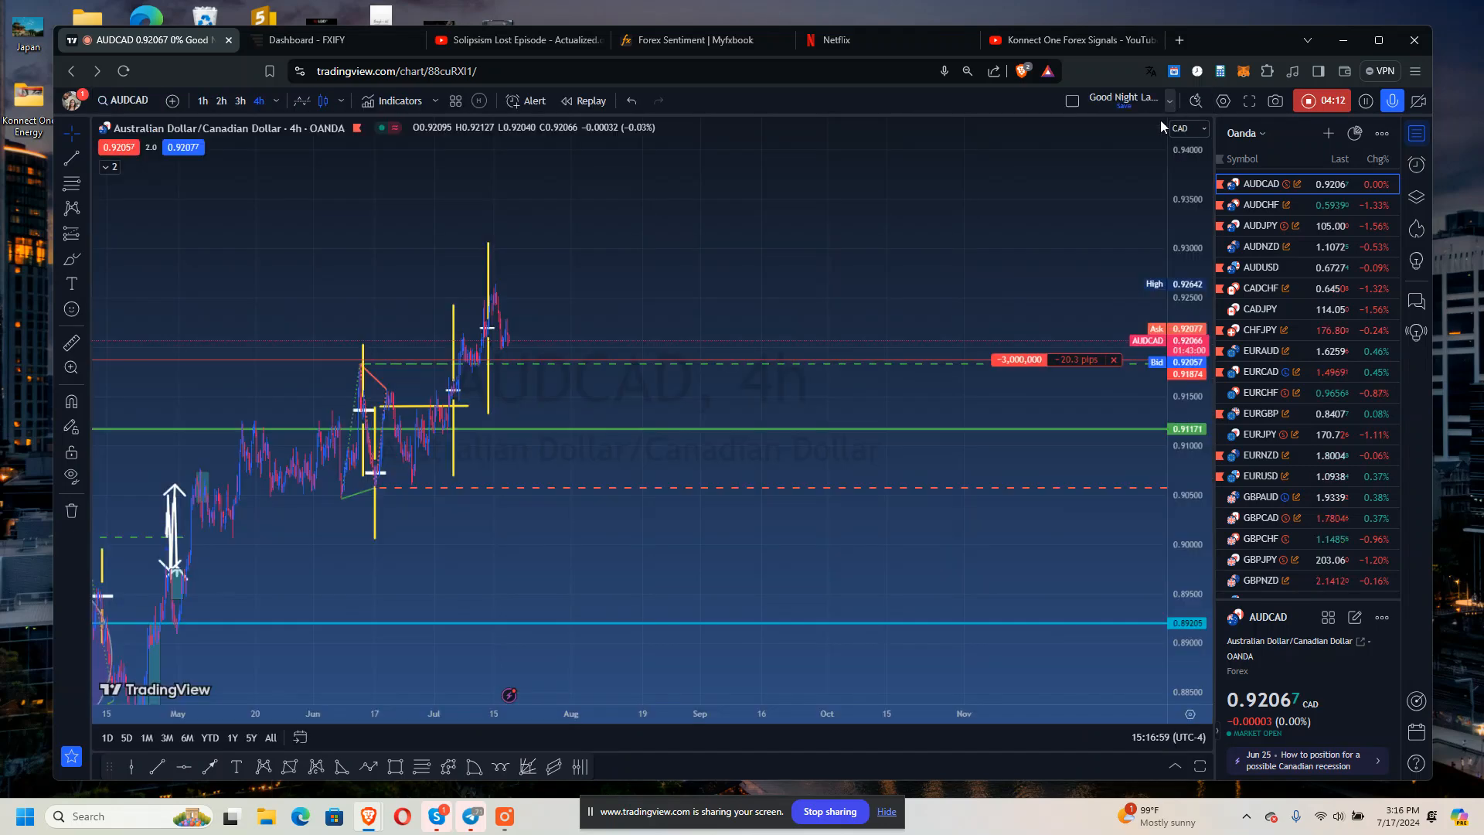
mouse_move(934, 255)
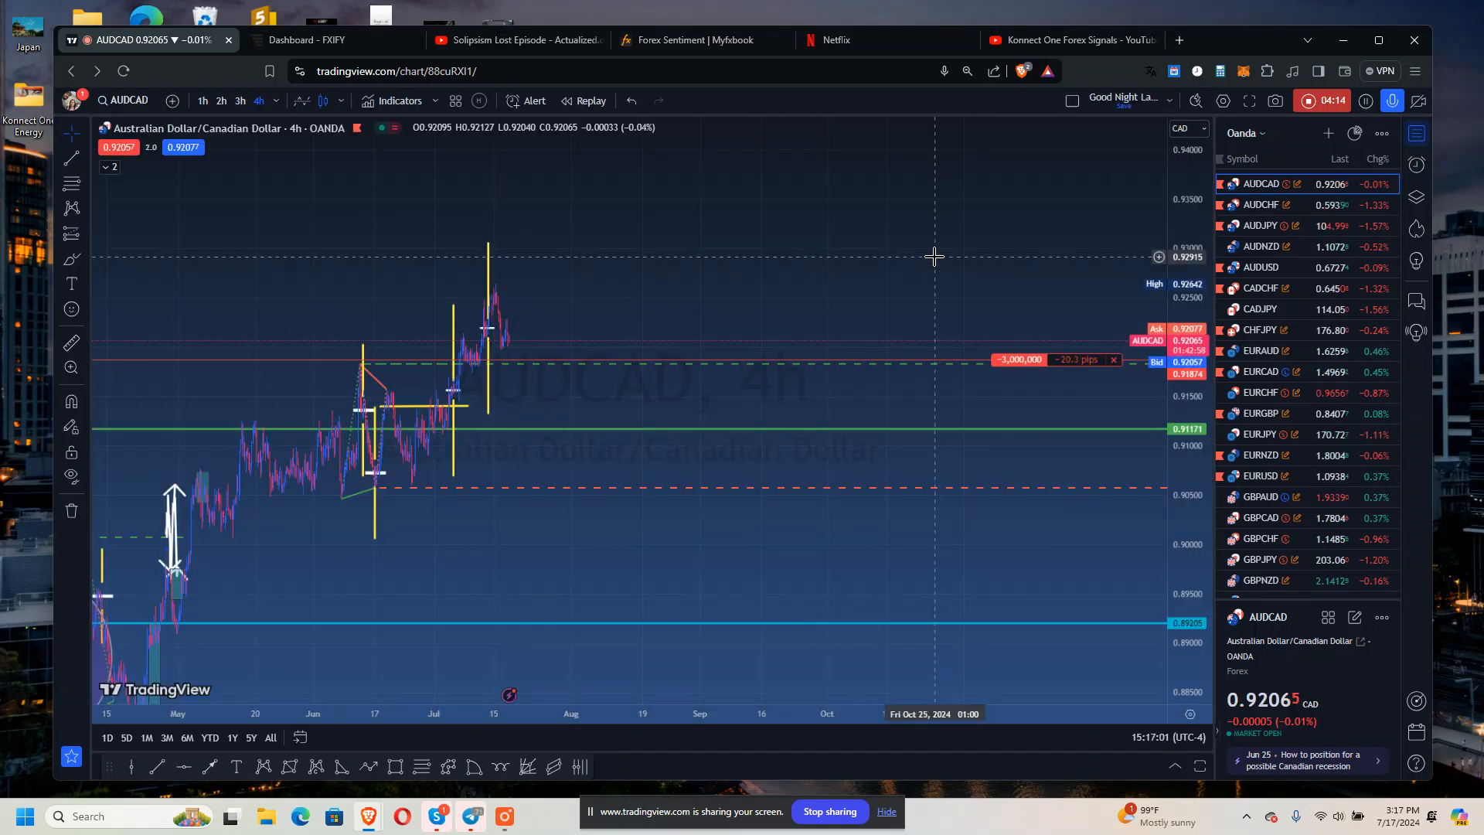